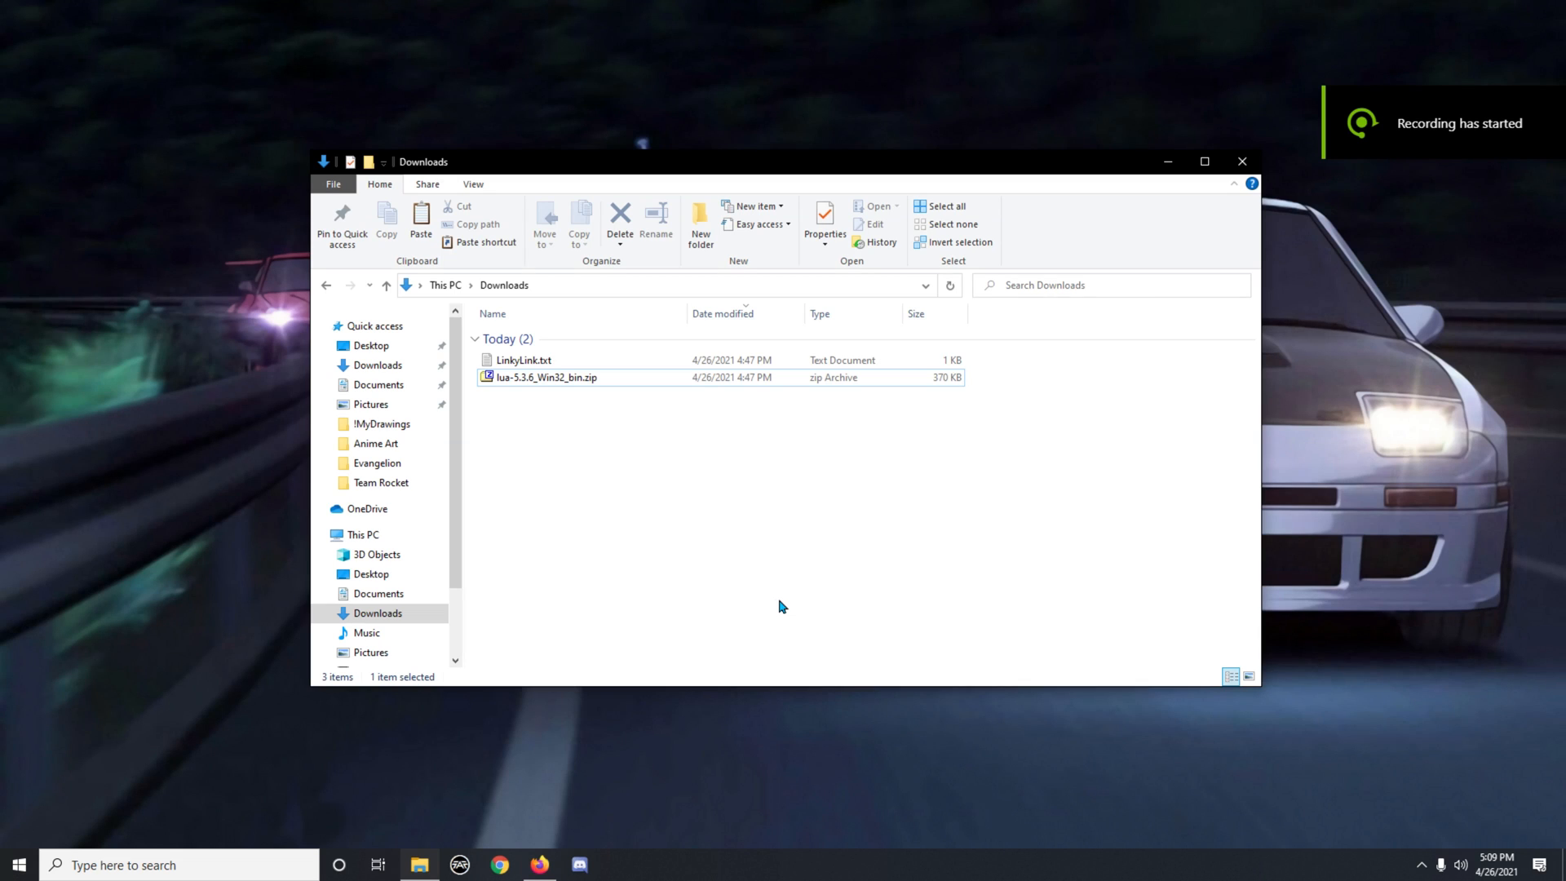
mouse_move(696, 569)
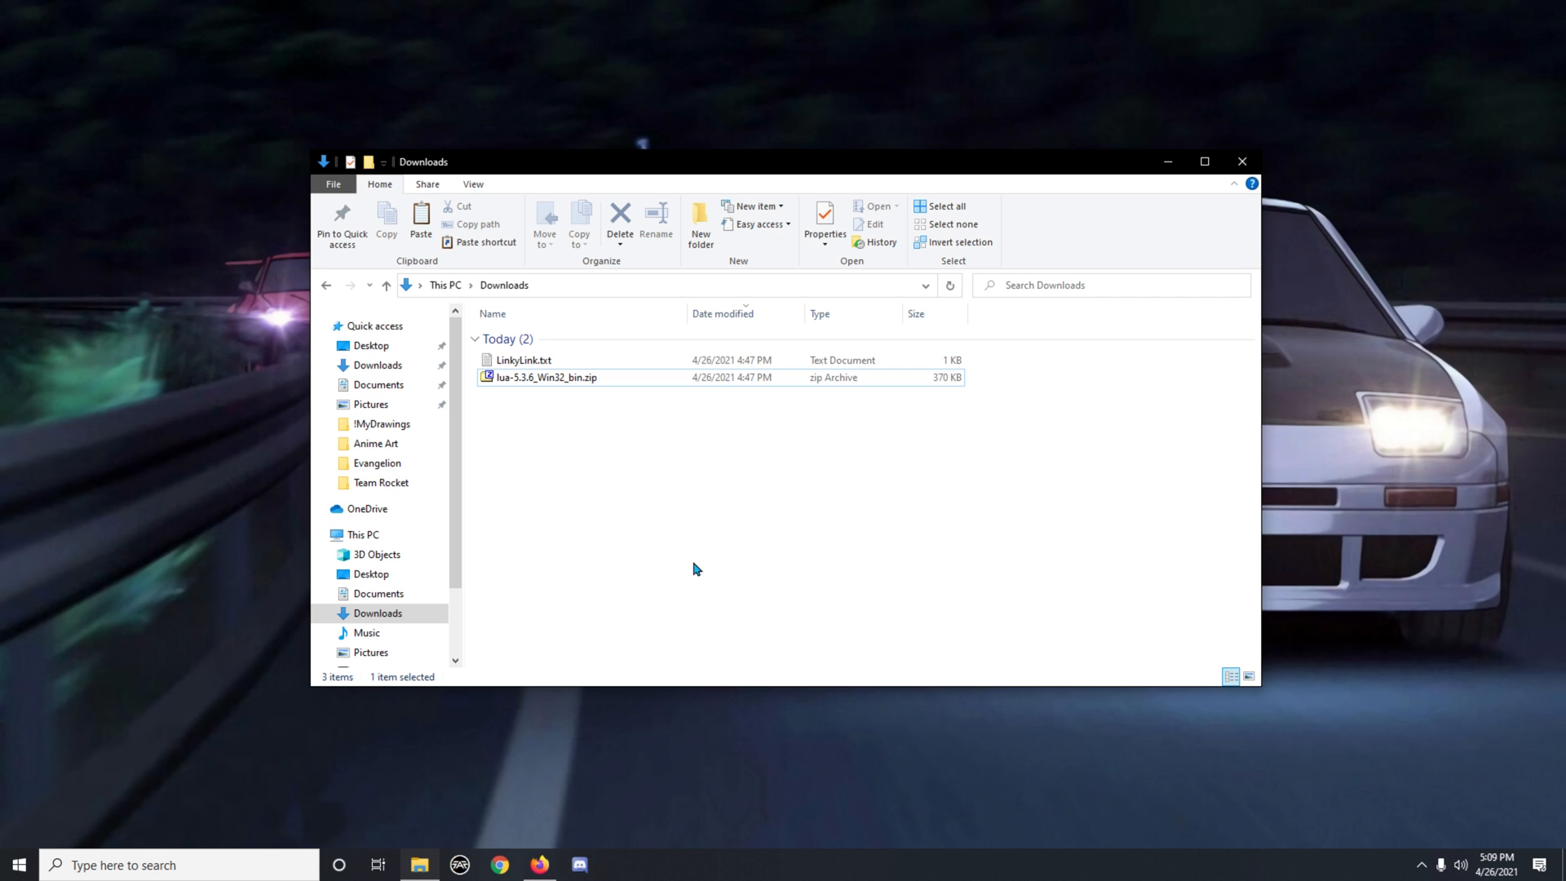
mouse_move(629, 454)
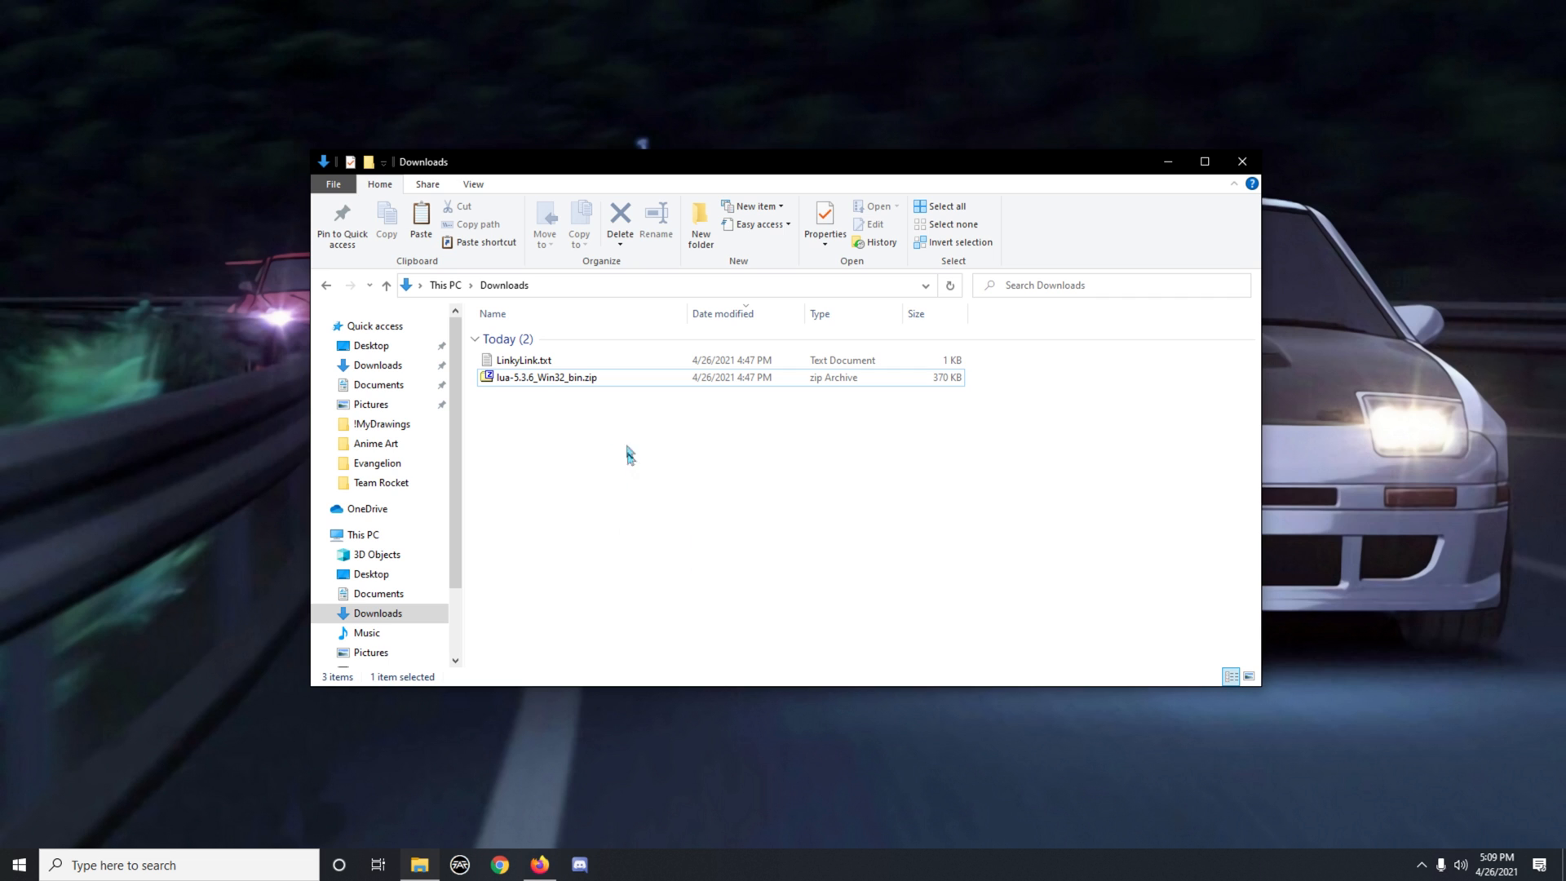
mouse_move(539, 397)
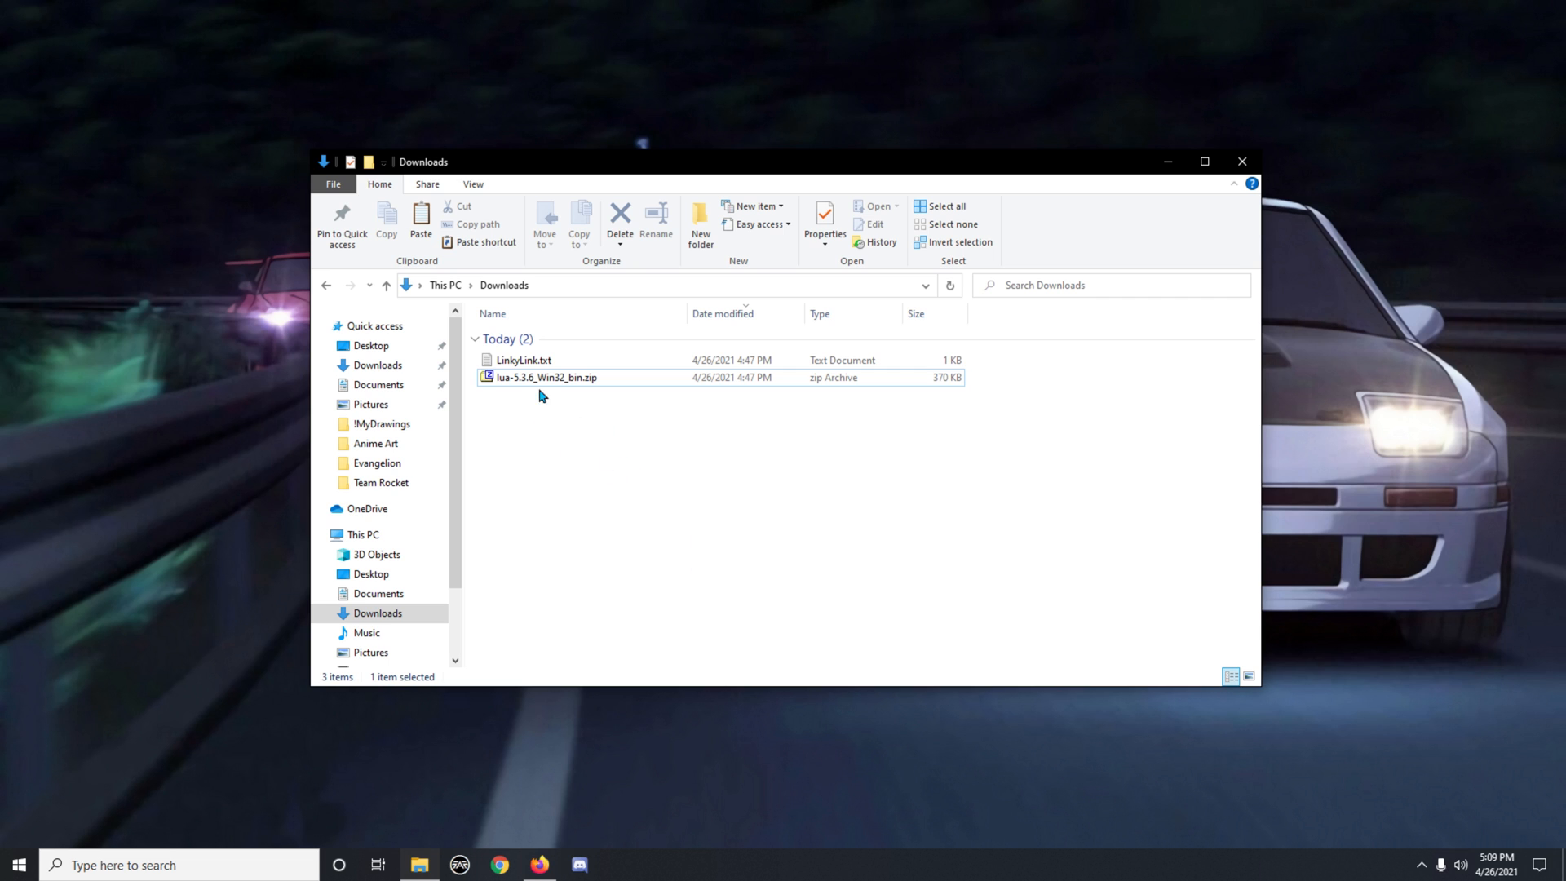
- Extract the Lua zip with 7-Zip into its own lua-5.3.6_Win32_bin folder
left_click(547, 377)
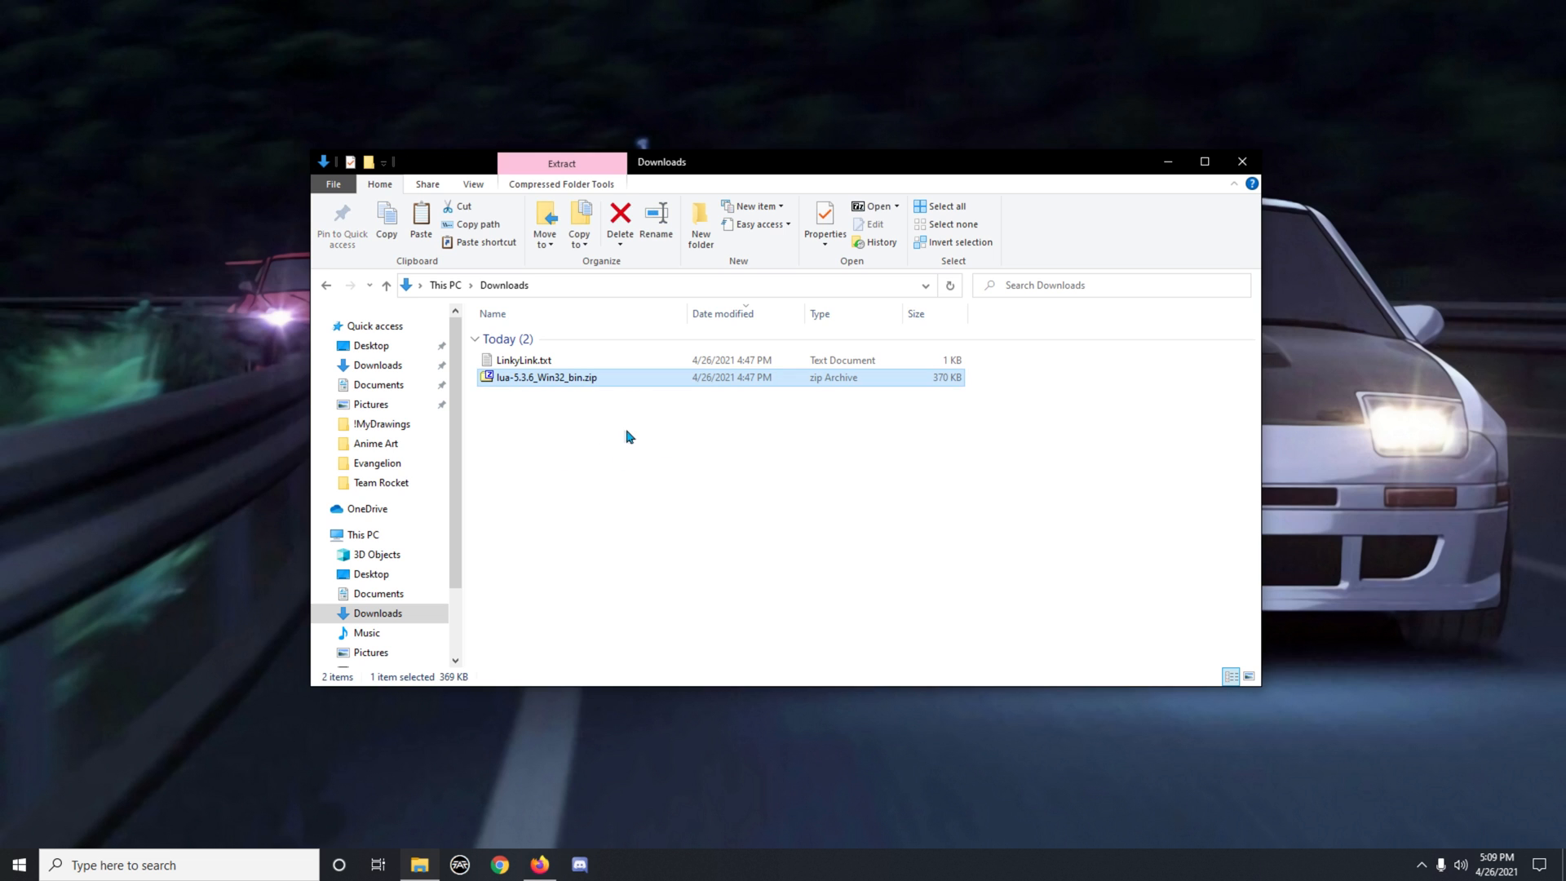
mouse_move(595, 466)
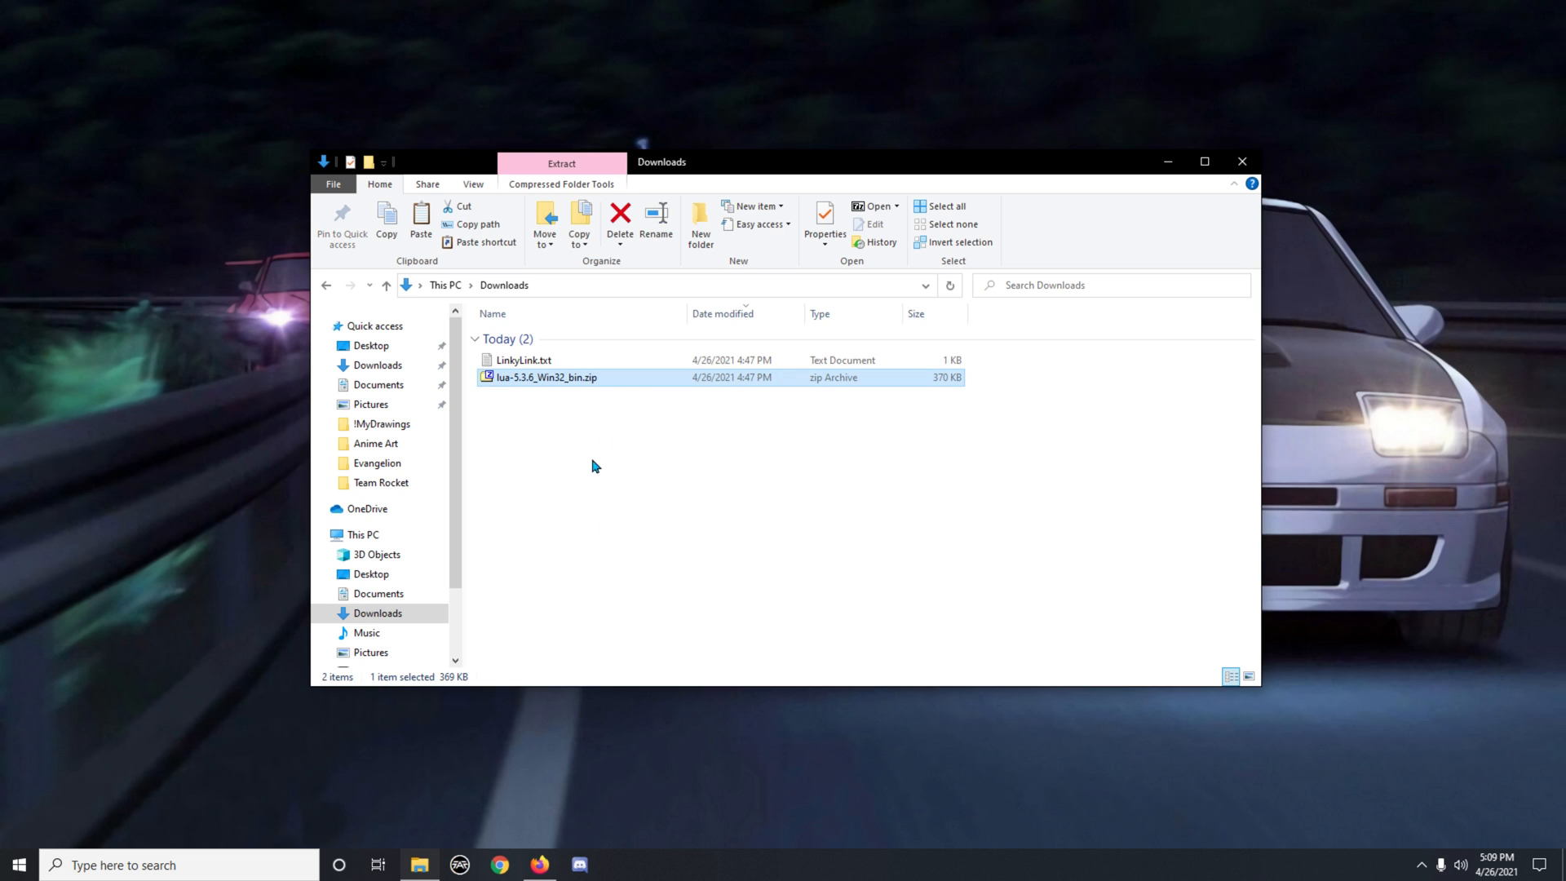
mouse_move(620, 383)
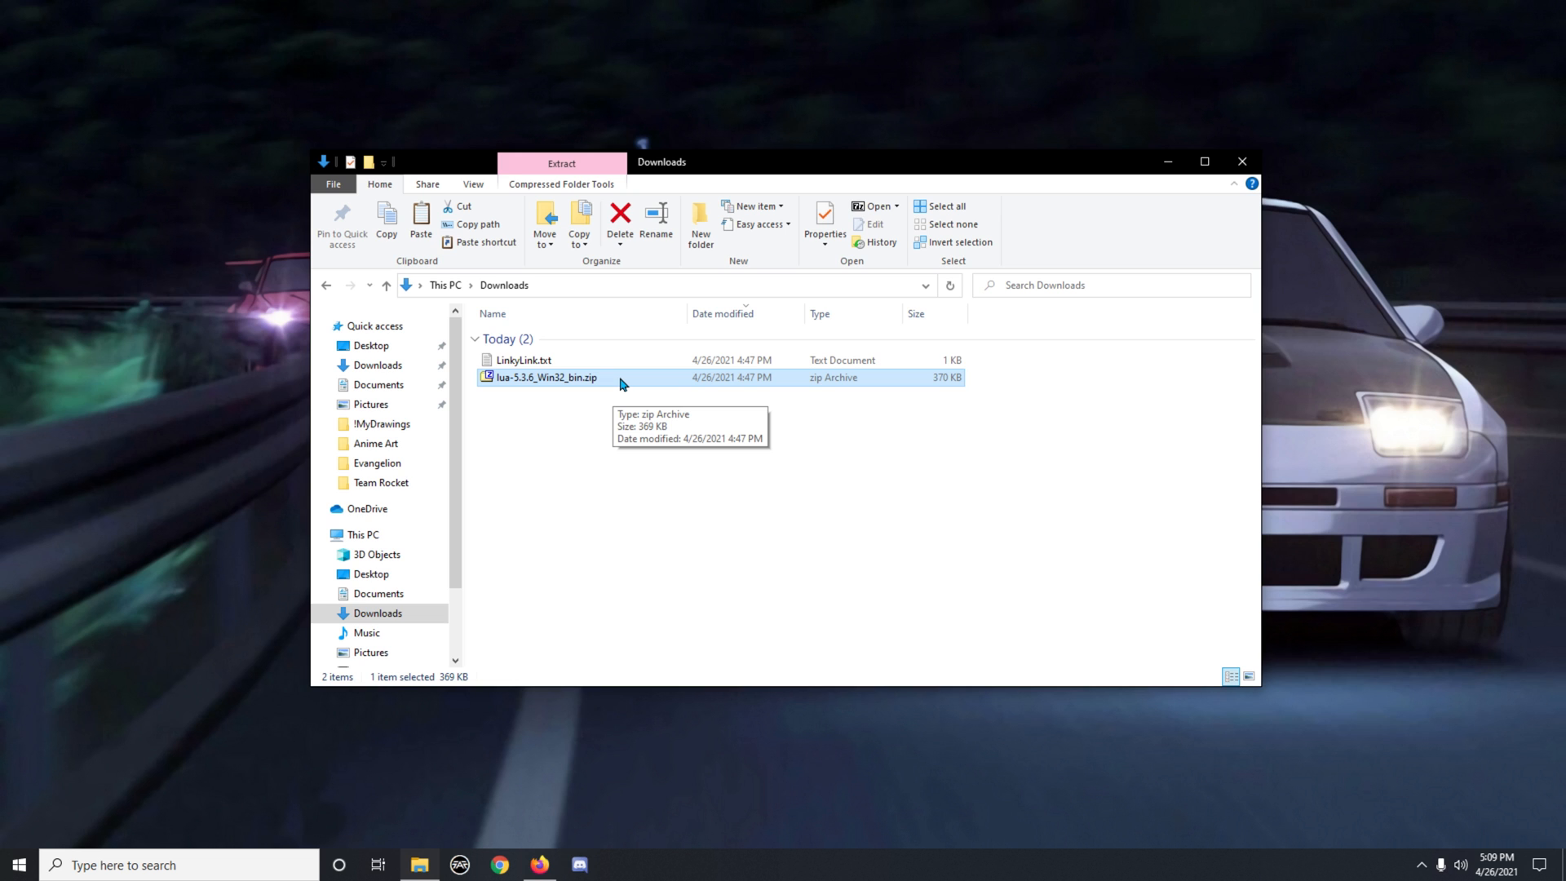
right_click(546, 377)
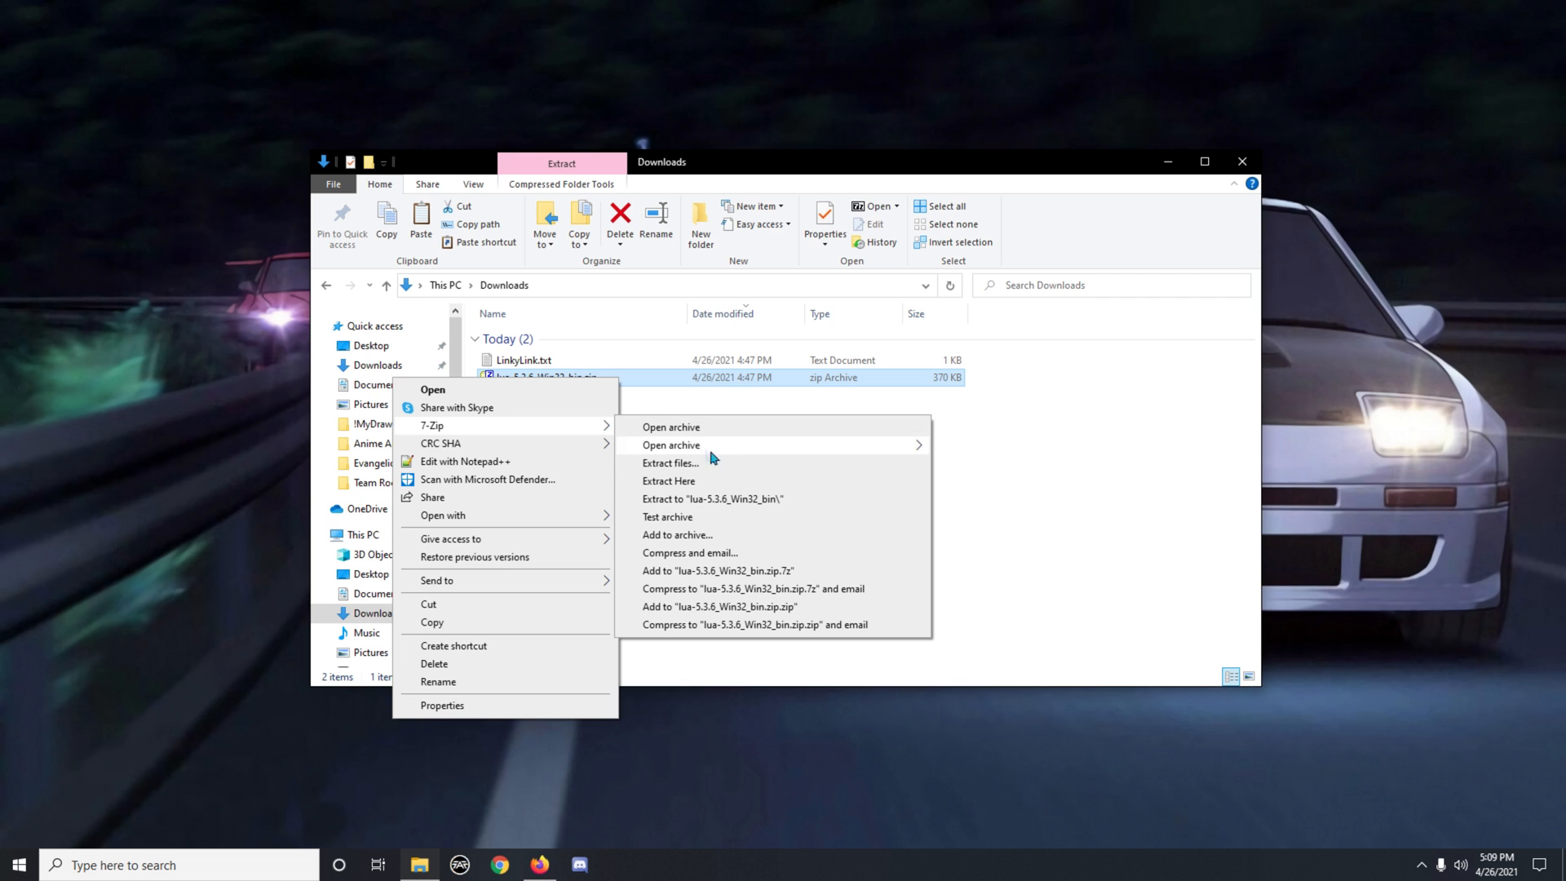
left_click(712, 498)
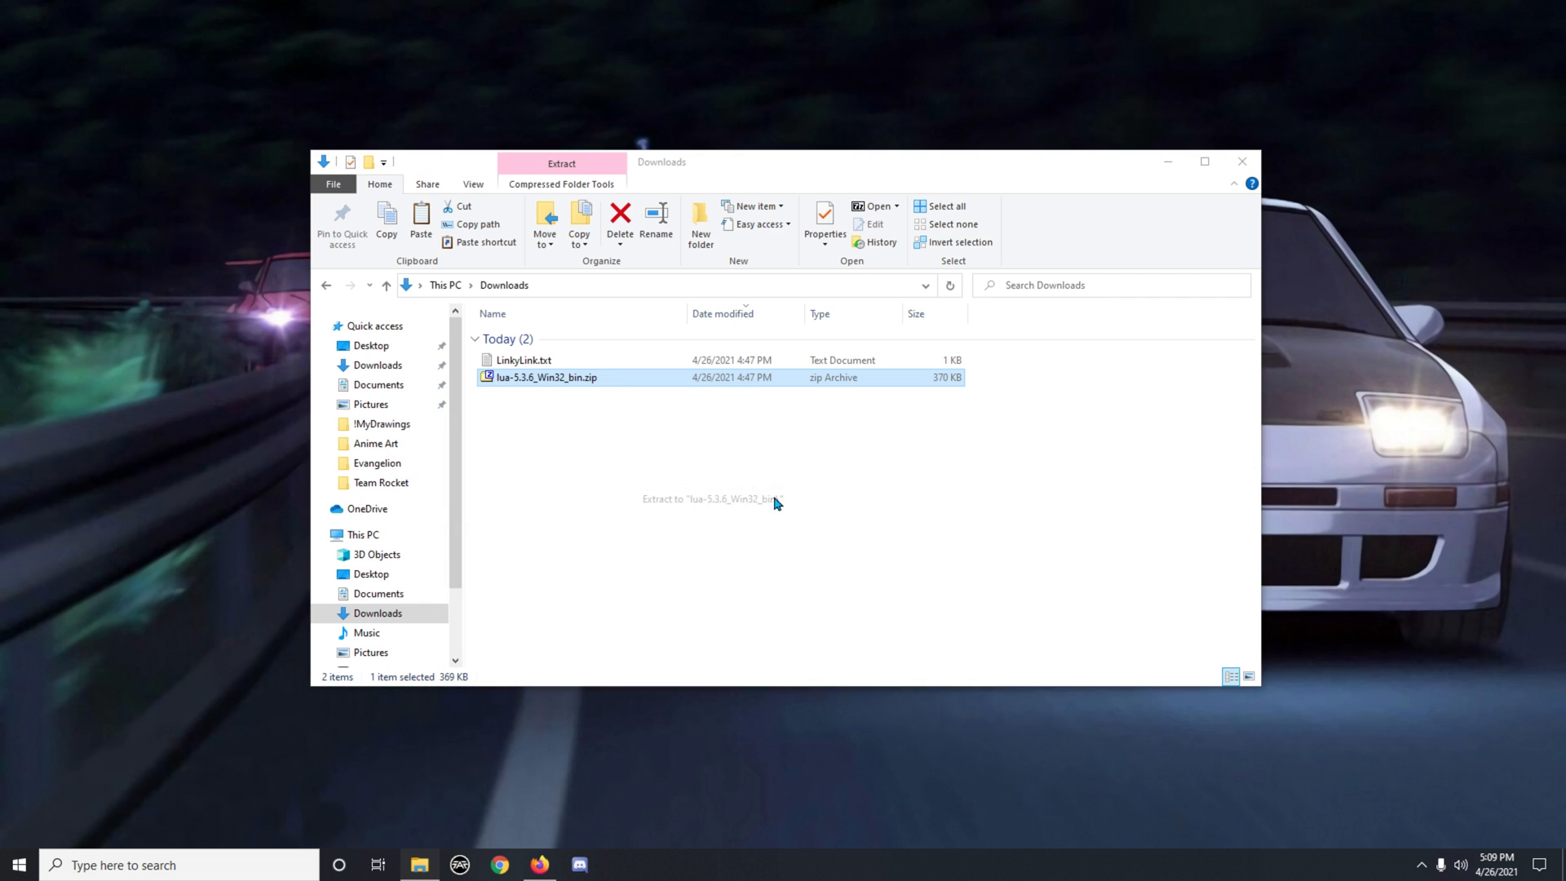
- In the lua-5.3.6_Win32_bin folder, select and copy all four Lua files
left_click(712, 499)
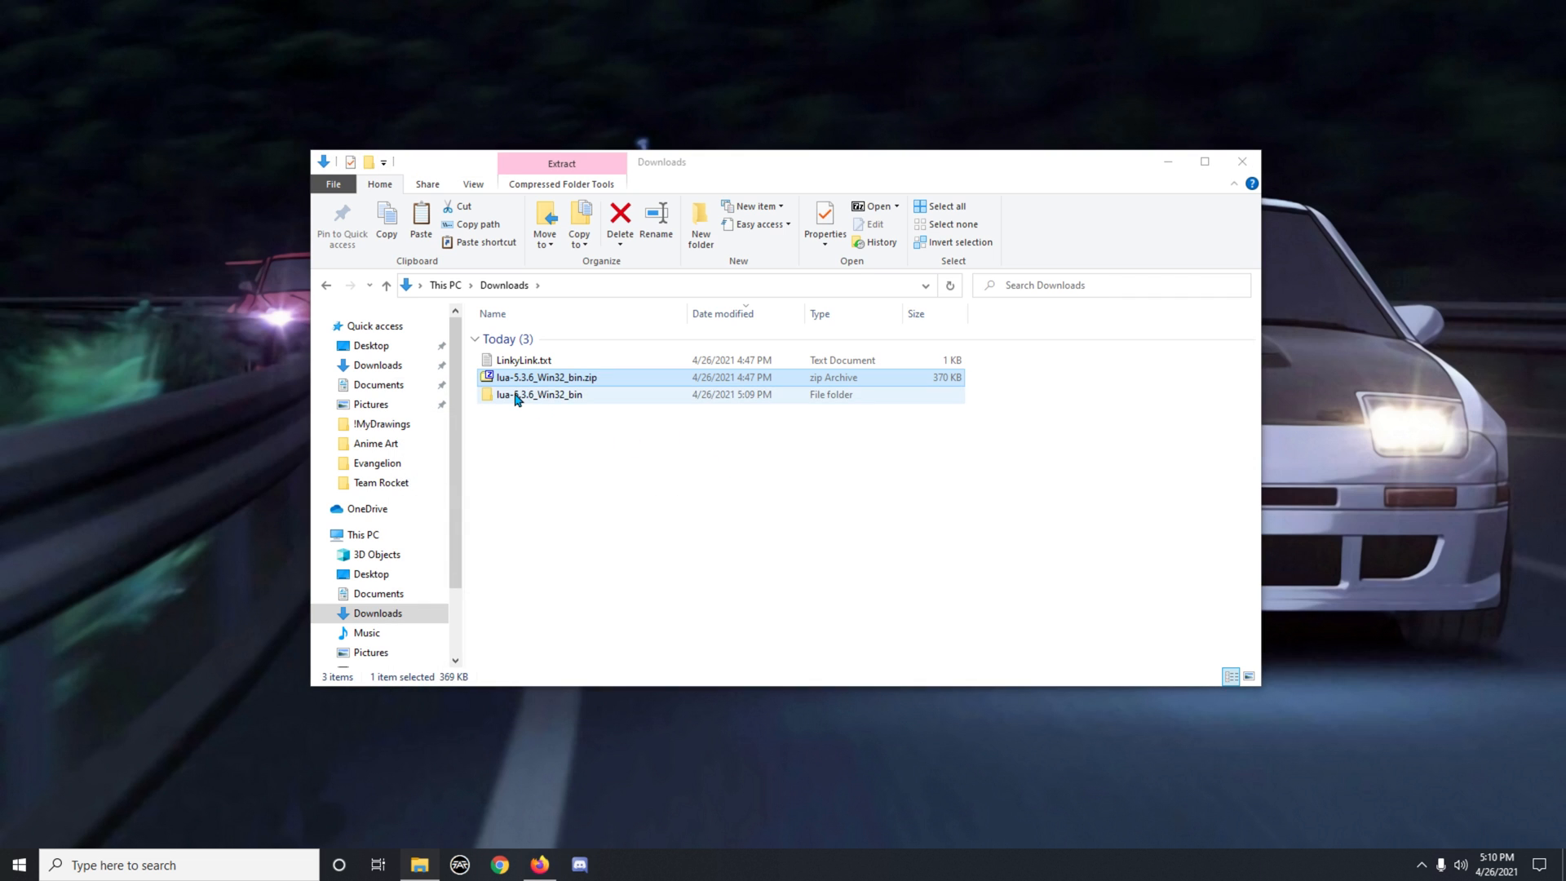
double_click(540, 395)
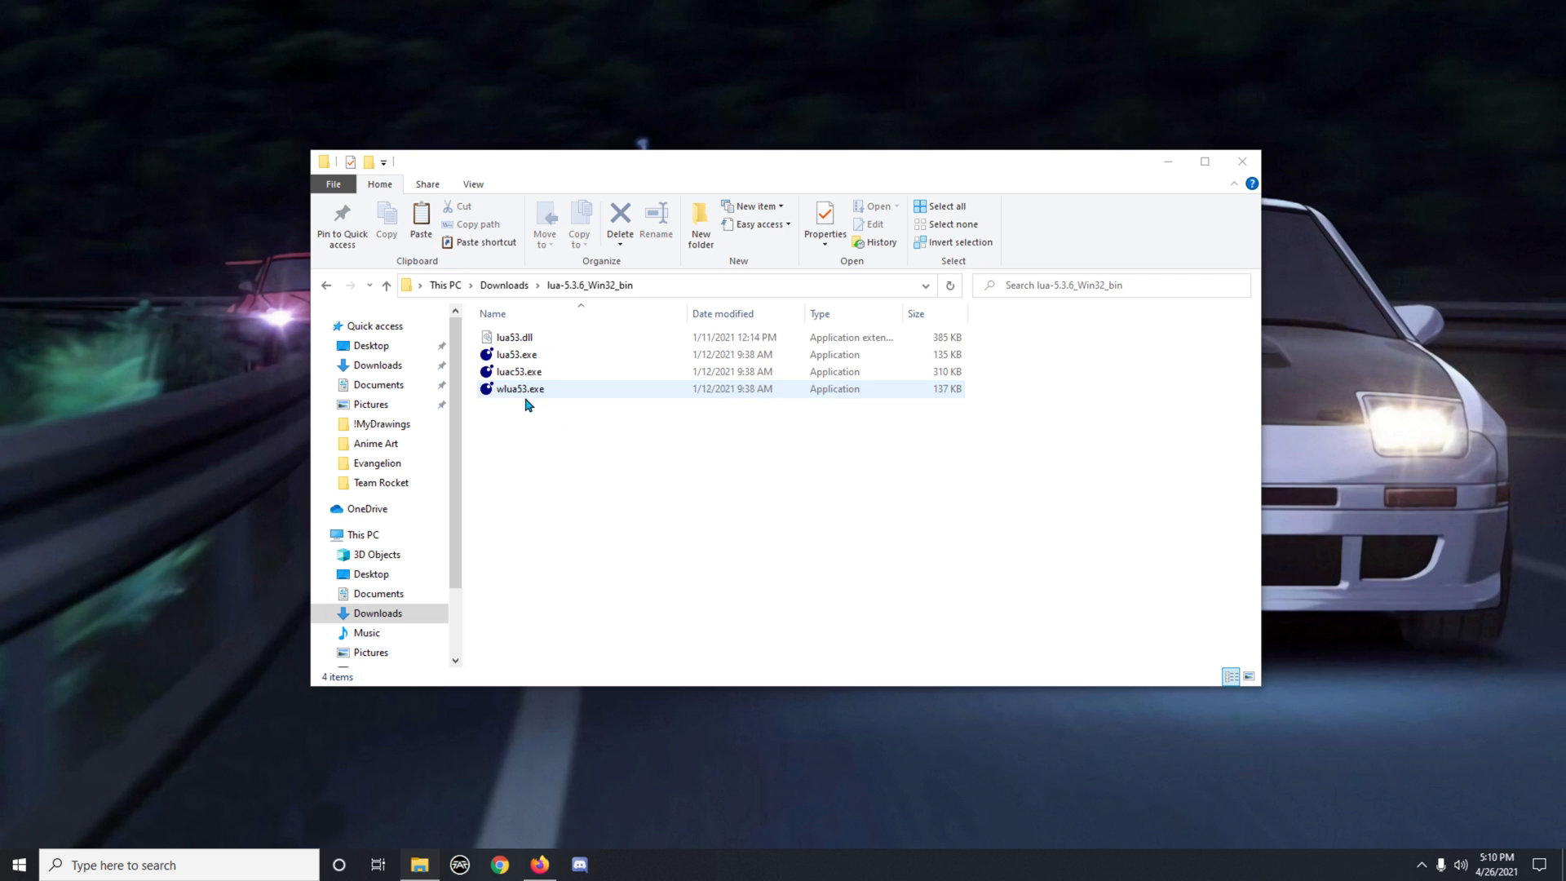
key("ctrl+a")
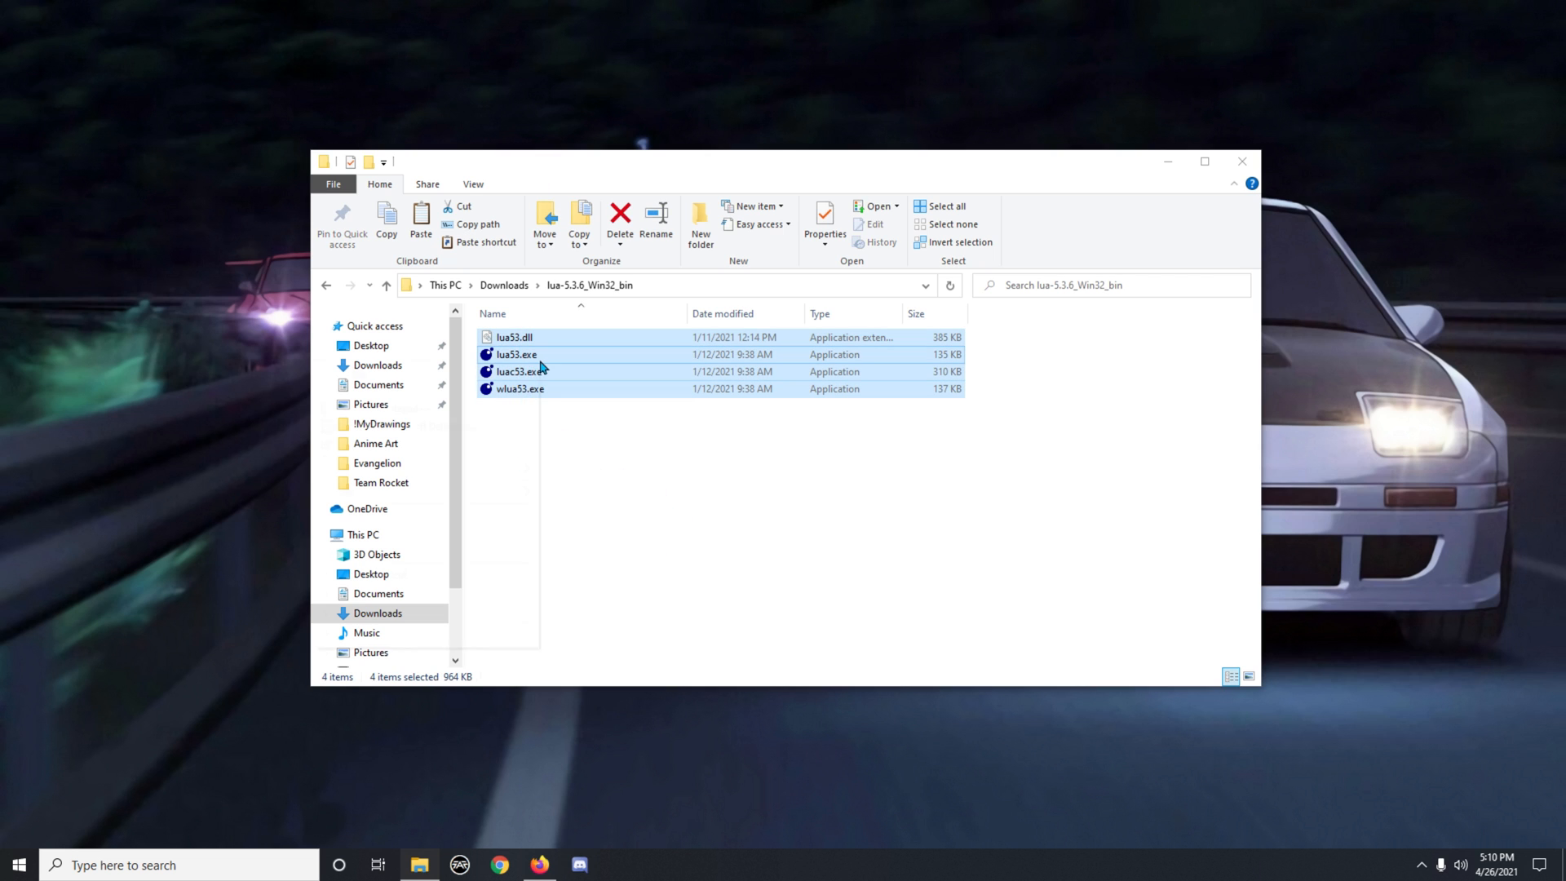
right_click(539, 369)
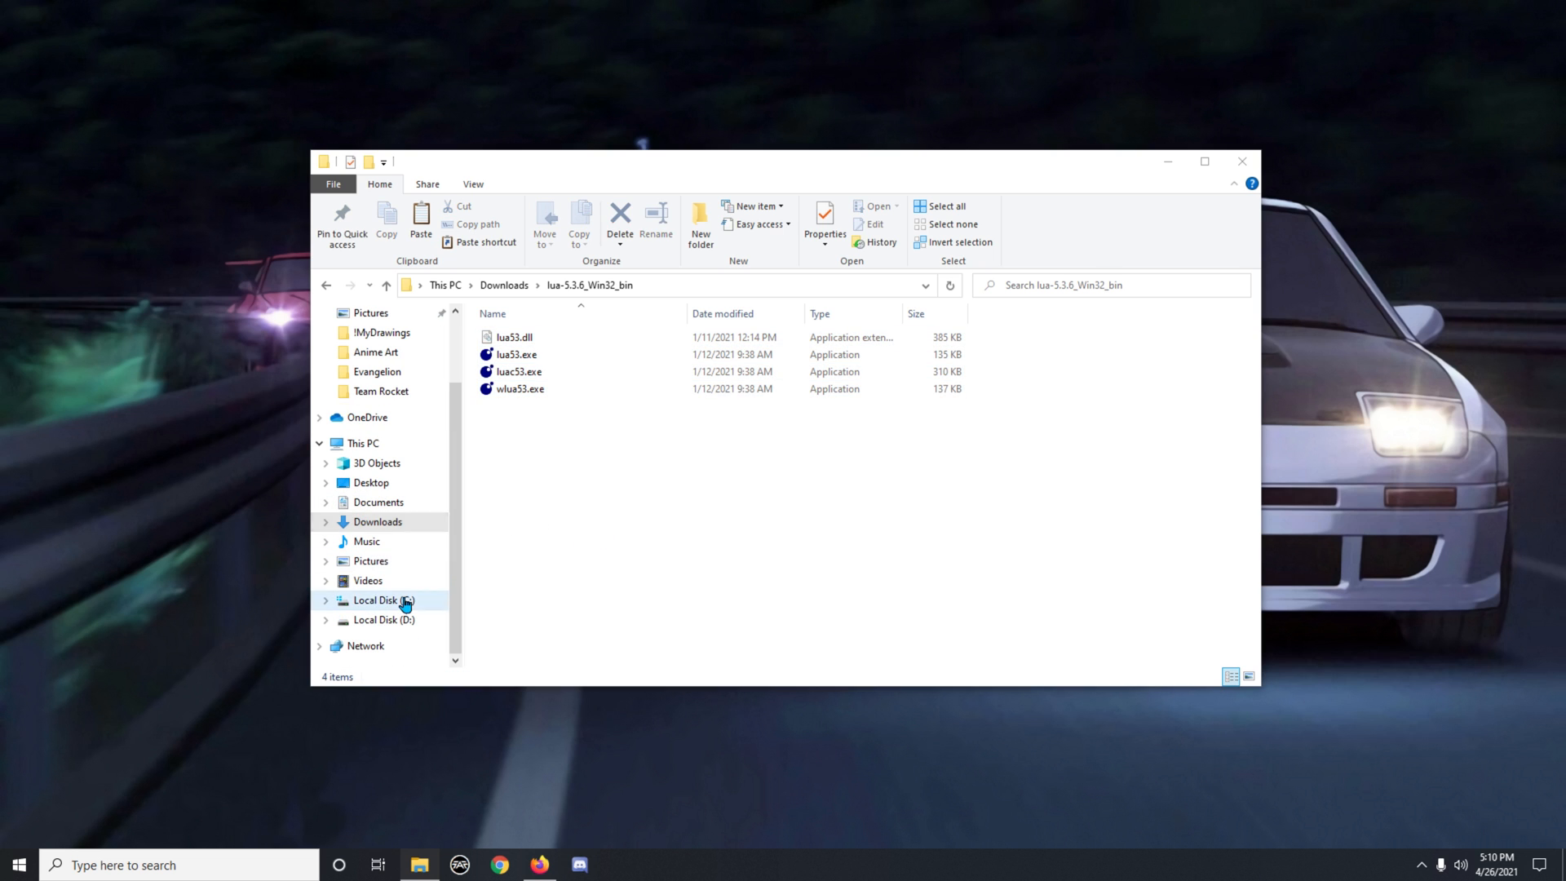
- Make a Lua folder in C:\Program Files and paste the copied Lua files into it
left_click(383, 600)
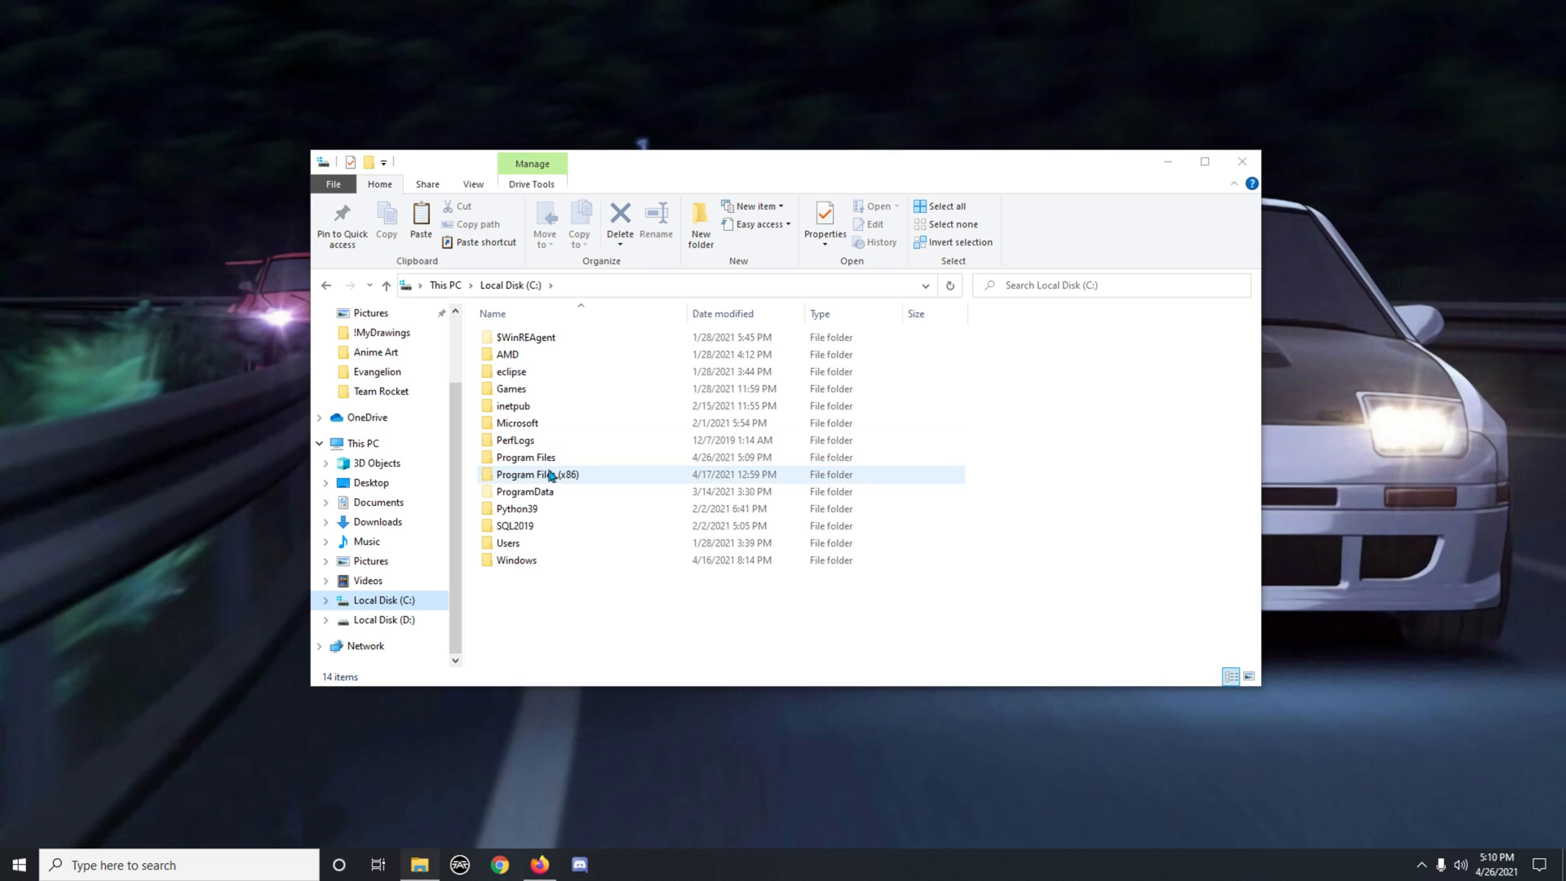
double_click(525, 457)
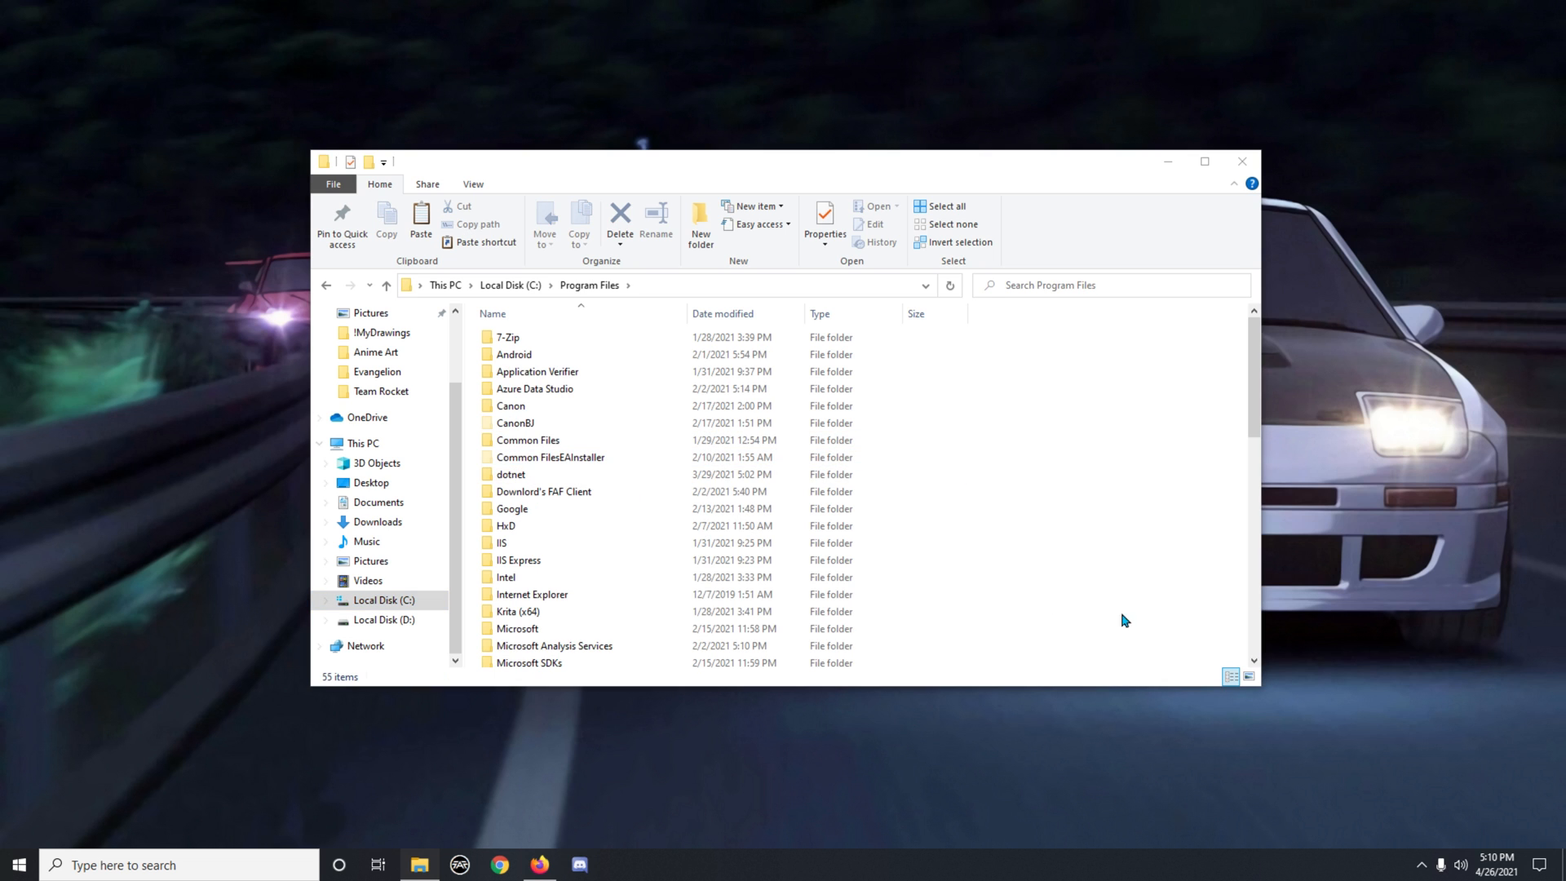
right_click(1124, 620)
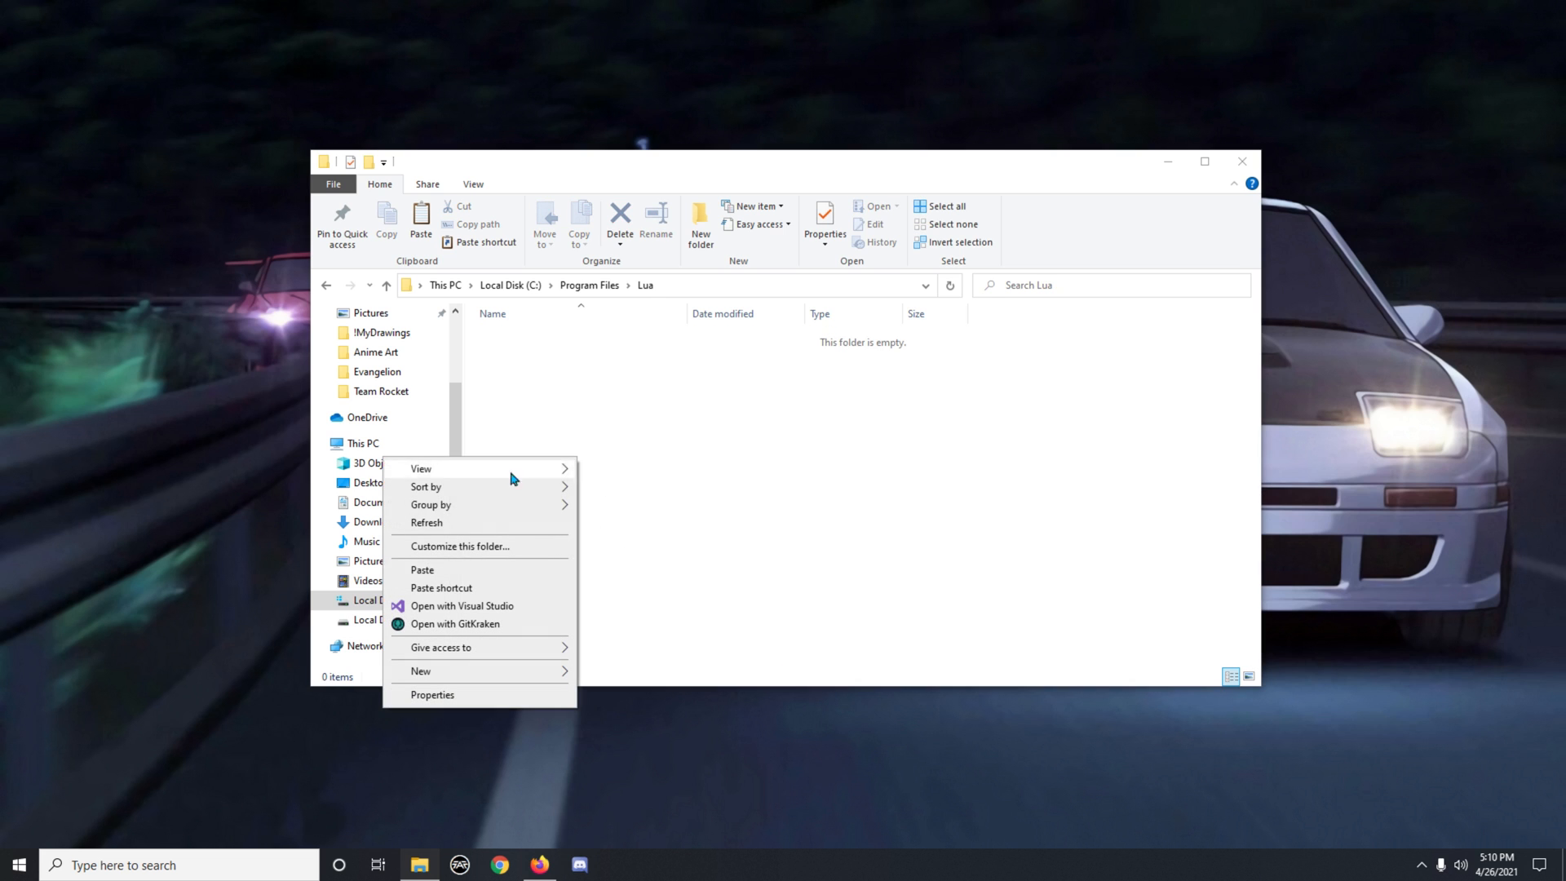
mouse_move(473, 582)
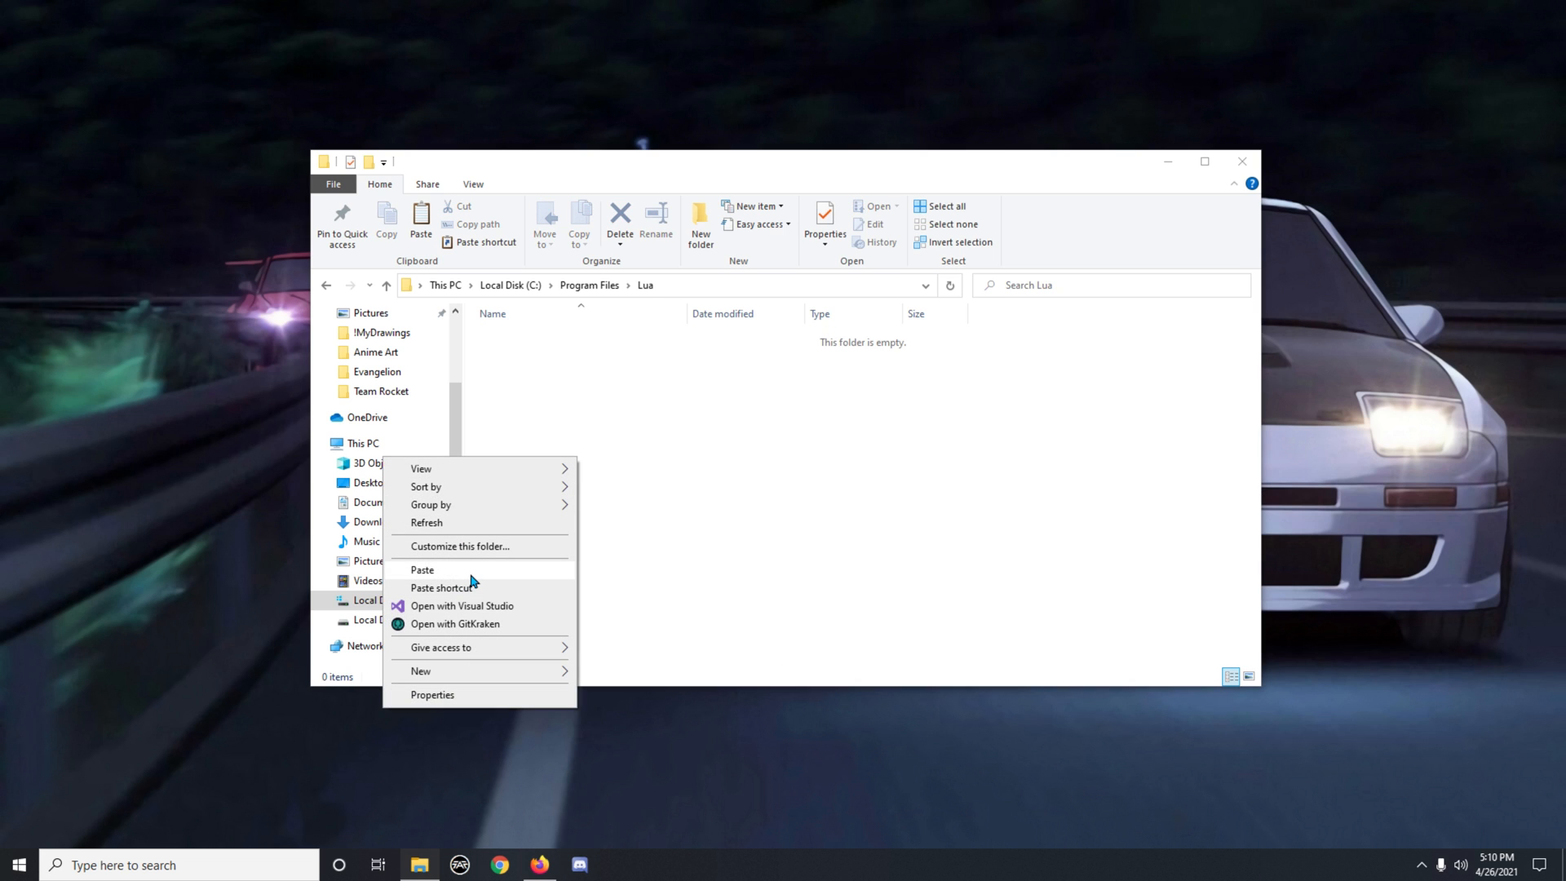
left_click(422, 569)
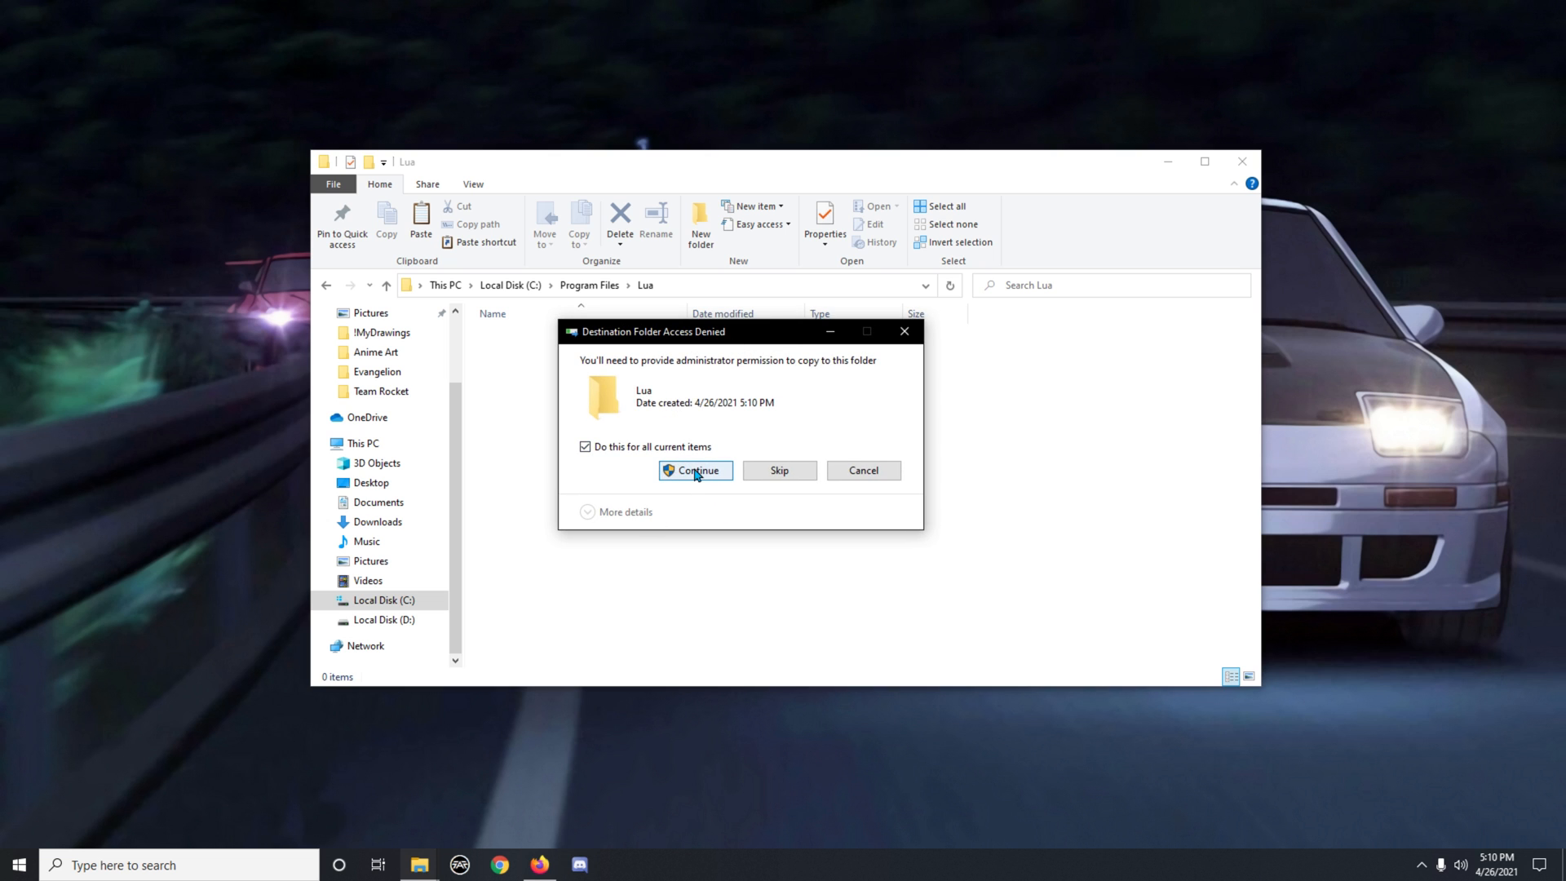
- Approve the administrator prompt so the four files copy, then select lua53.exe
left_click(696, 471)
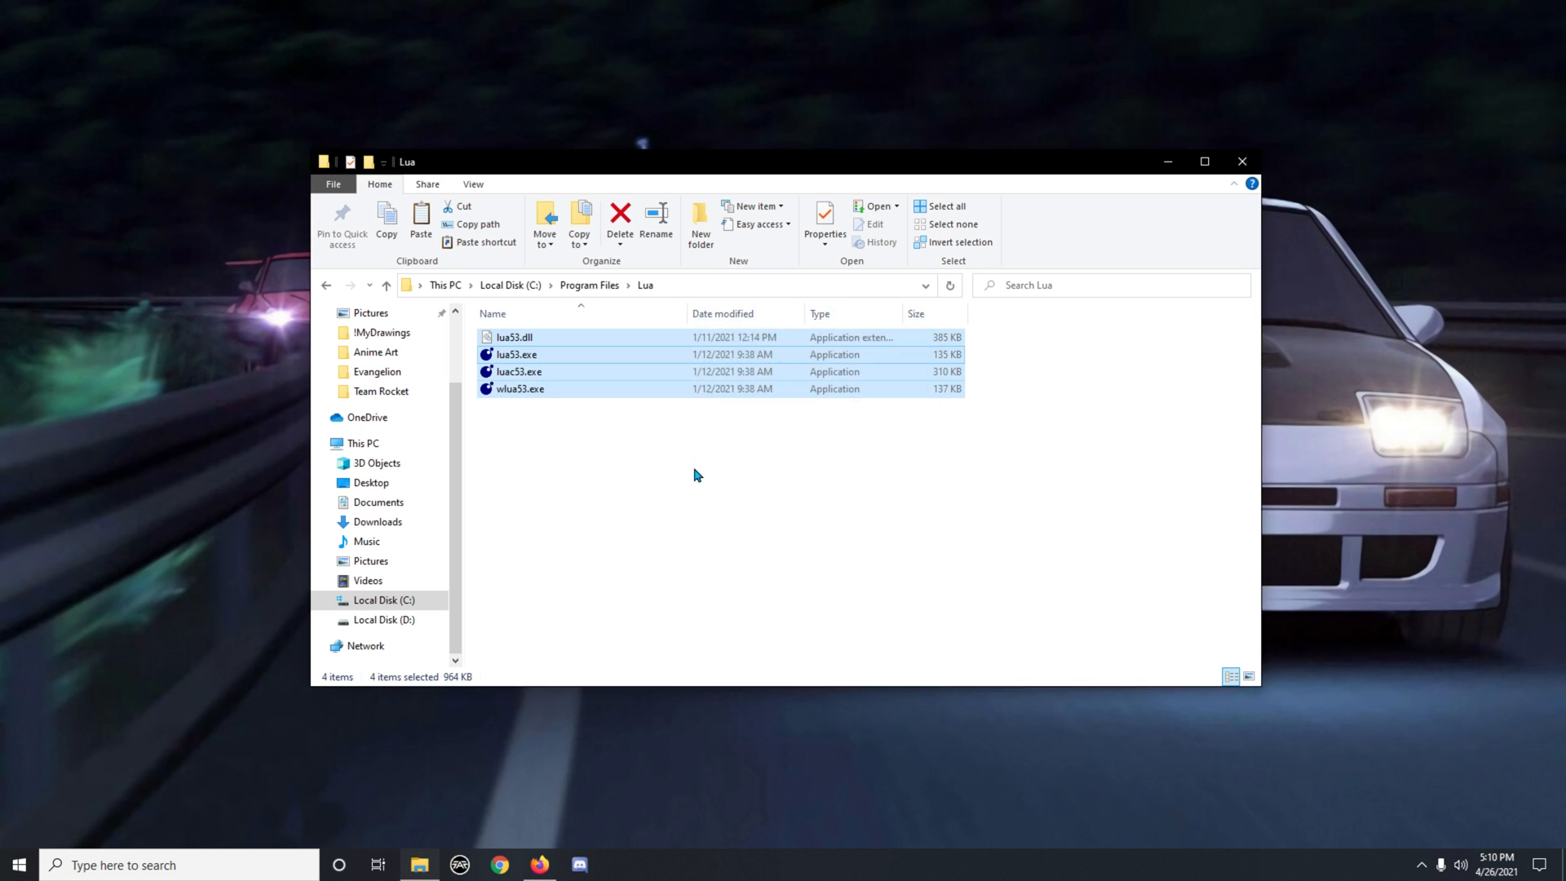
left_click(696, 486)
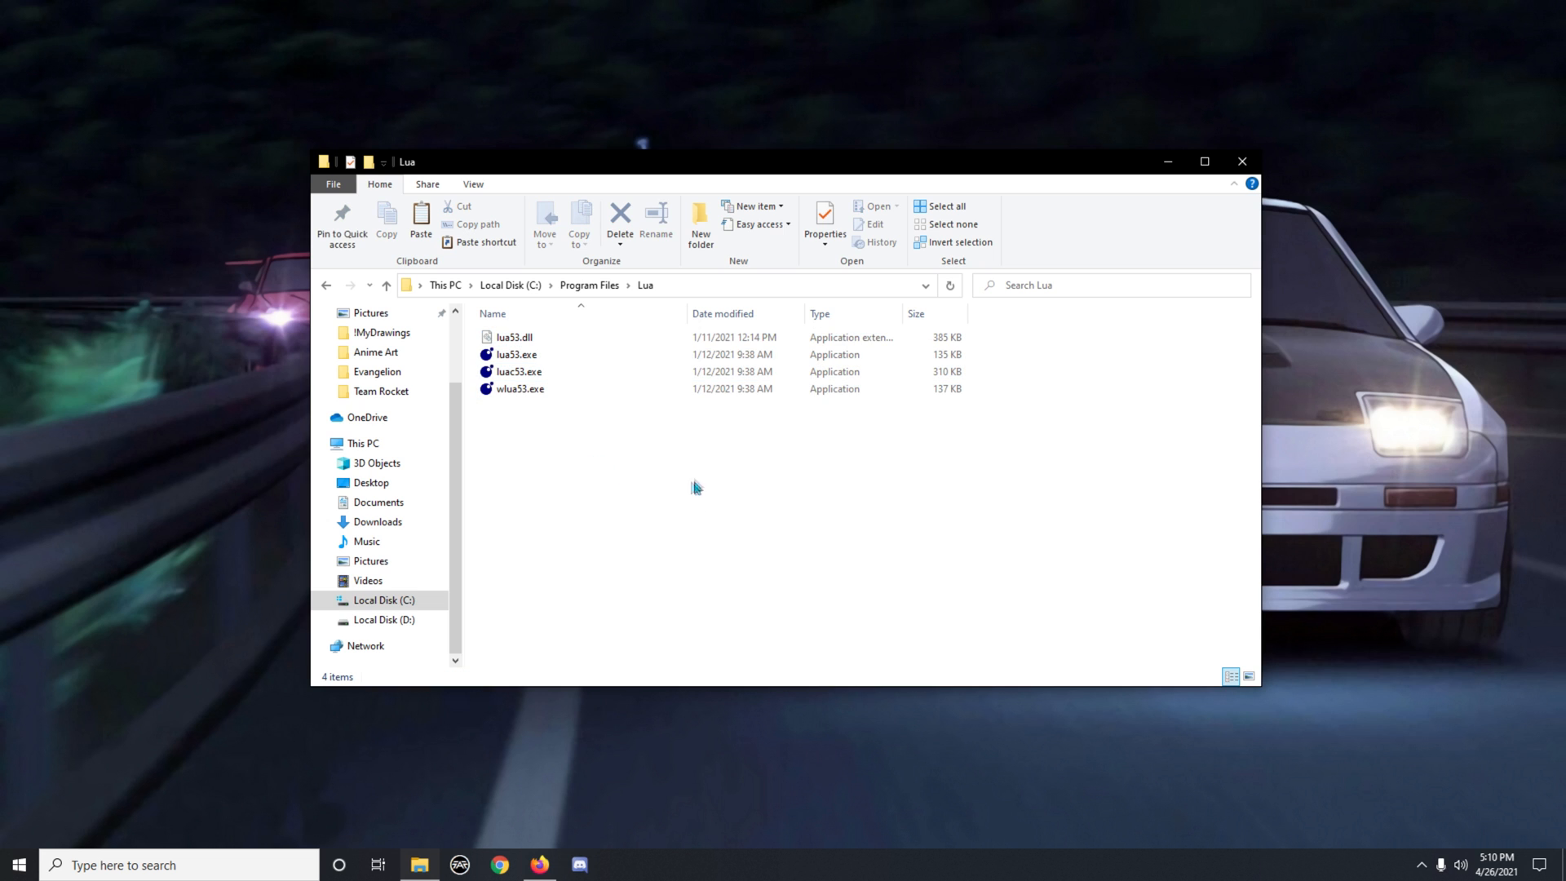
mouse_move(533, 411)
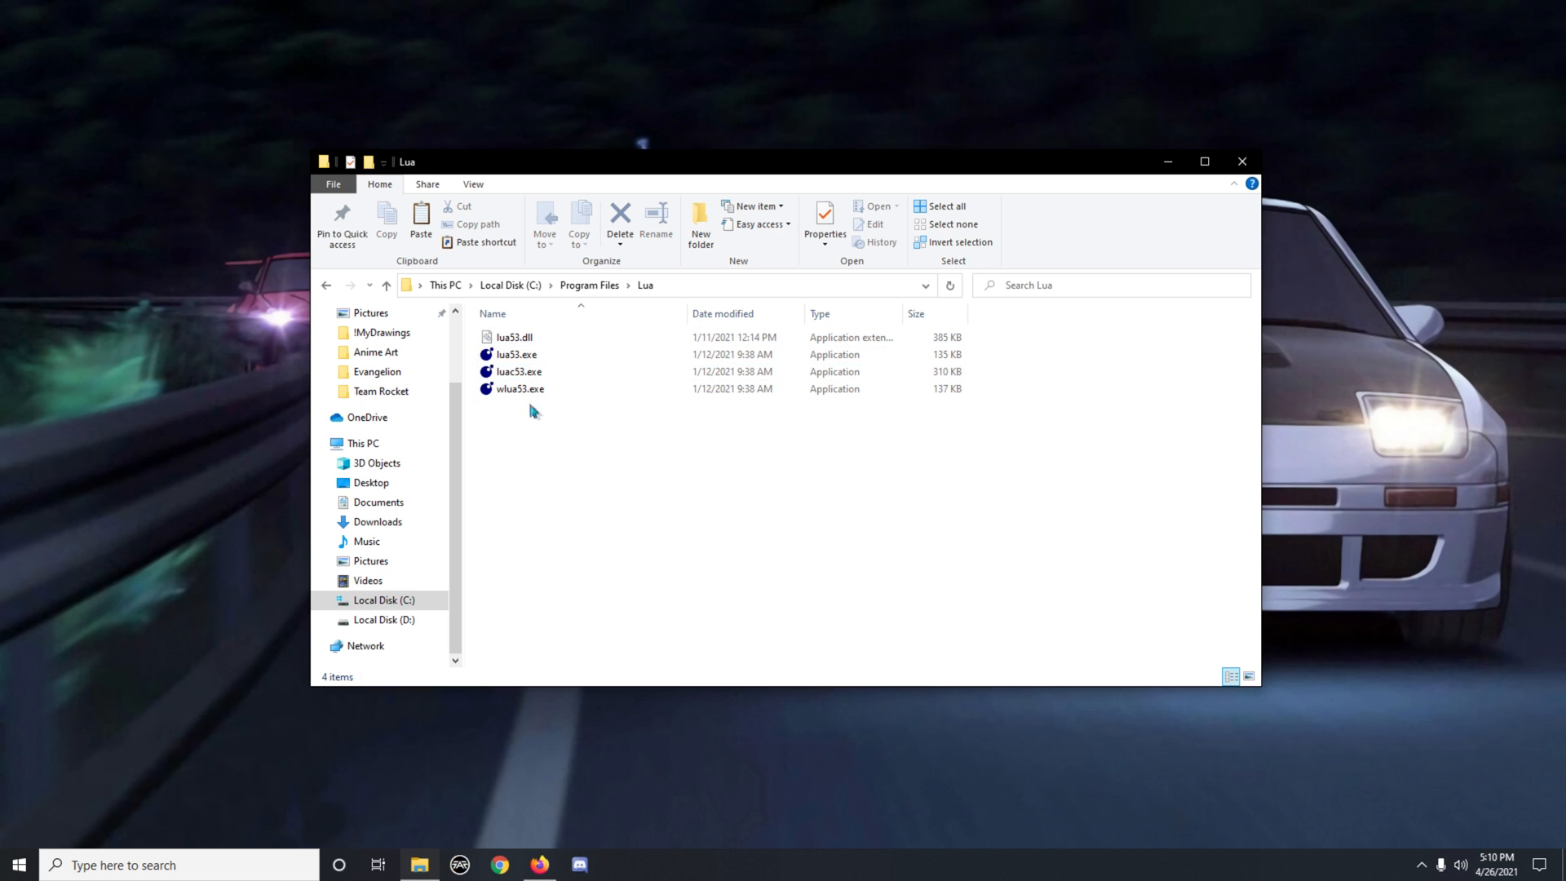
mouse_move(516, 354)
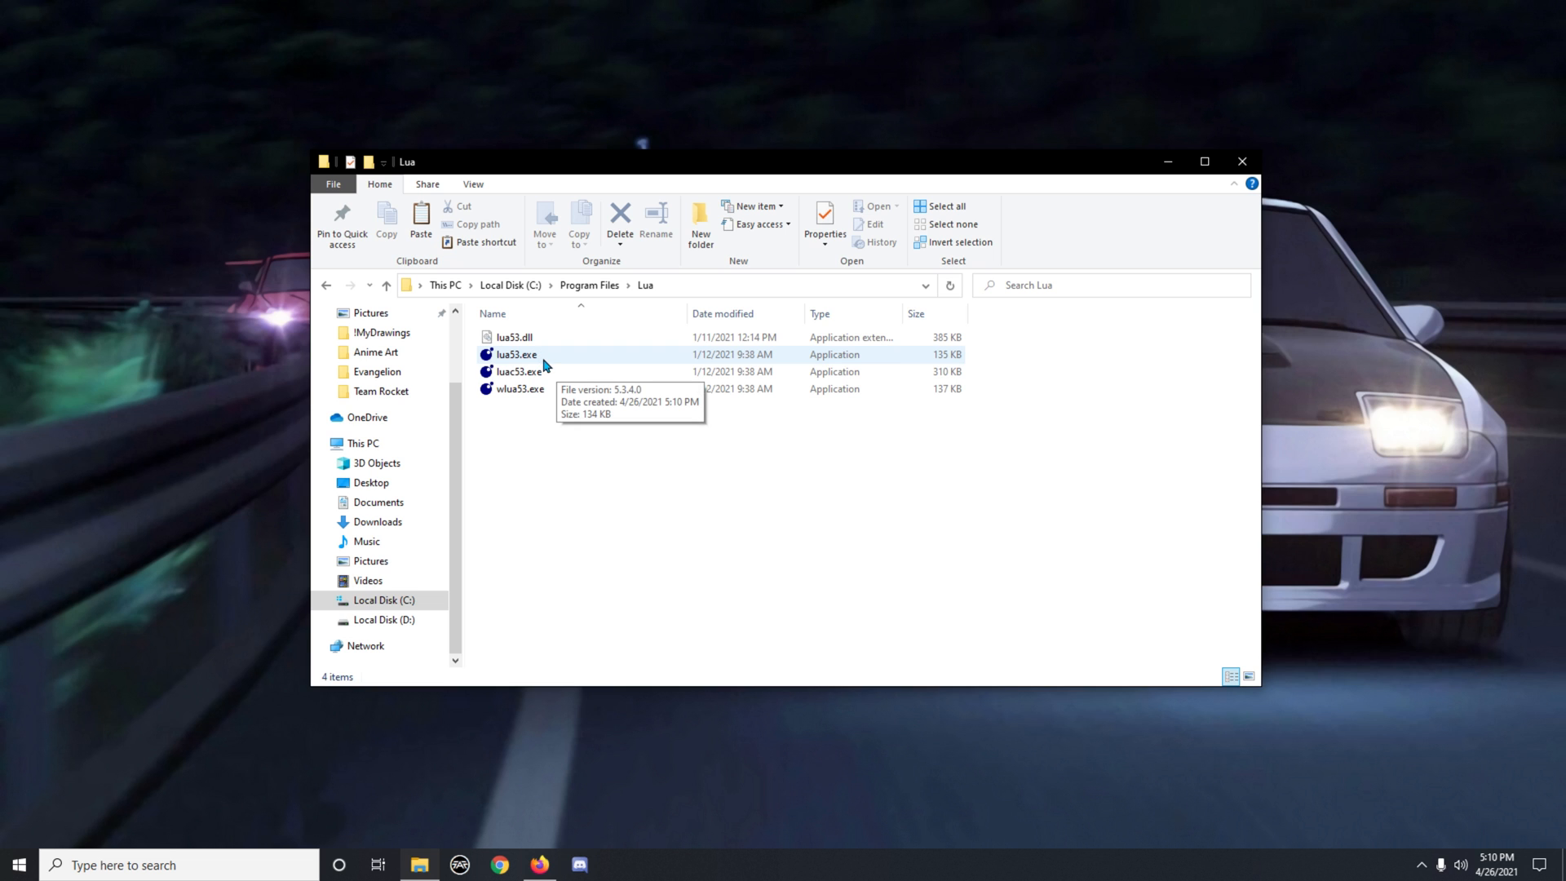
mouse_move(544, 365)
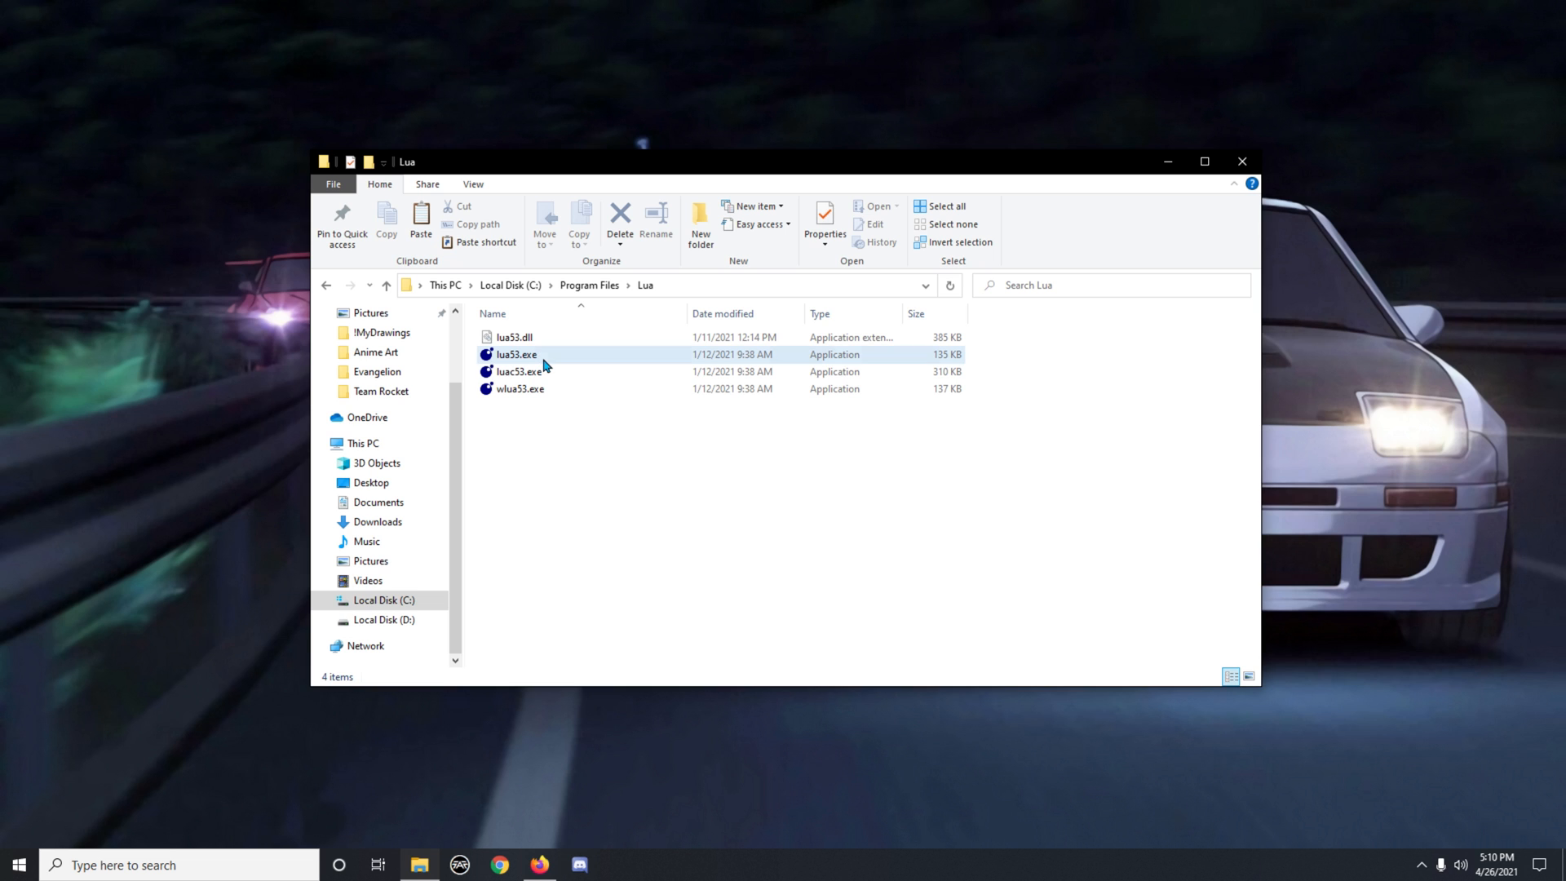
left_click(516, 355)
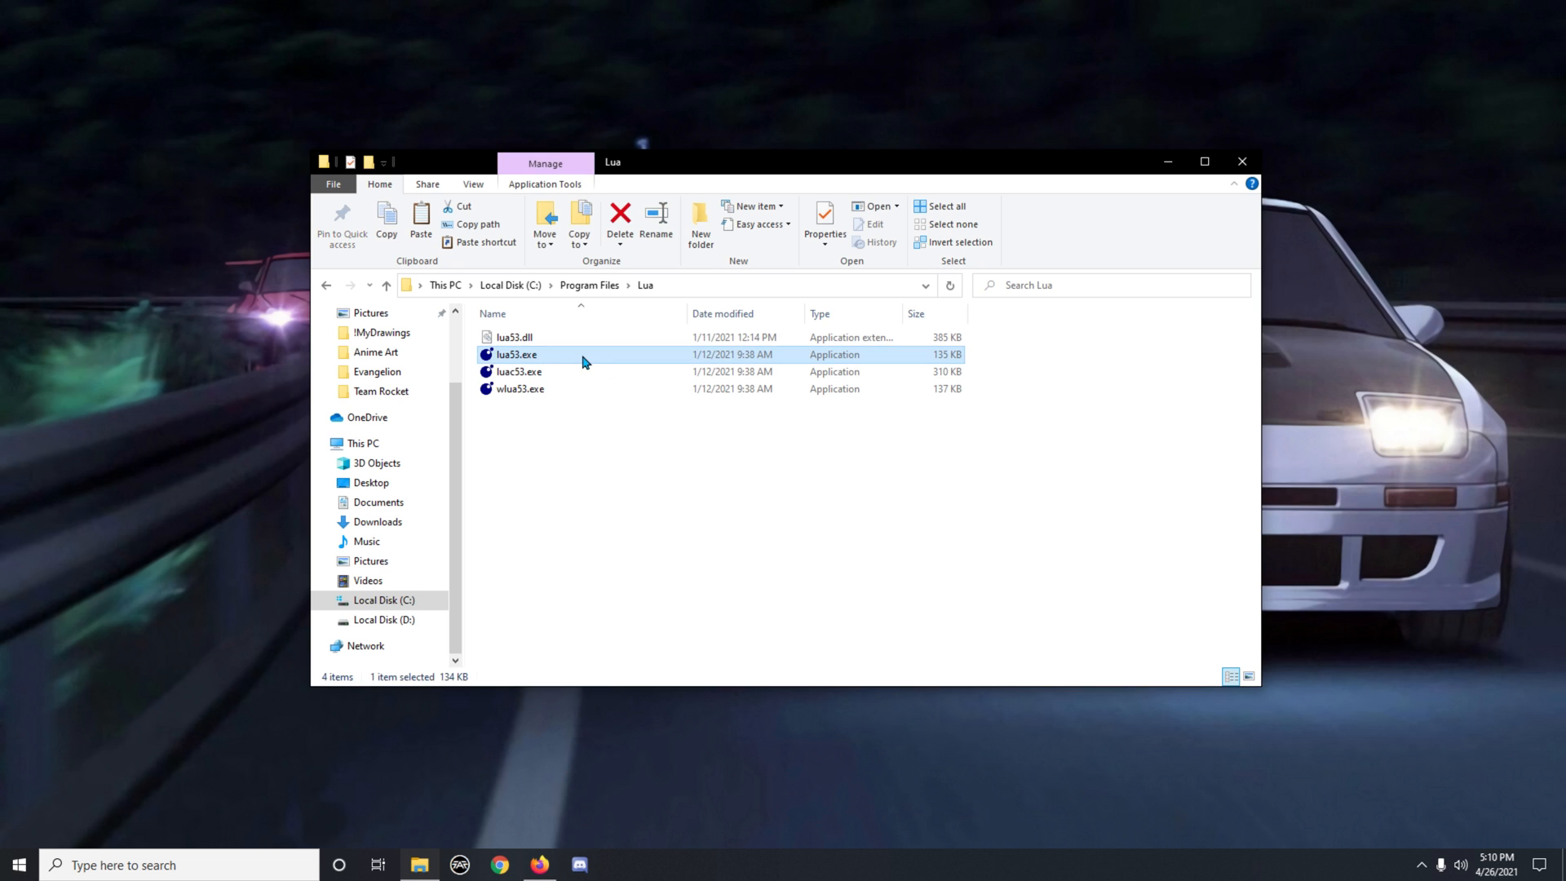
- Rename lua53.exe to lua.exe in C:\Program Files\Lua
right_click(516, 355)
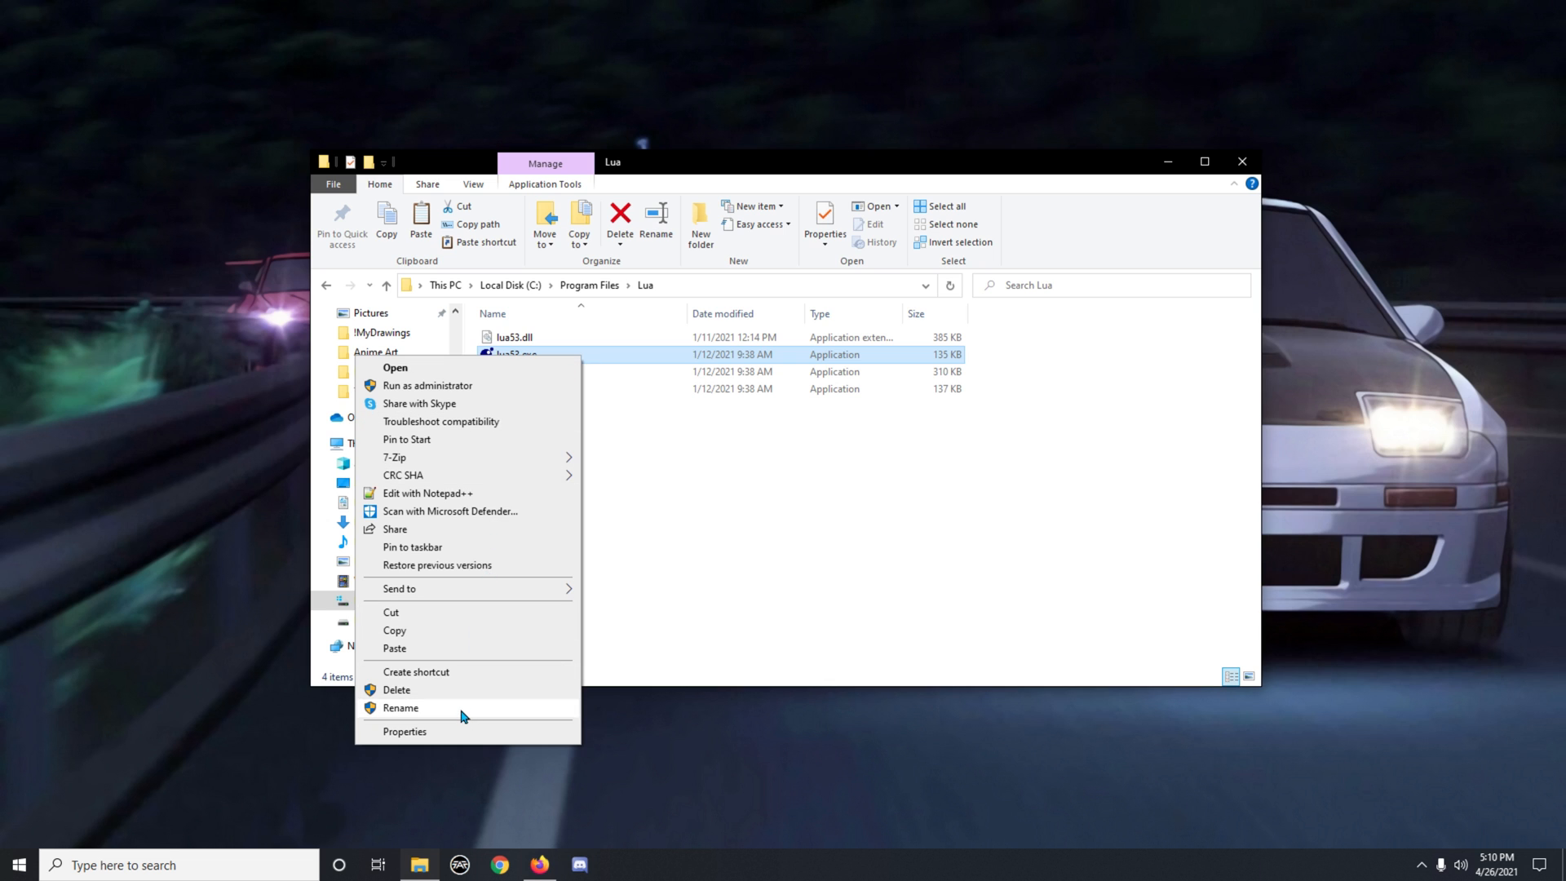
left_click(400, 707)
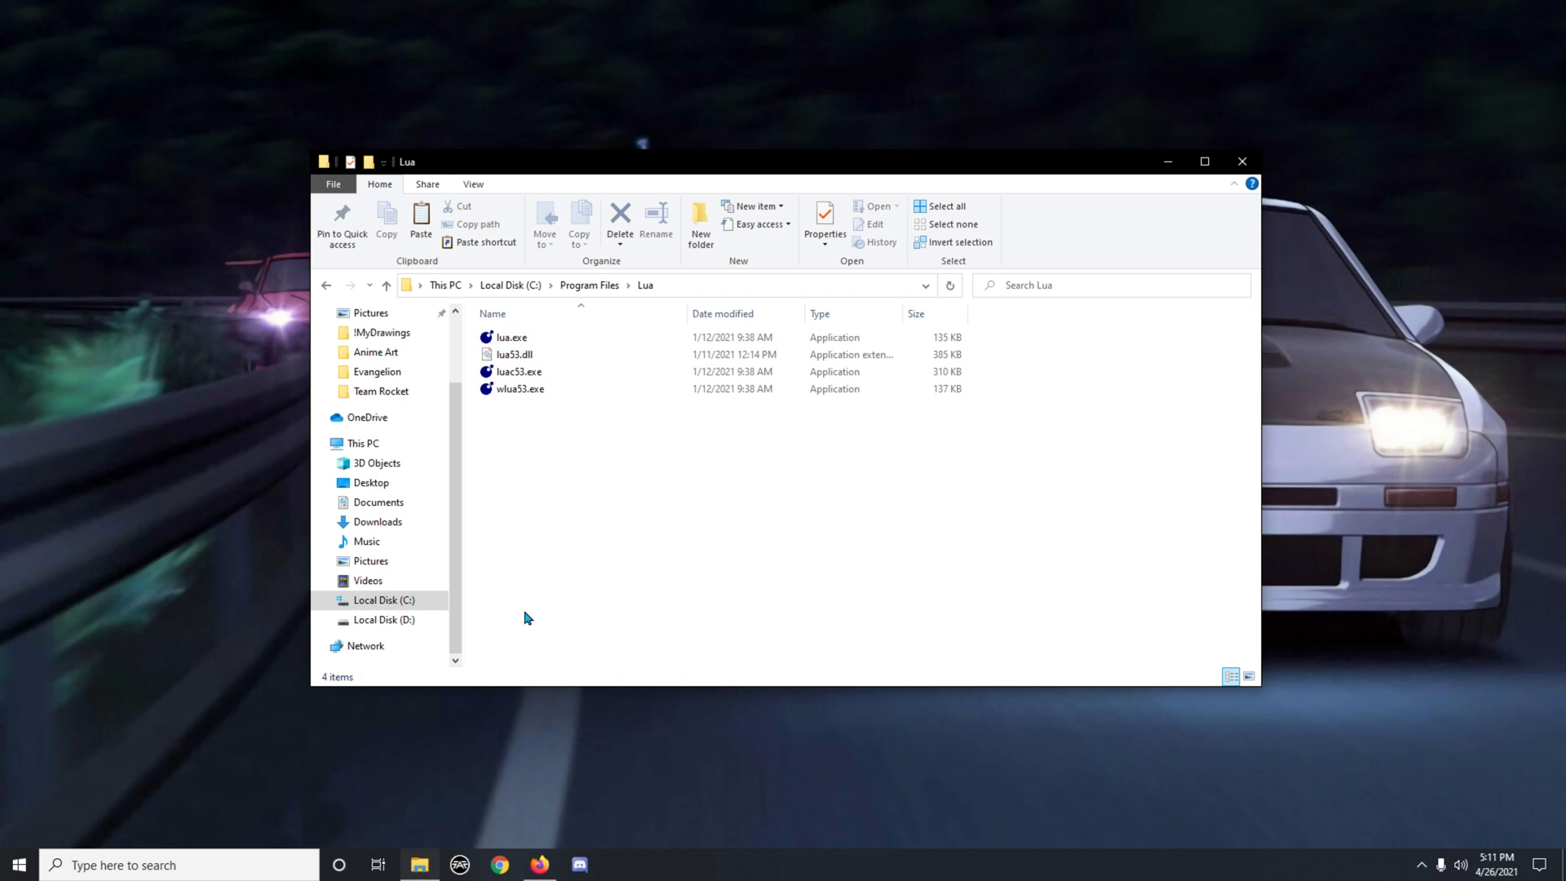
mouse_move(680, 262)
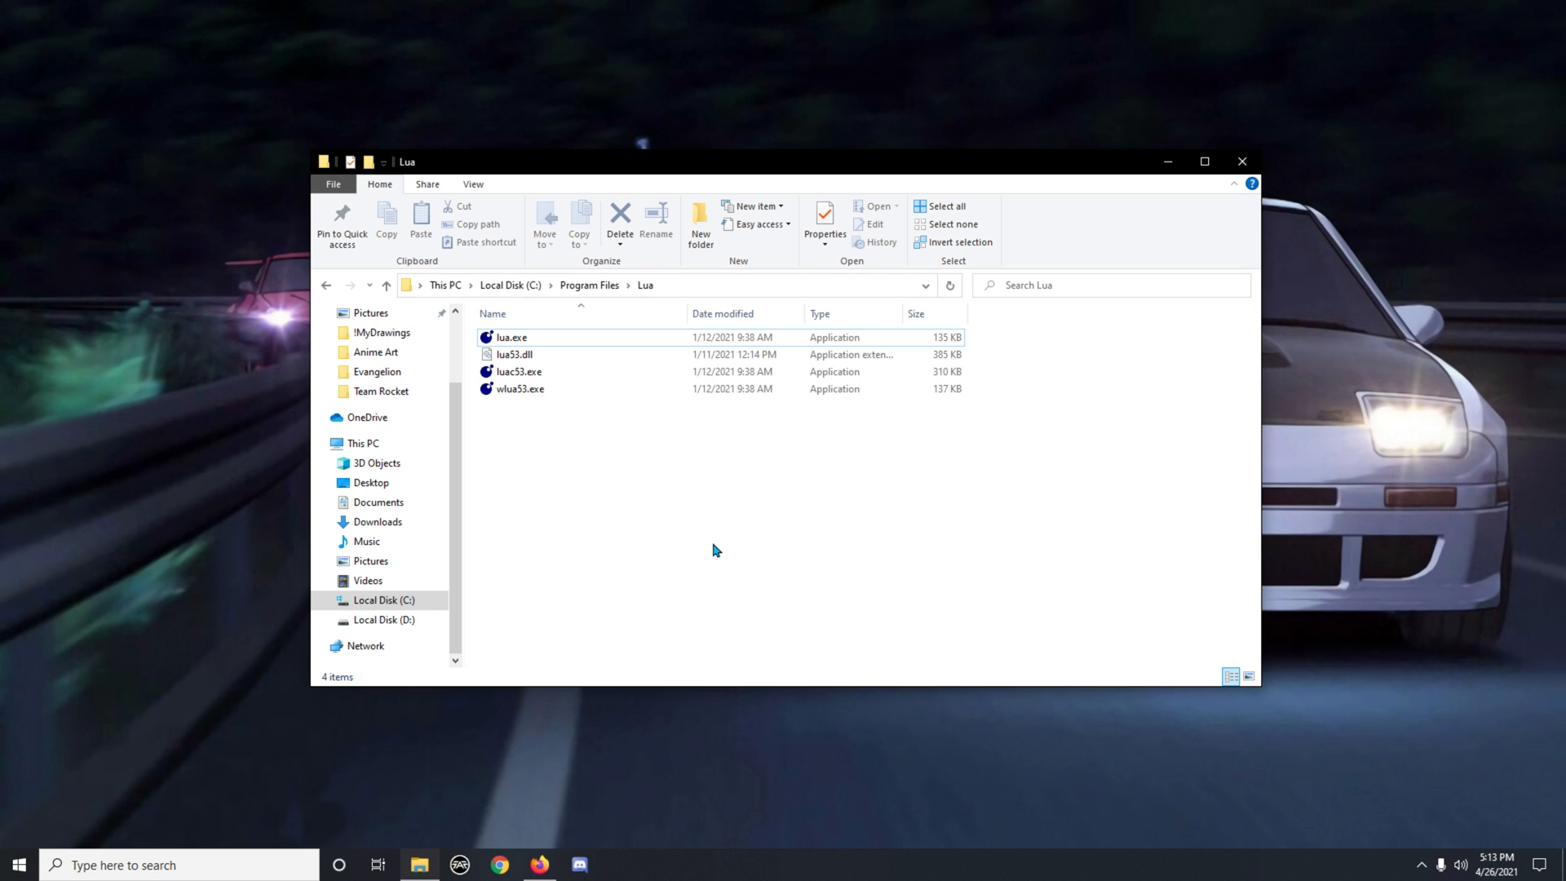
- Search 'env' in Start and open 'Edit the system environment variables'
left_click(18, 864)
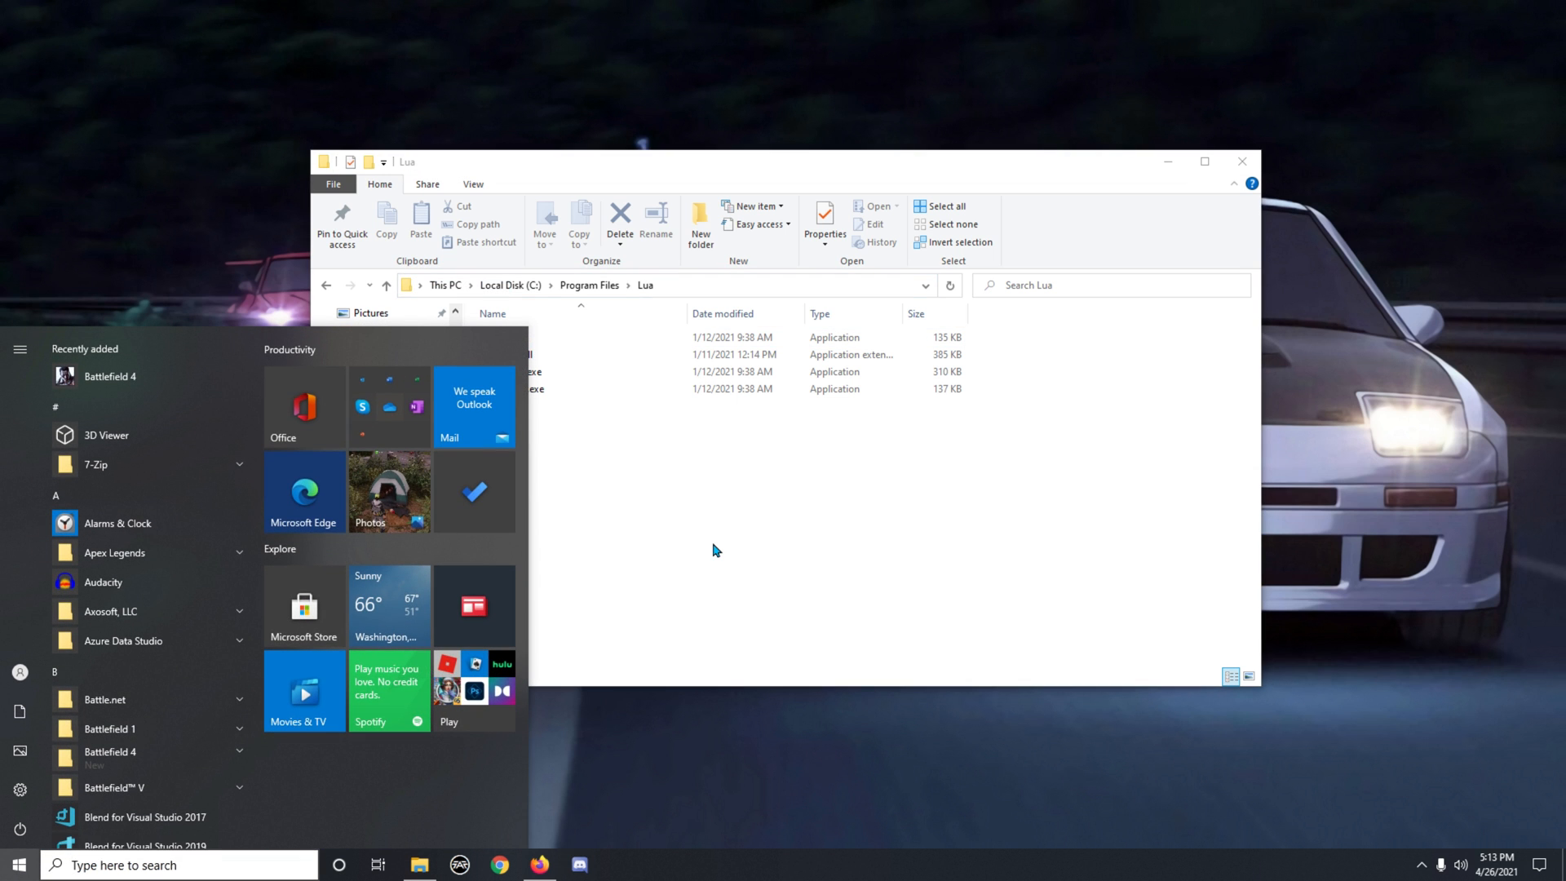
type("env")
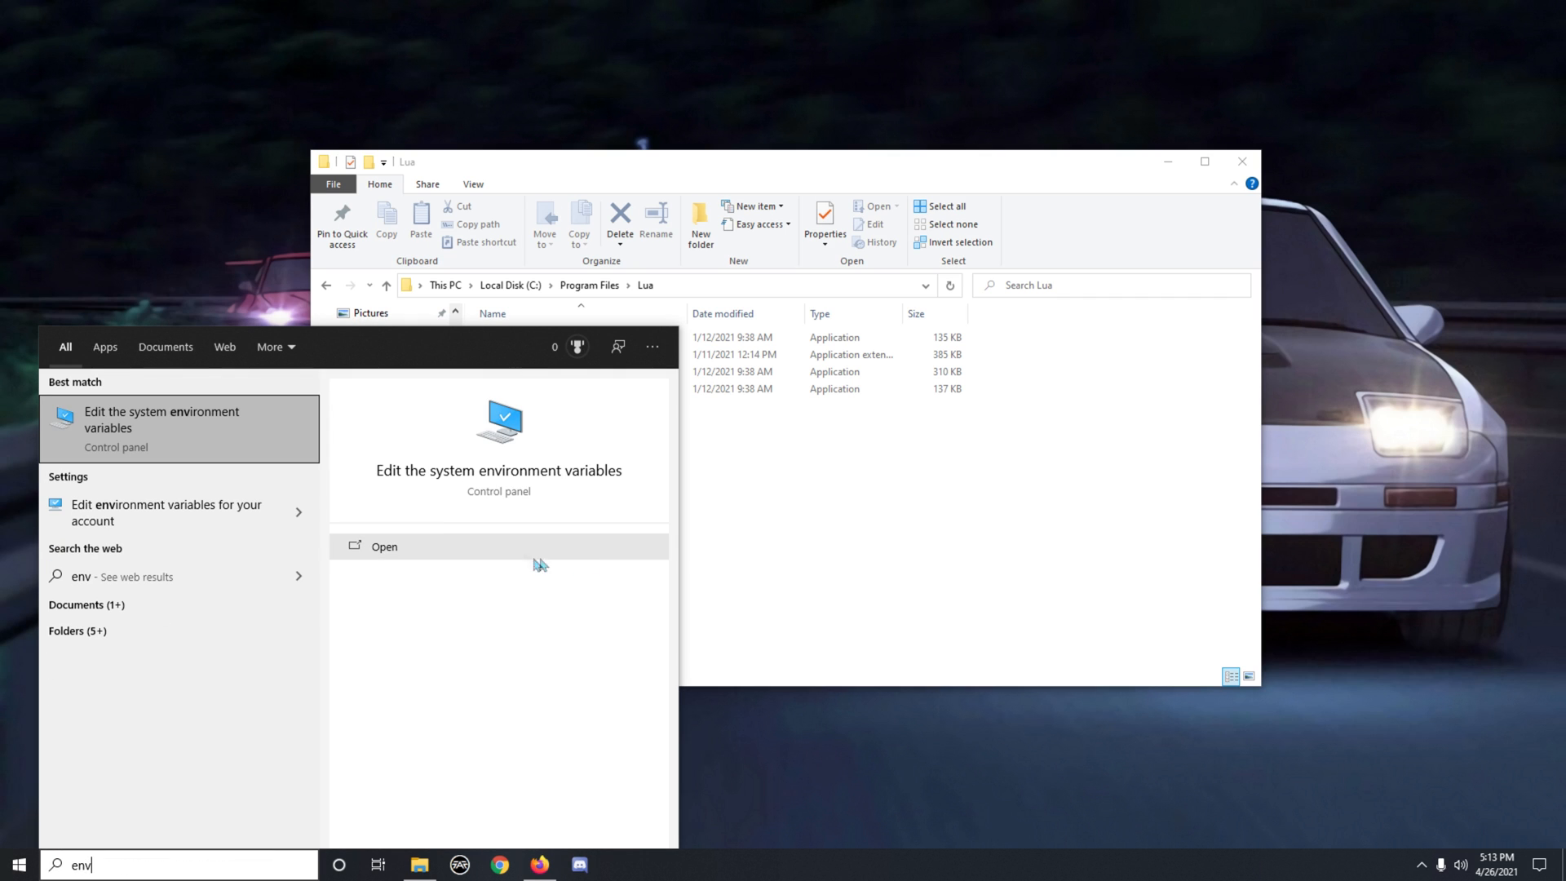
mouse_move(219, 439)
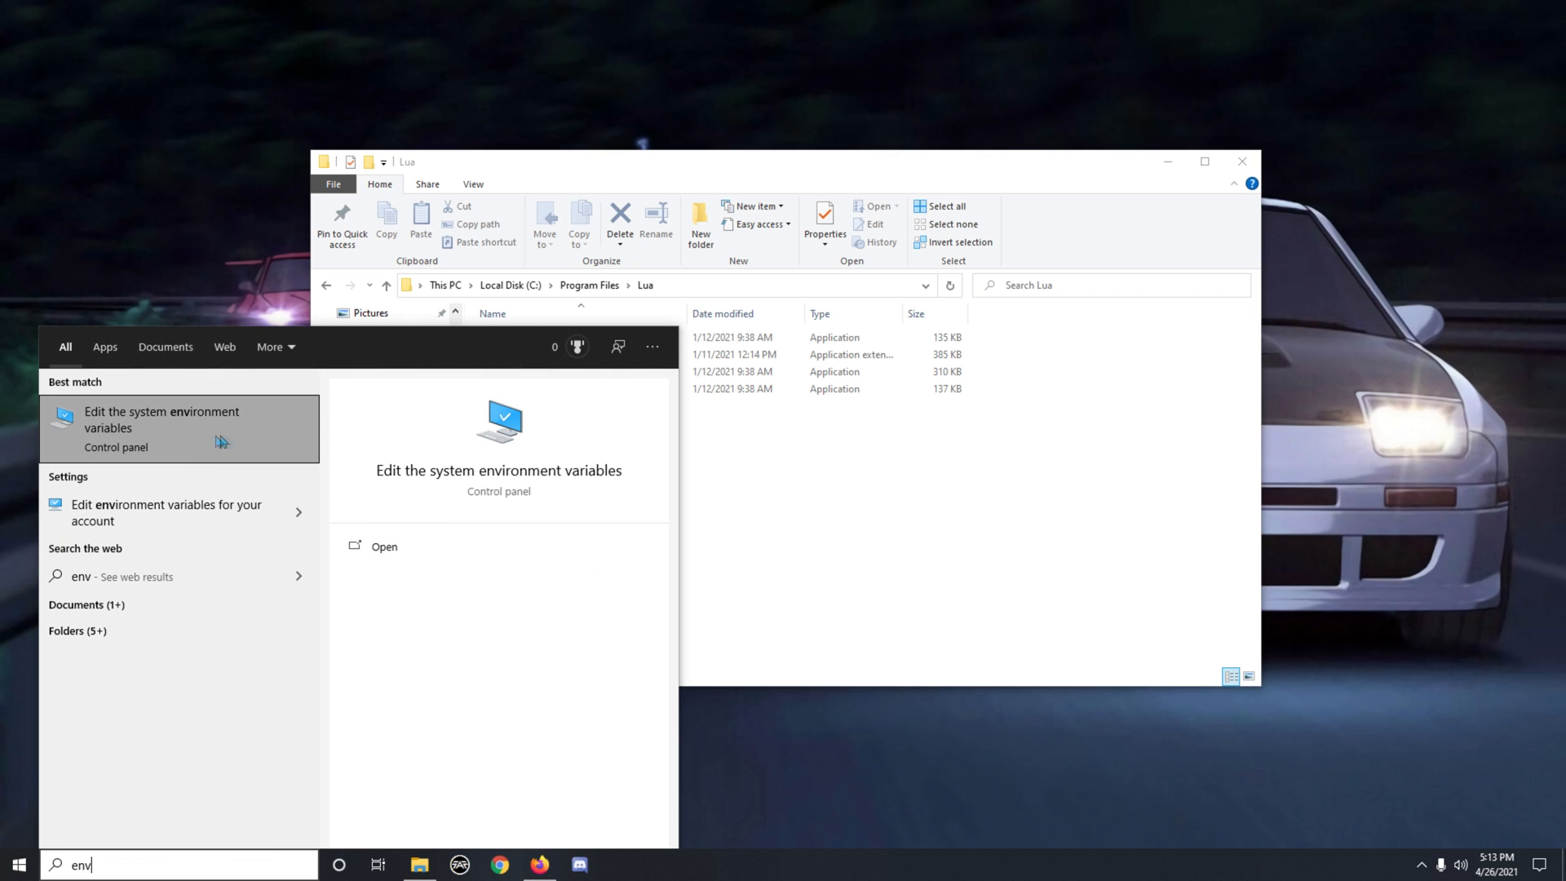
mouse_move(203, 433)
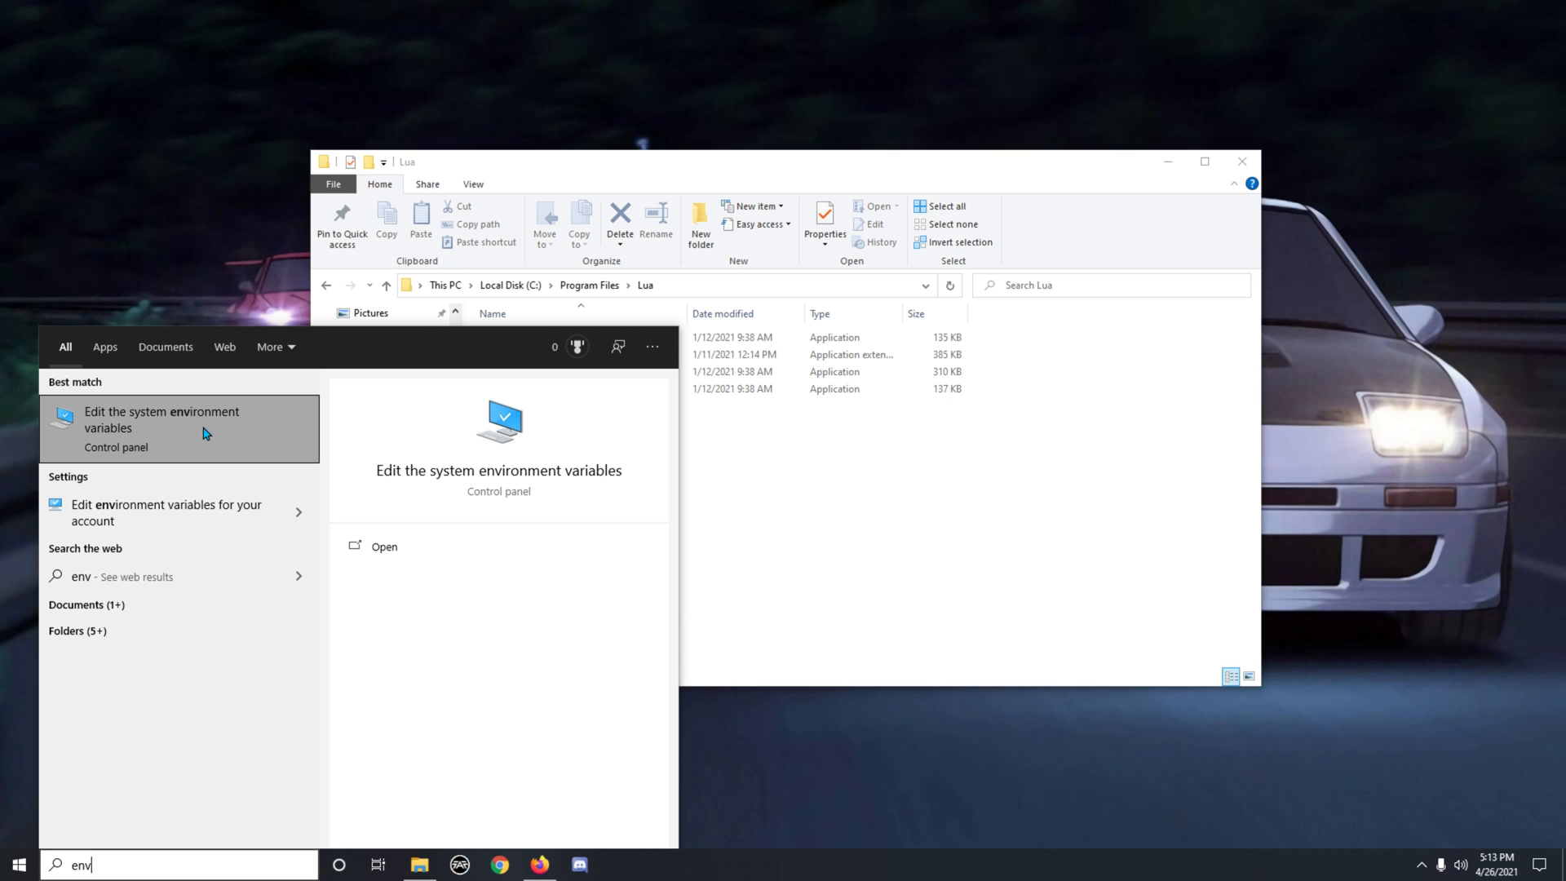
left_click(161, 419)
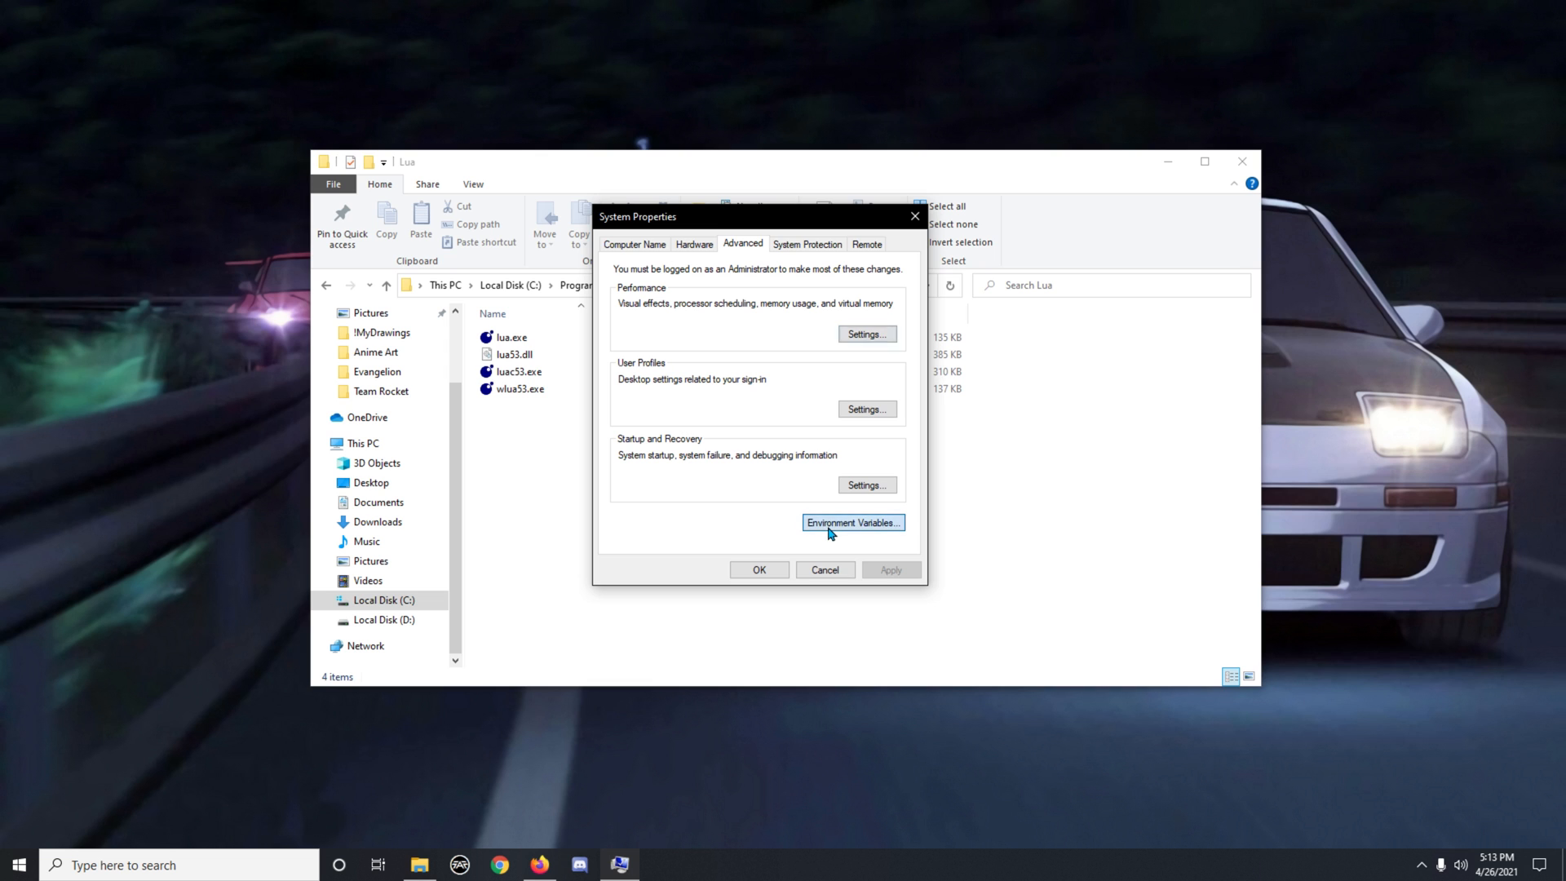
- Open Environment Variables and select the system Path variable
left_click(852, 522)
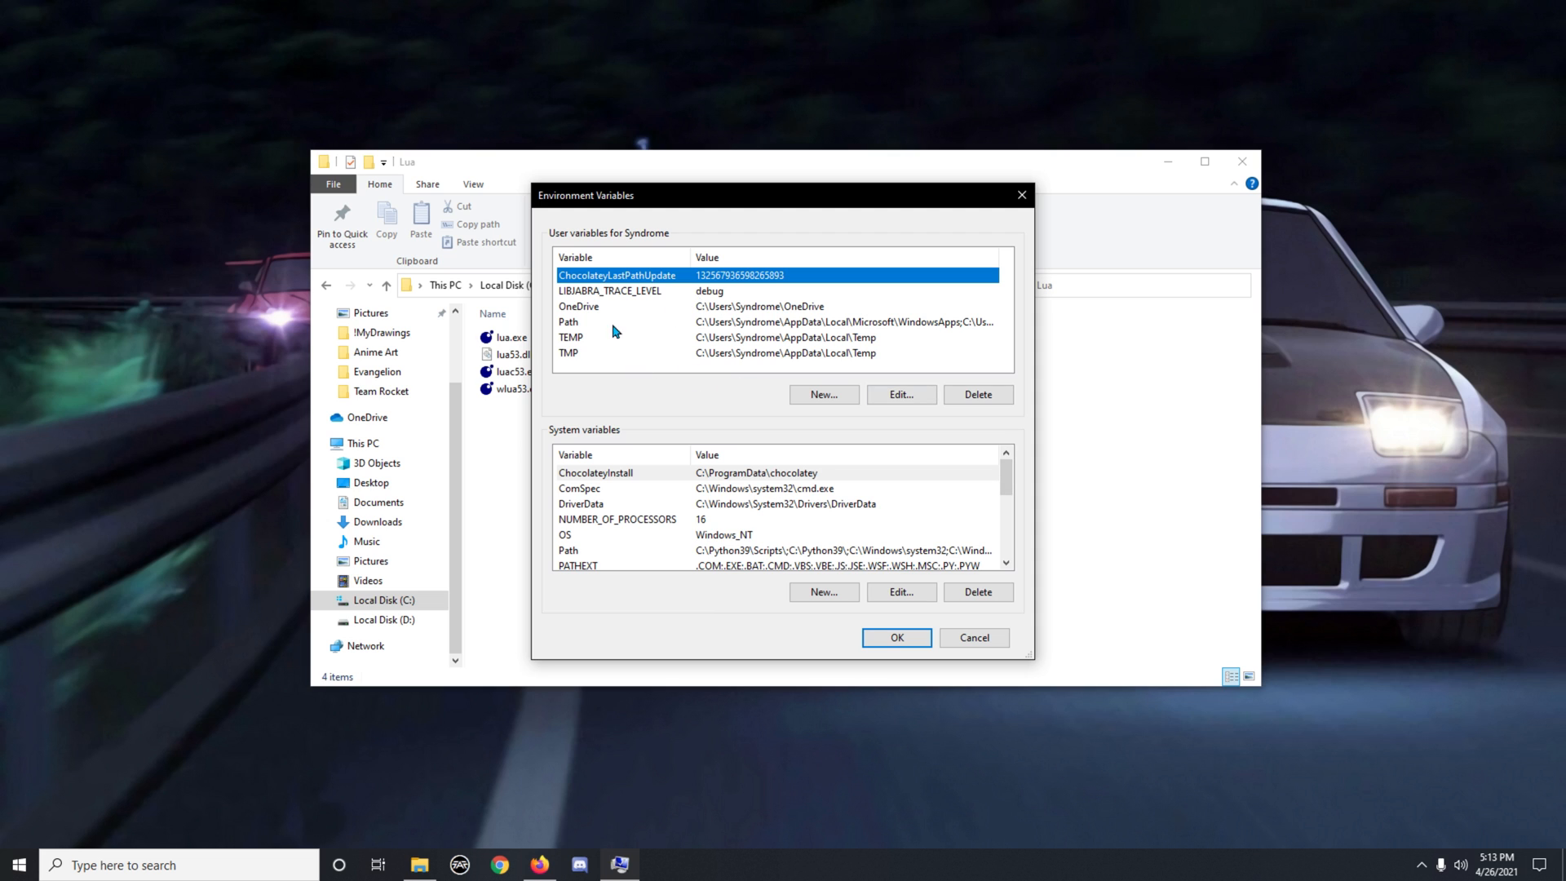
mouse_move(667, 241)
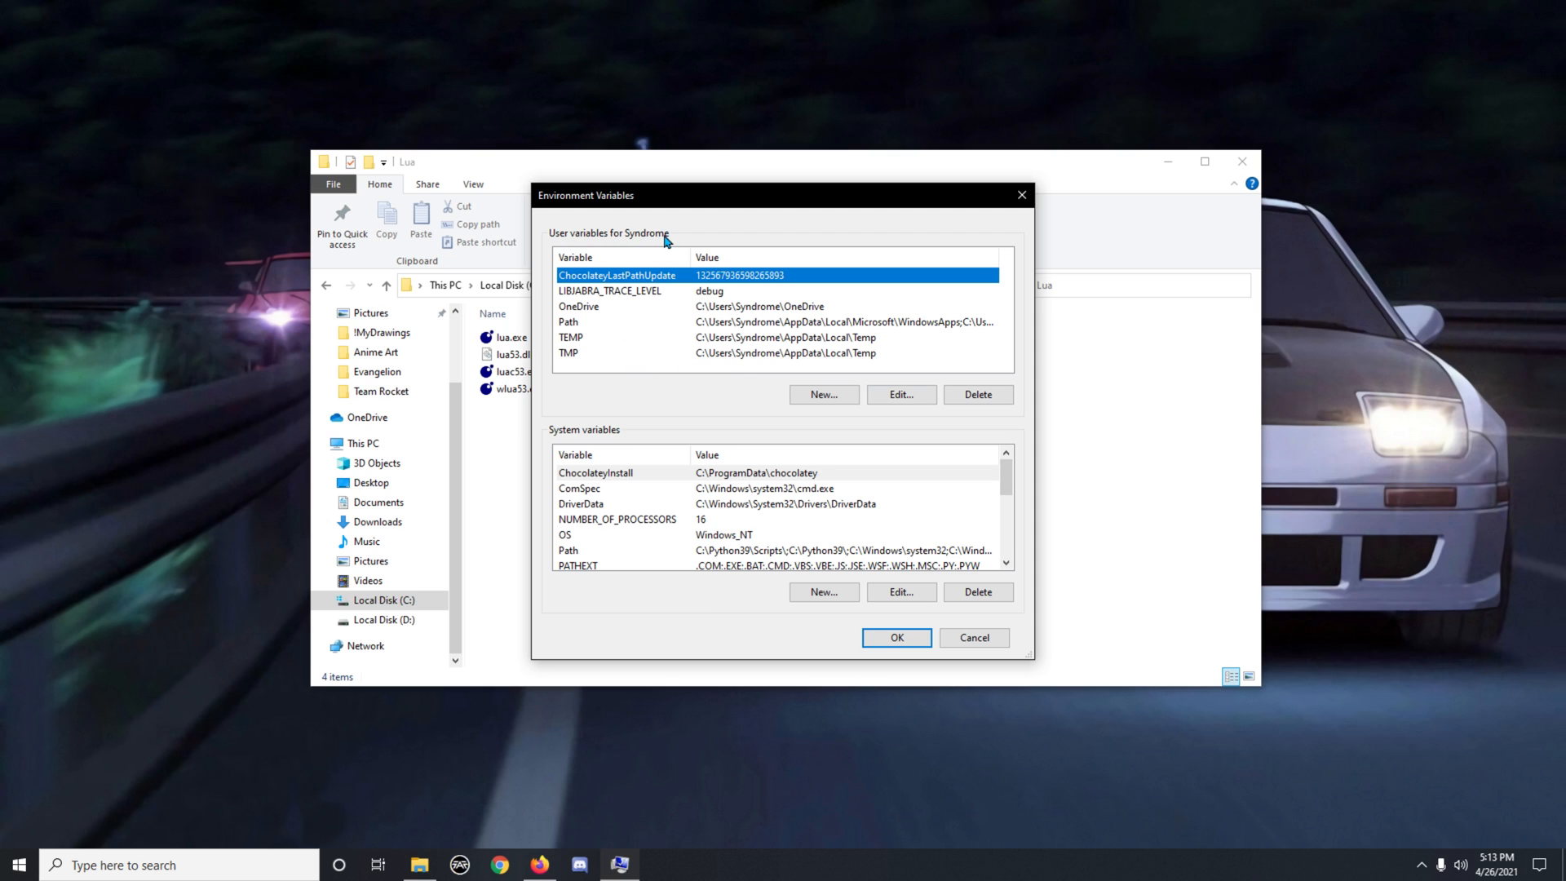
mouse_move(726, 450)
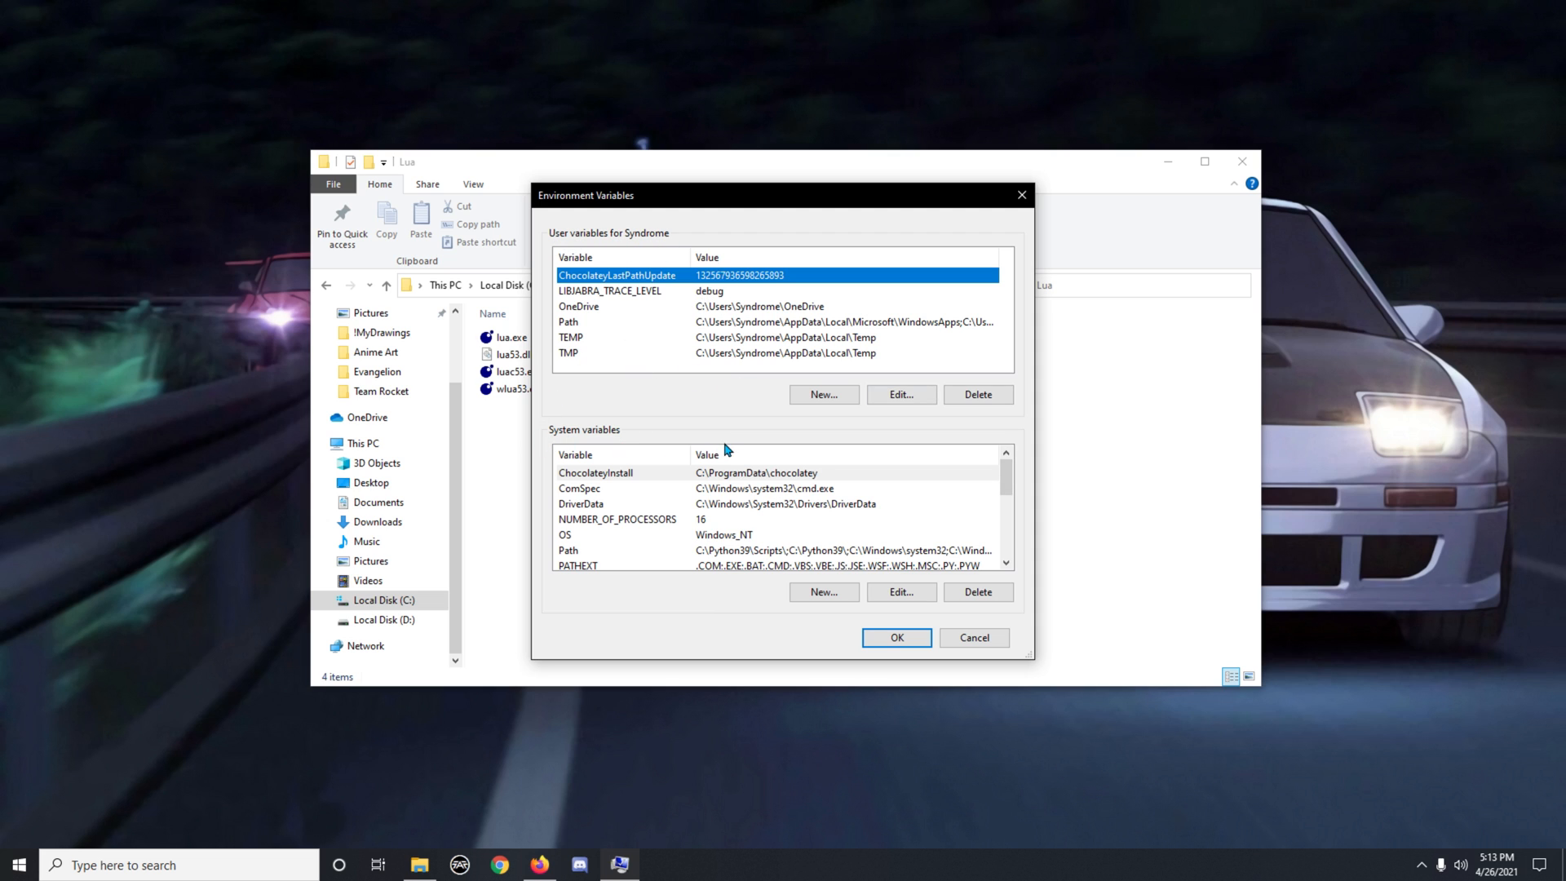
mouse_move(582, 436)
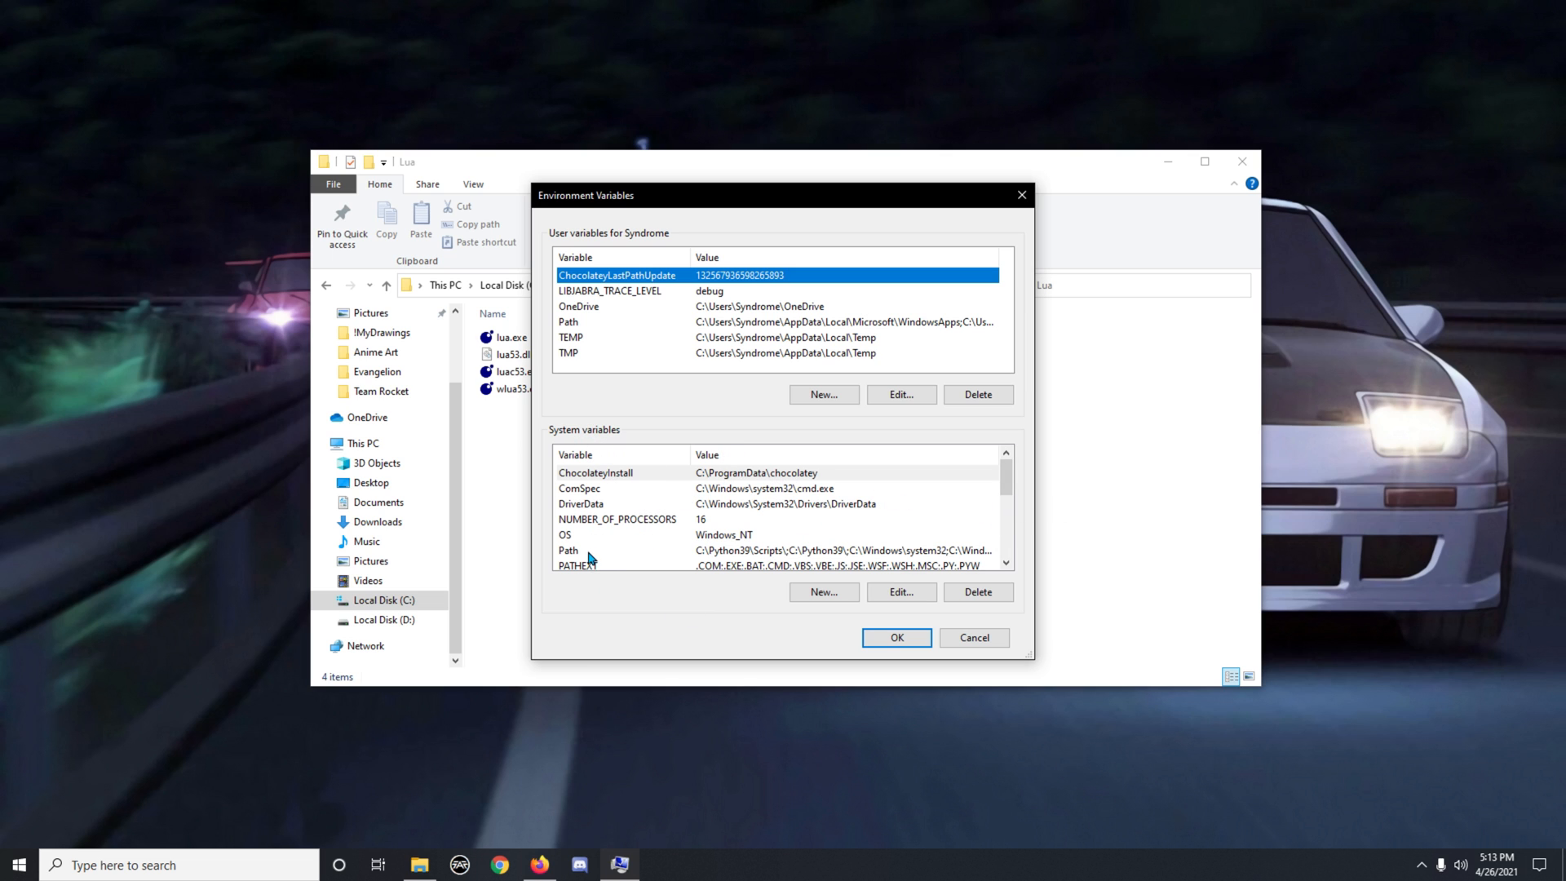
scroll("down", 3)
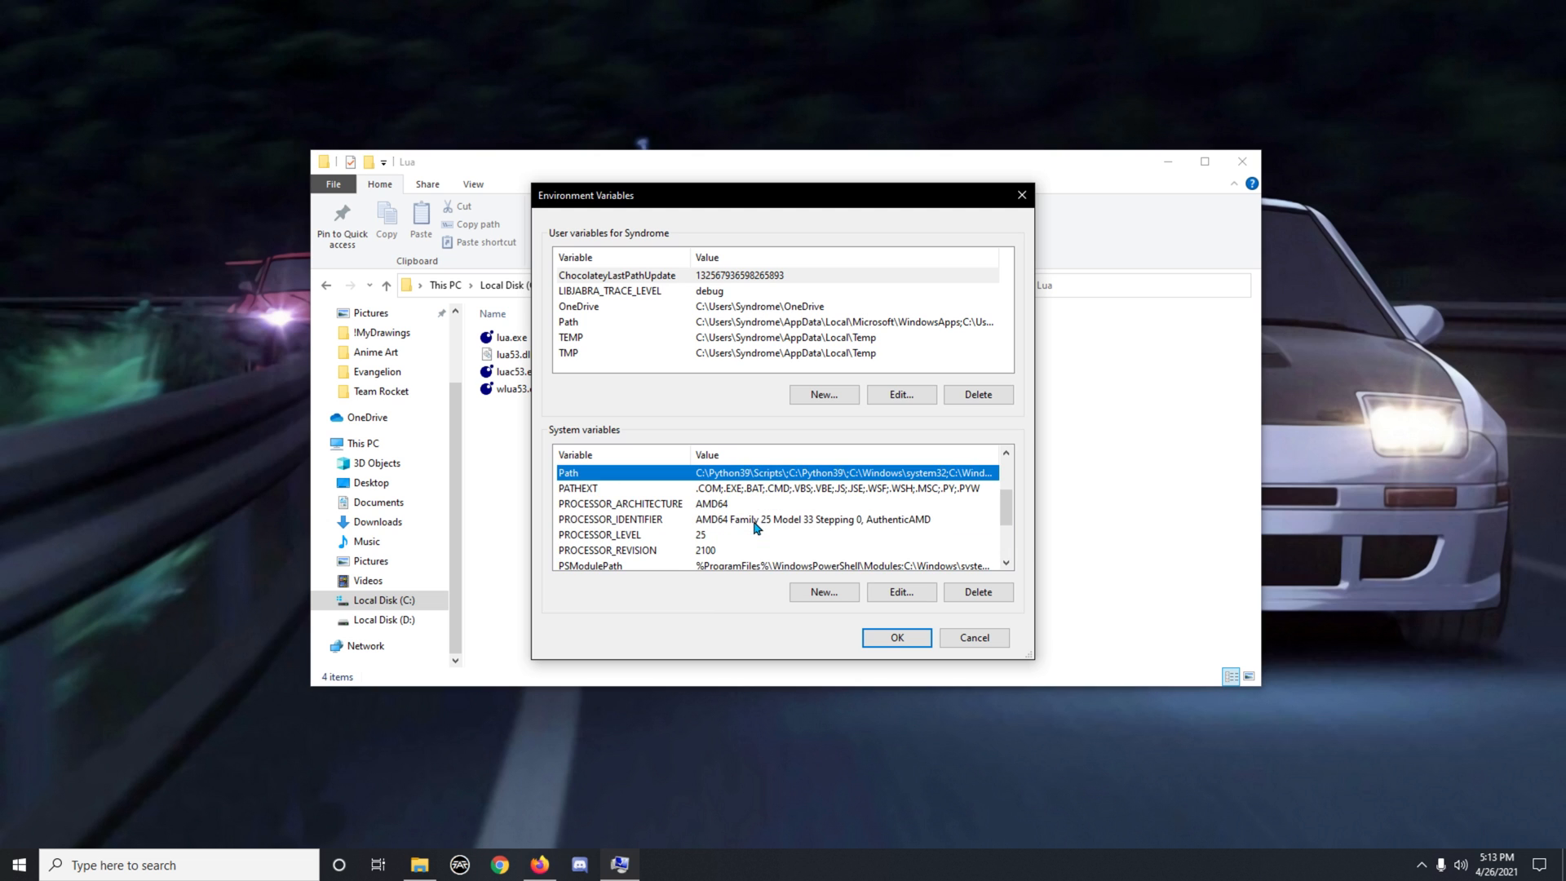
mouse_move(747, 472)
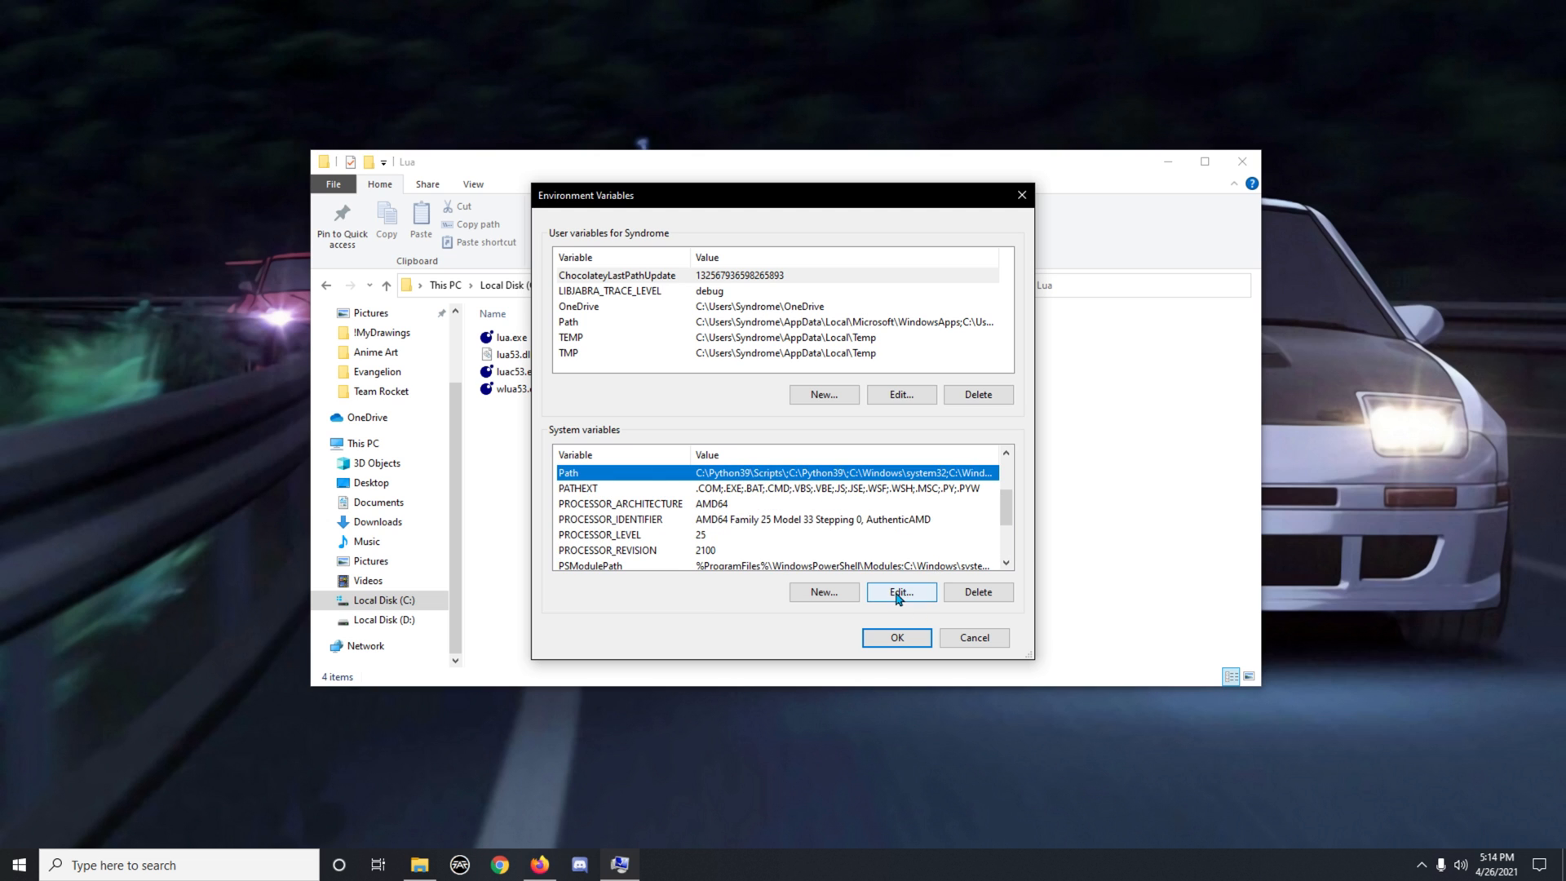
- Add C:\Program Files\Lua as a new system Path entry and confirm all dialogs
left_click(900, 591)
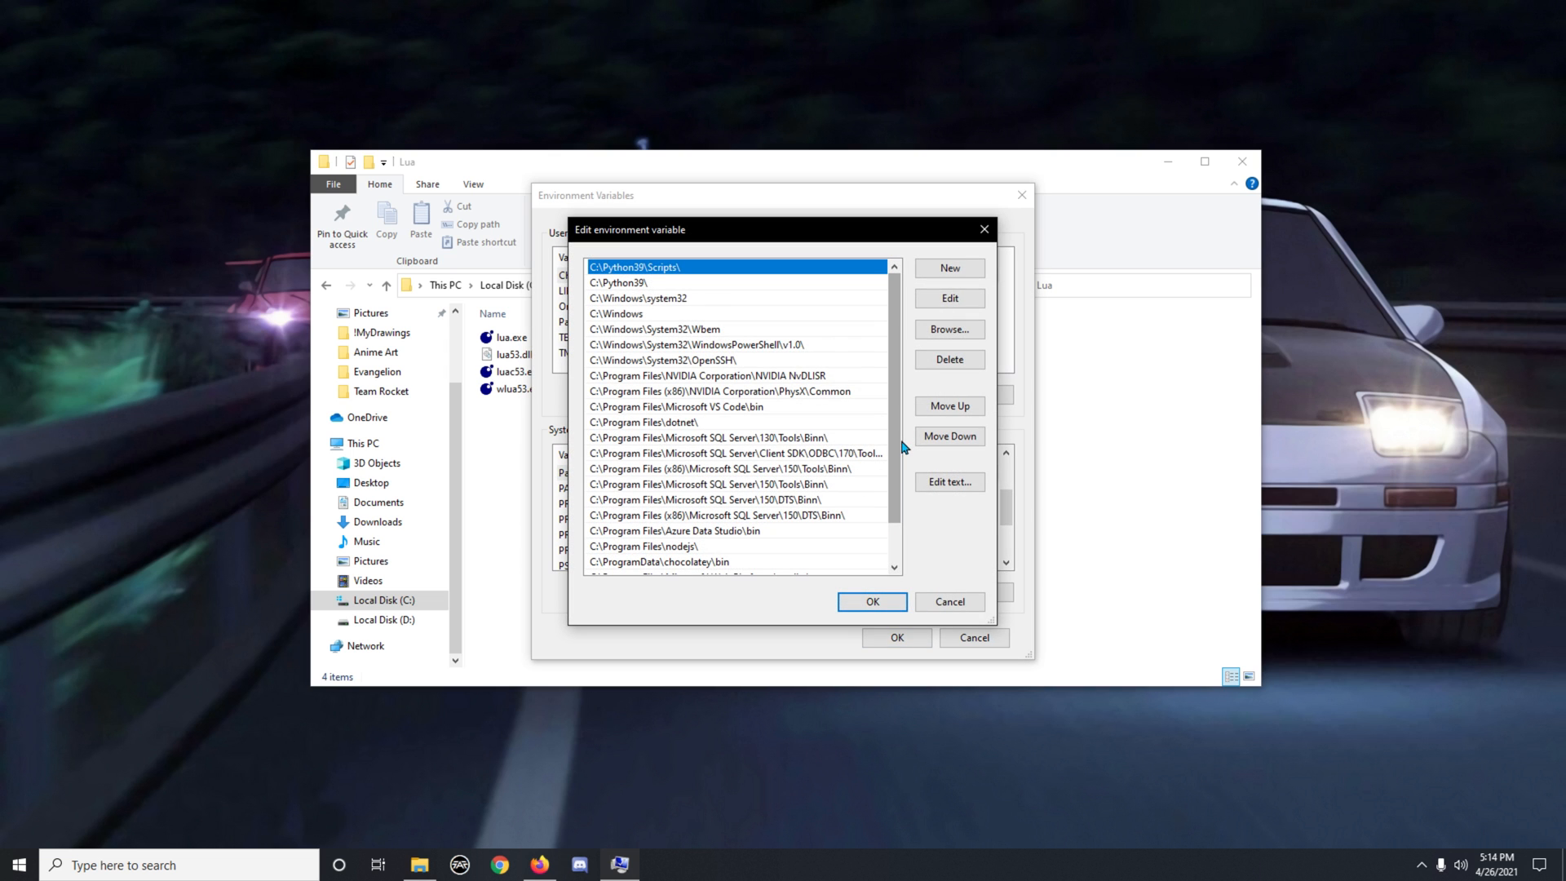
scroll("down", 3)
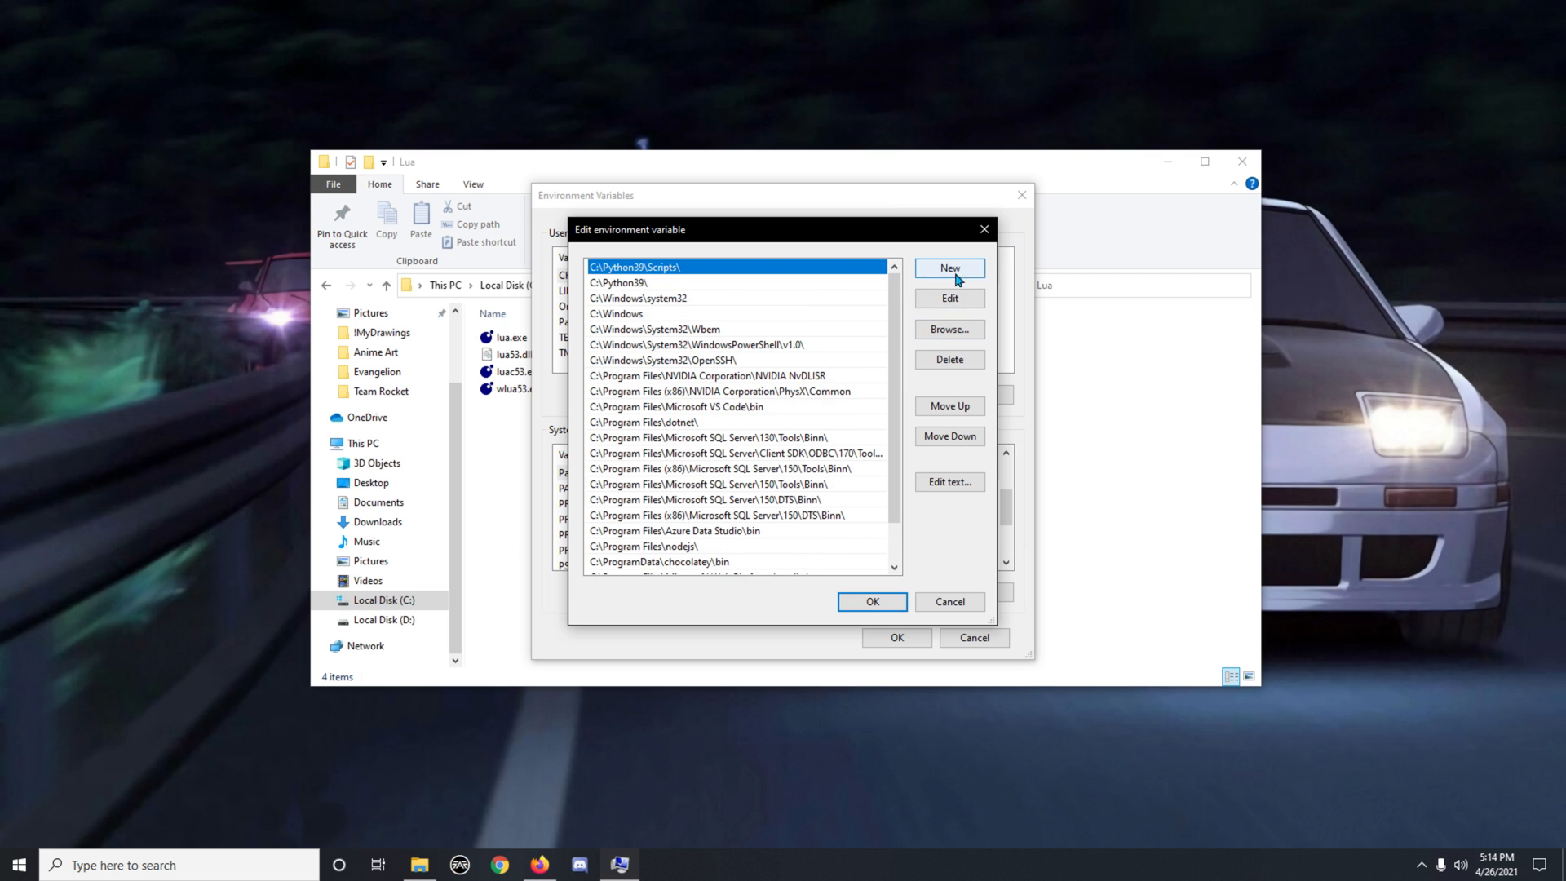
left_click(948, 267)
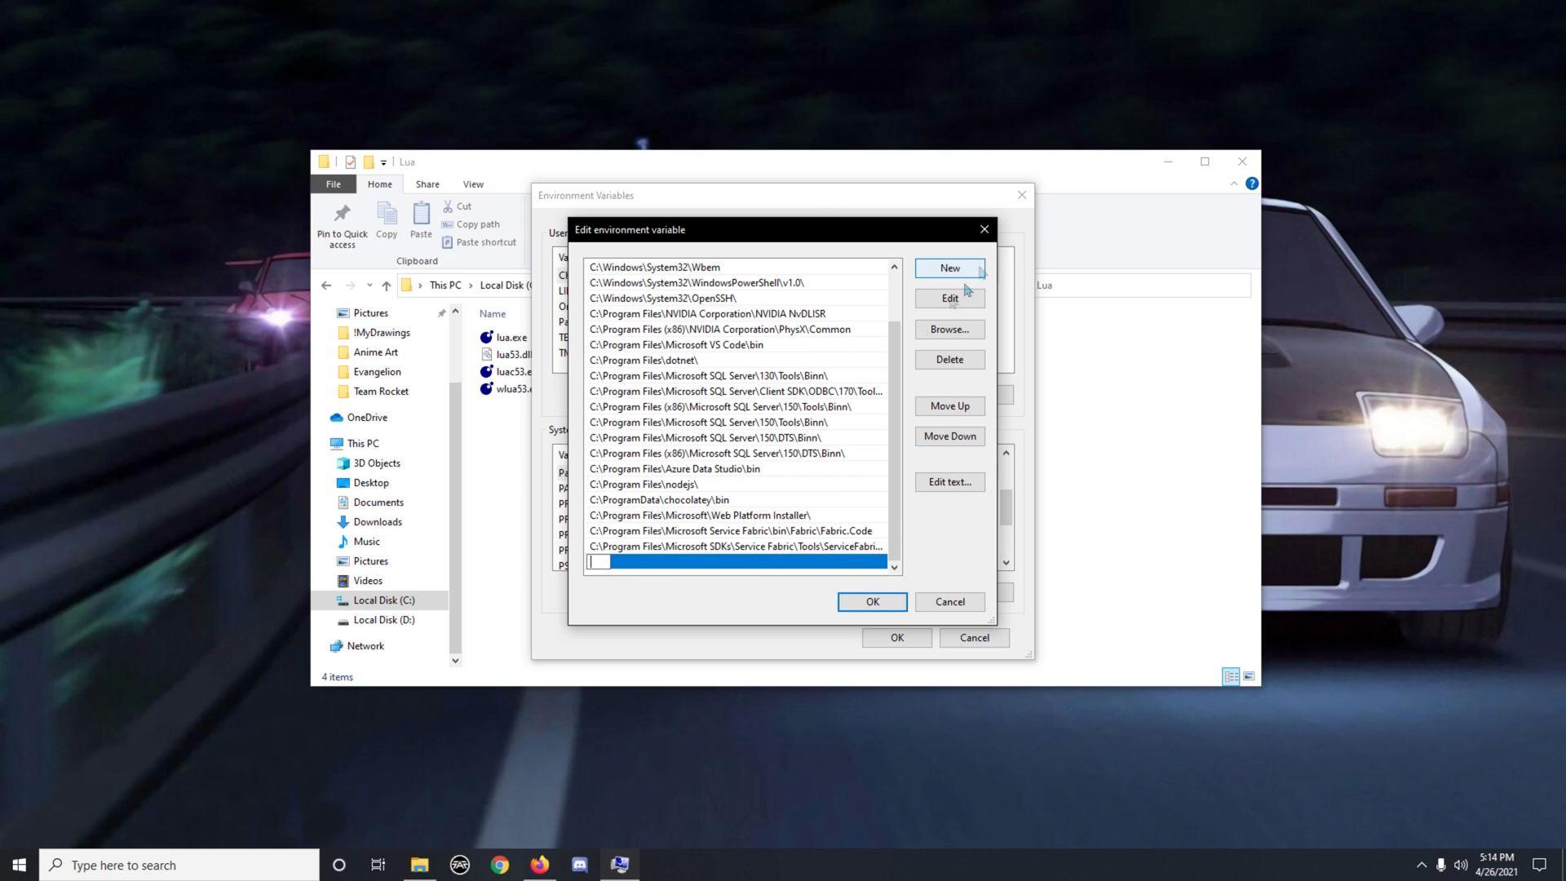
type("C:\\Program Files\\Lua")
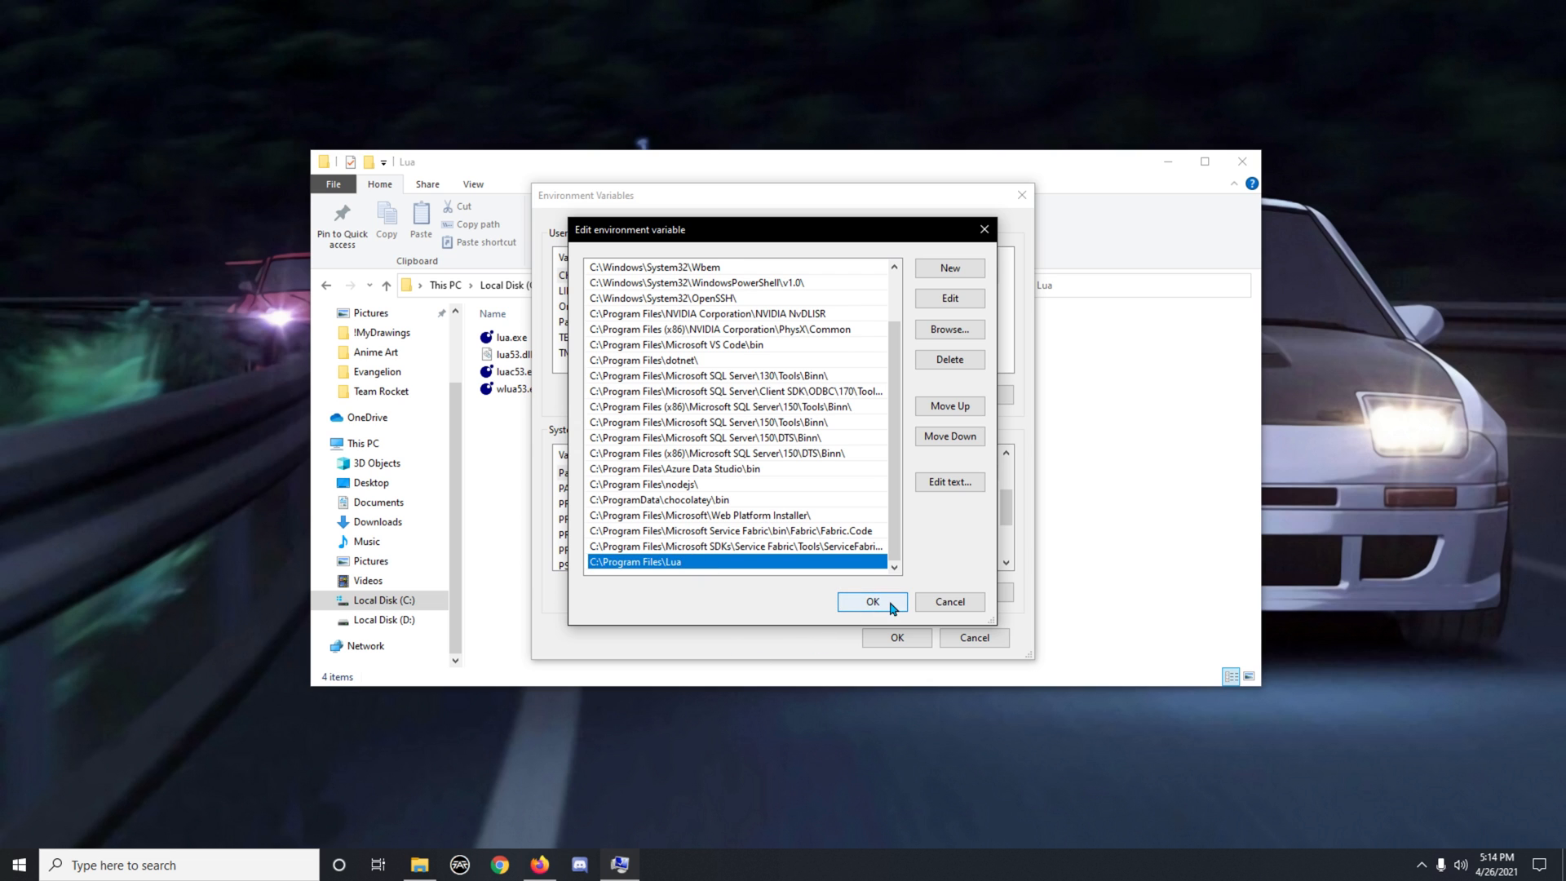
left_click(871, 601)
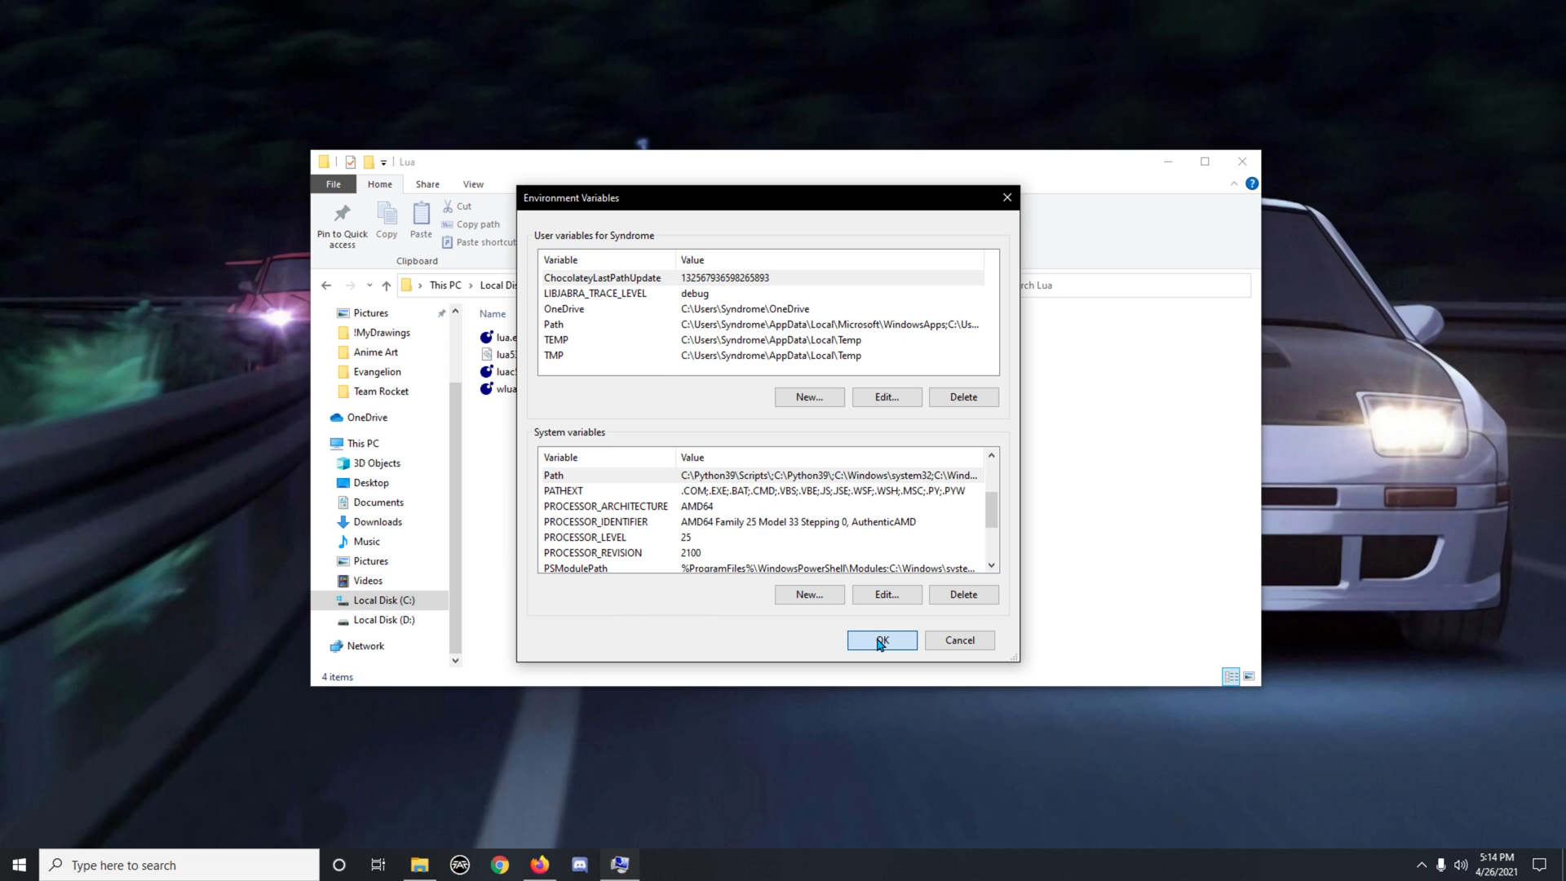
left_click(880, 640)
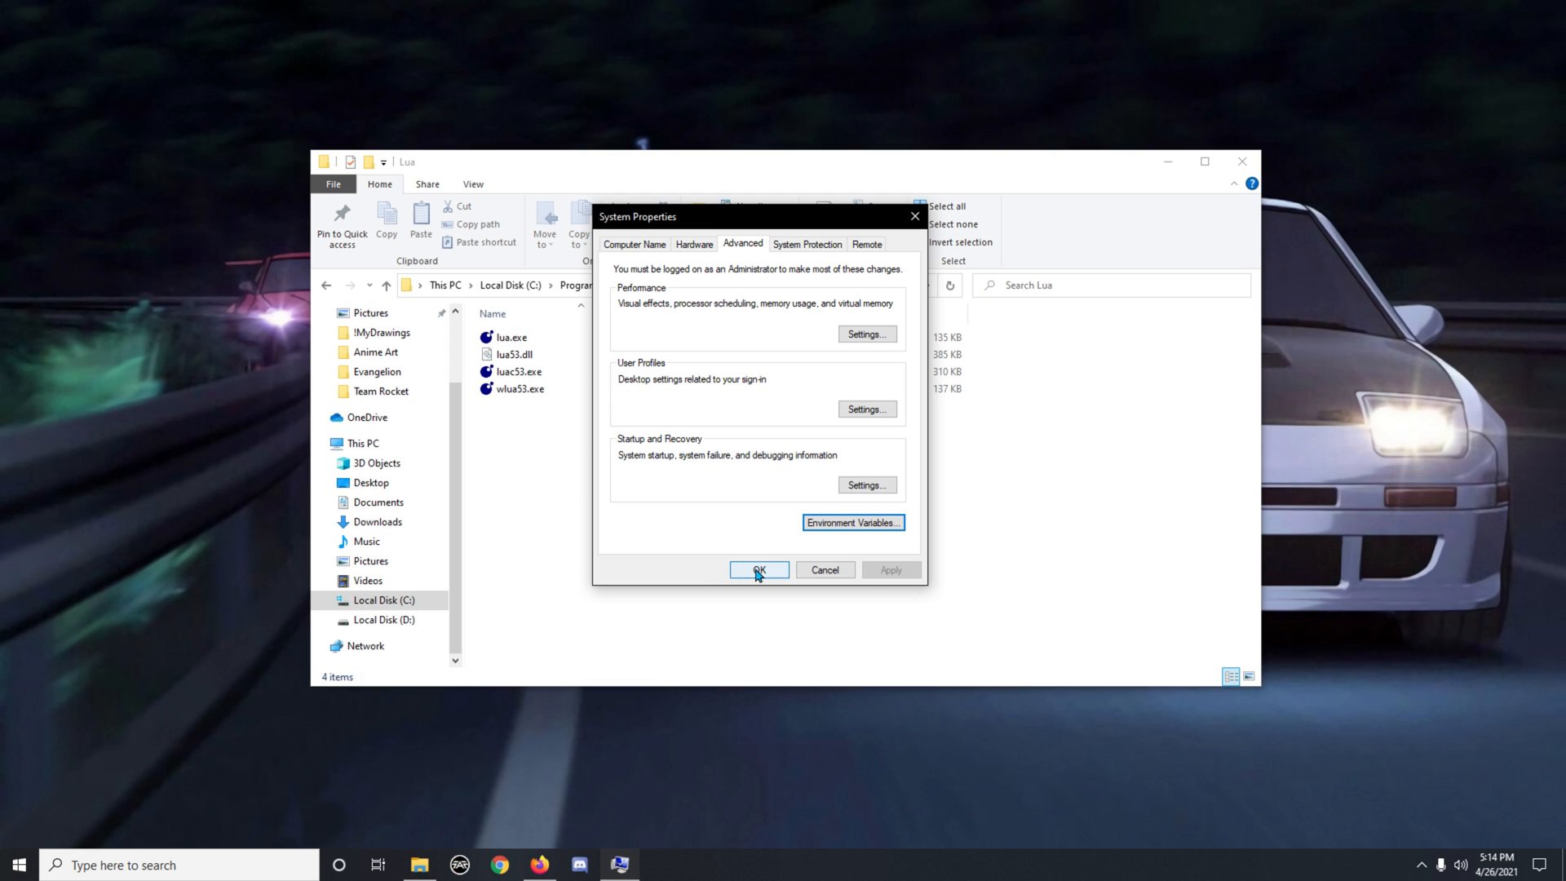
left_click(757, 569)
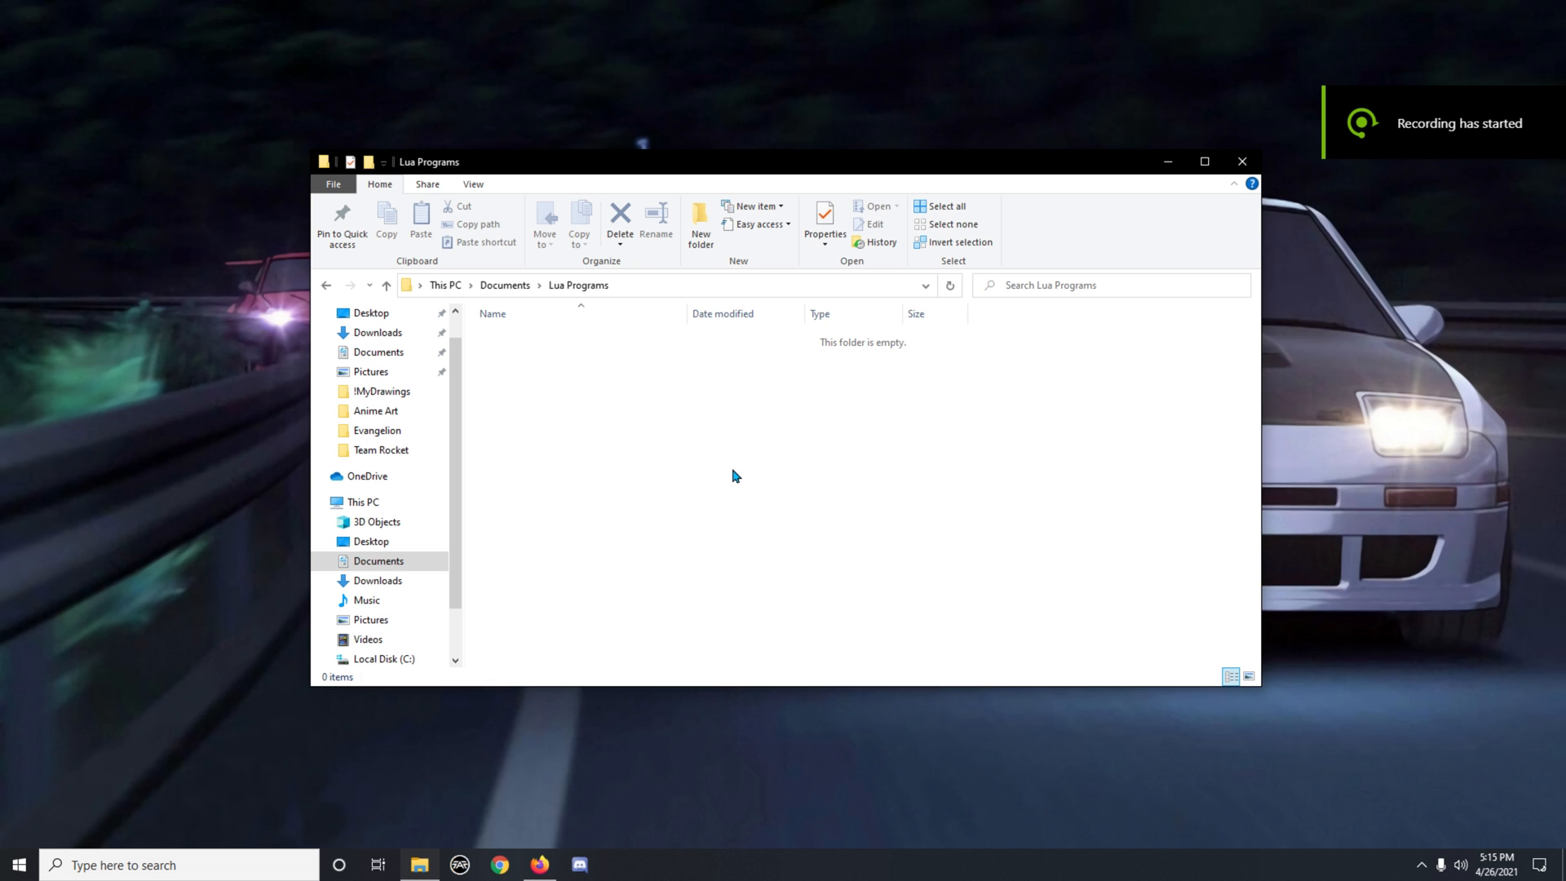
mouse_move(702, 617)
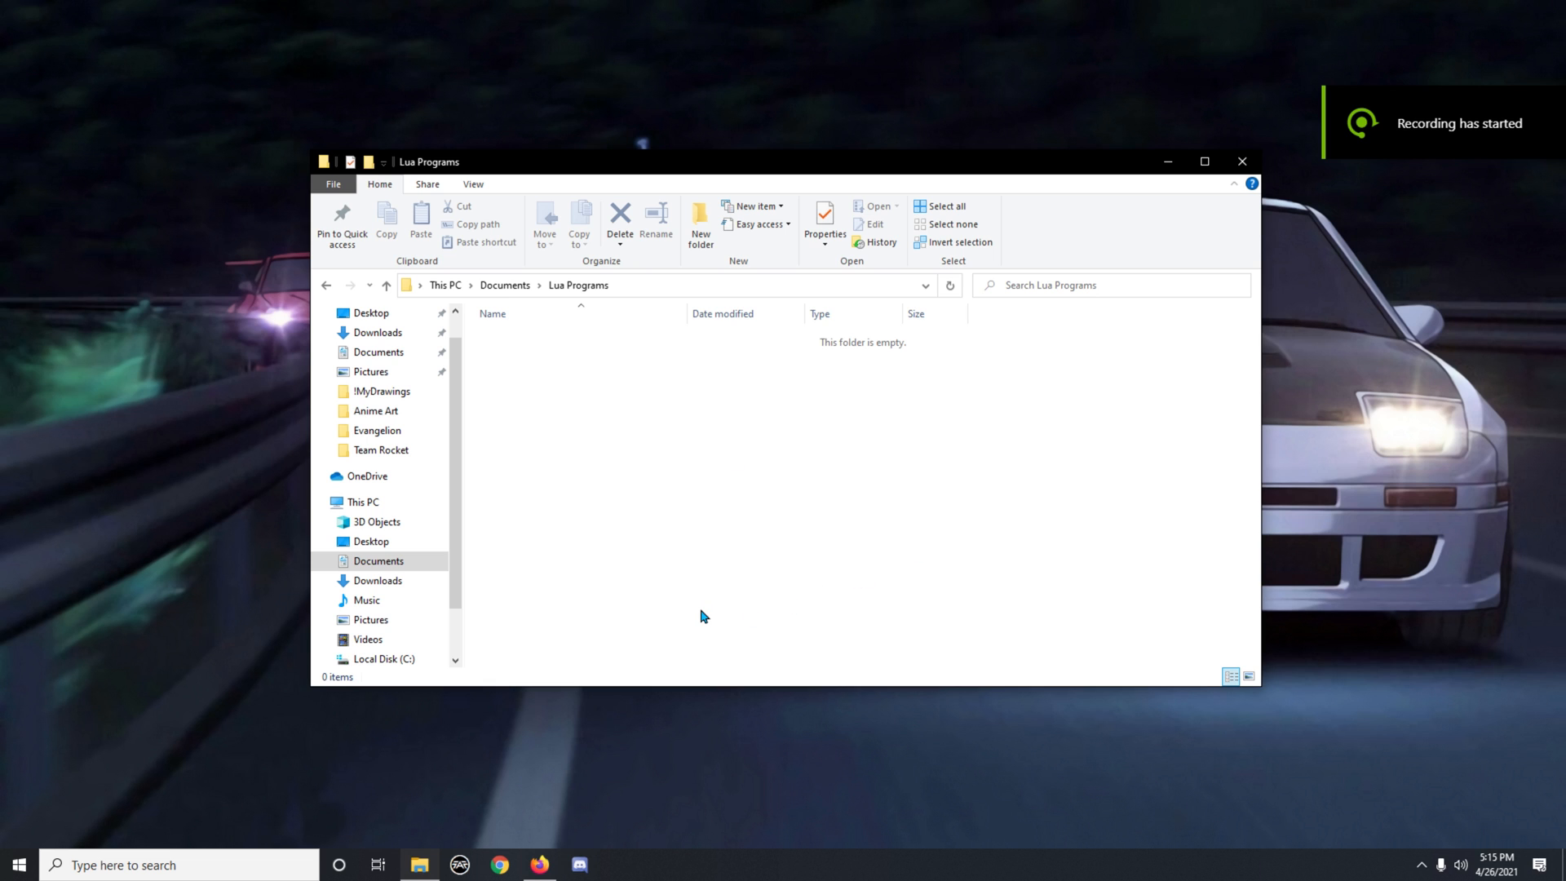
mouse_move(526, 489)
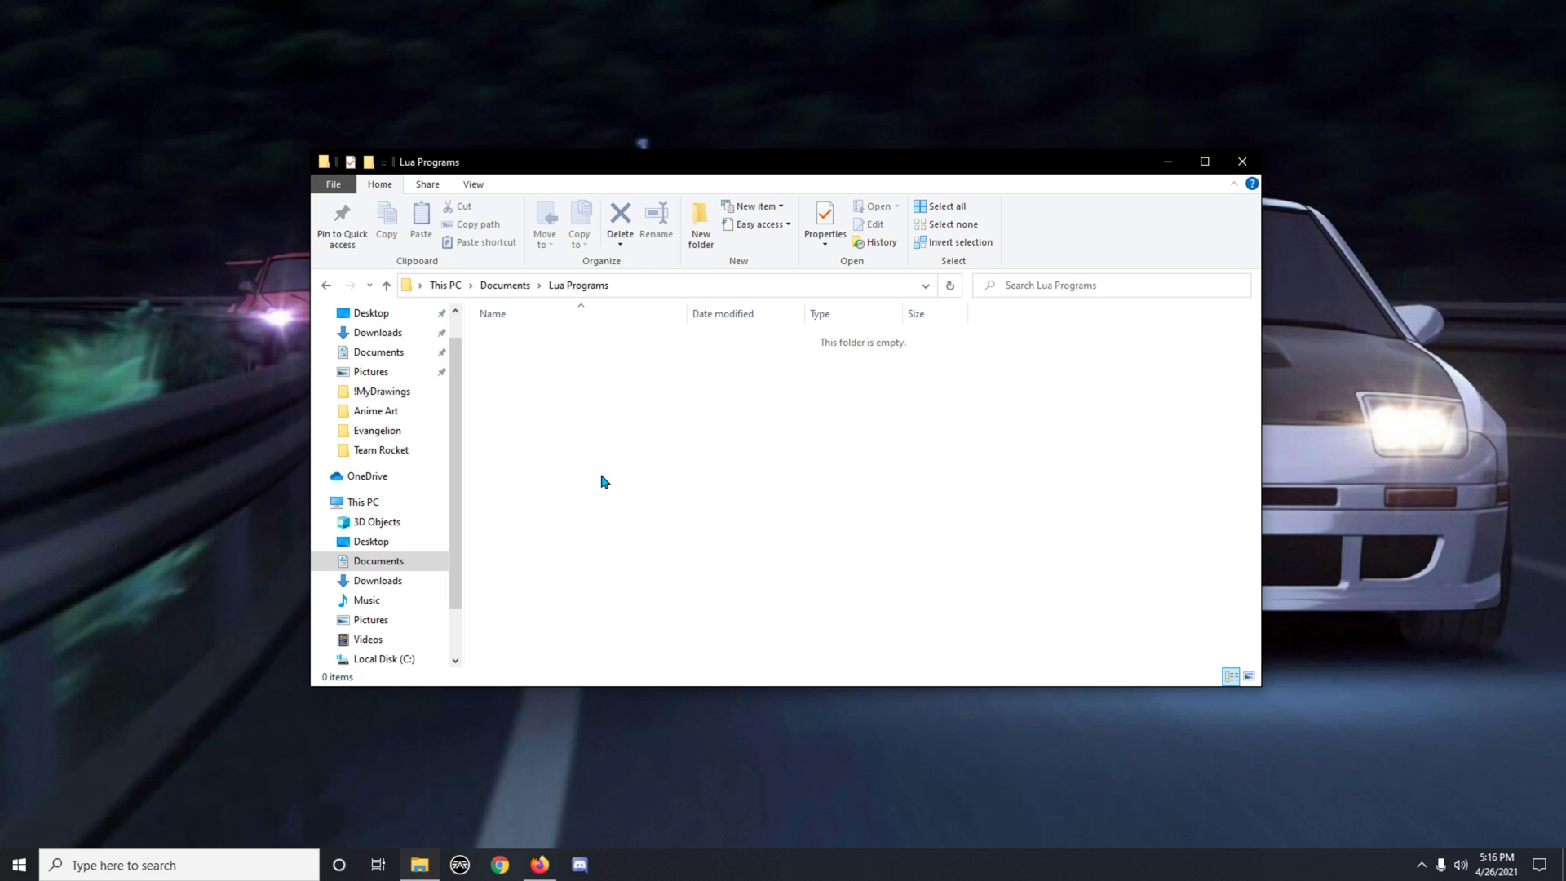
- Create a new text document in Lua Programs and rename it HelloWorld.lua
right_click(601, 482)
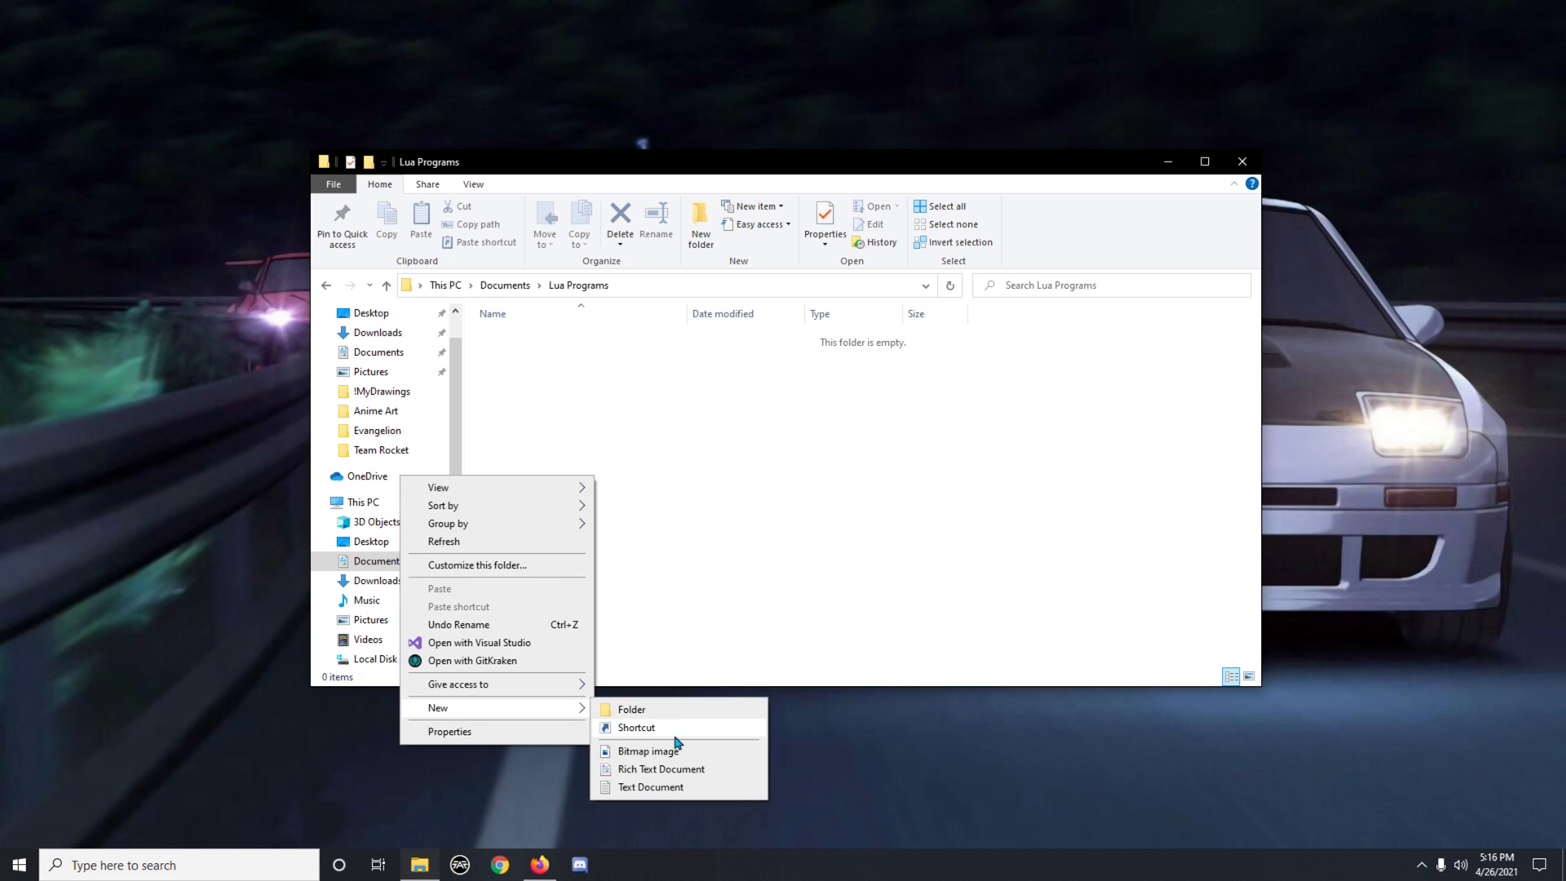
mouse_move(679, 788)
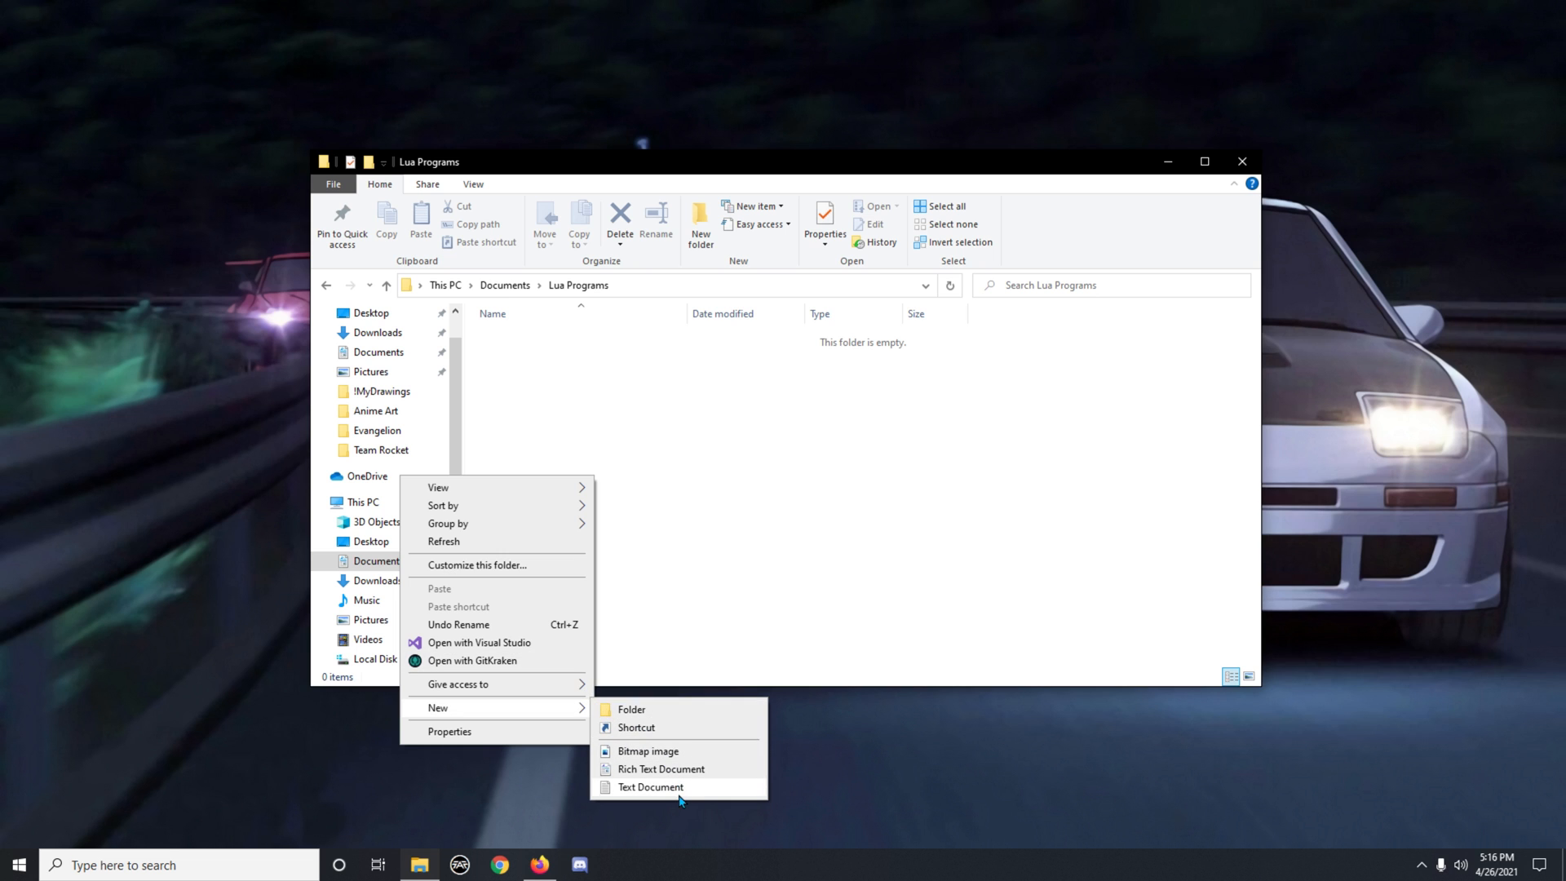
left_click(650, 788)
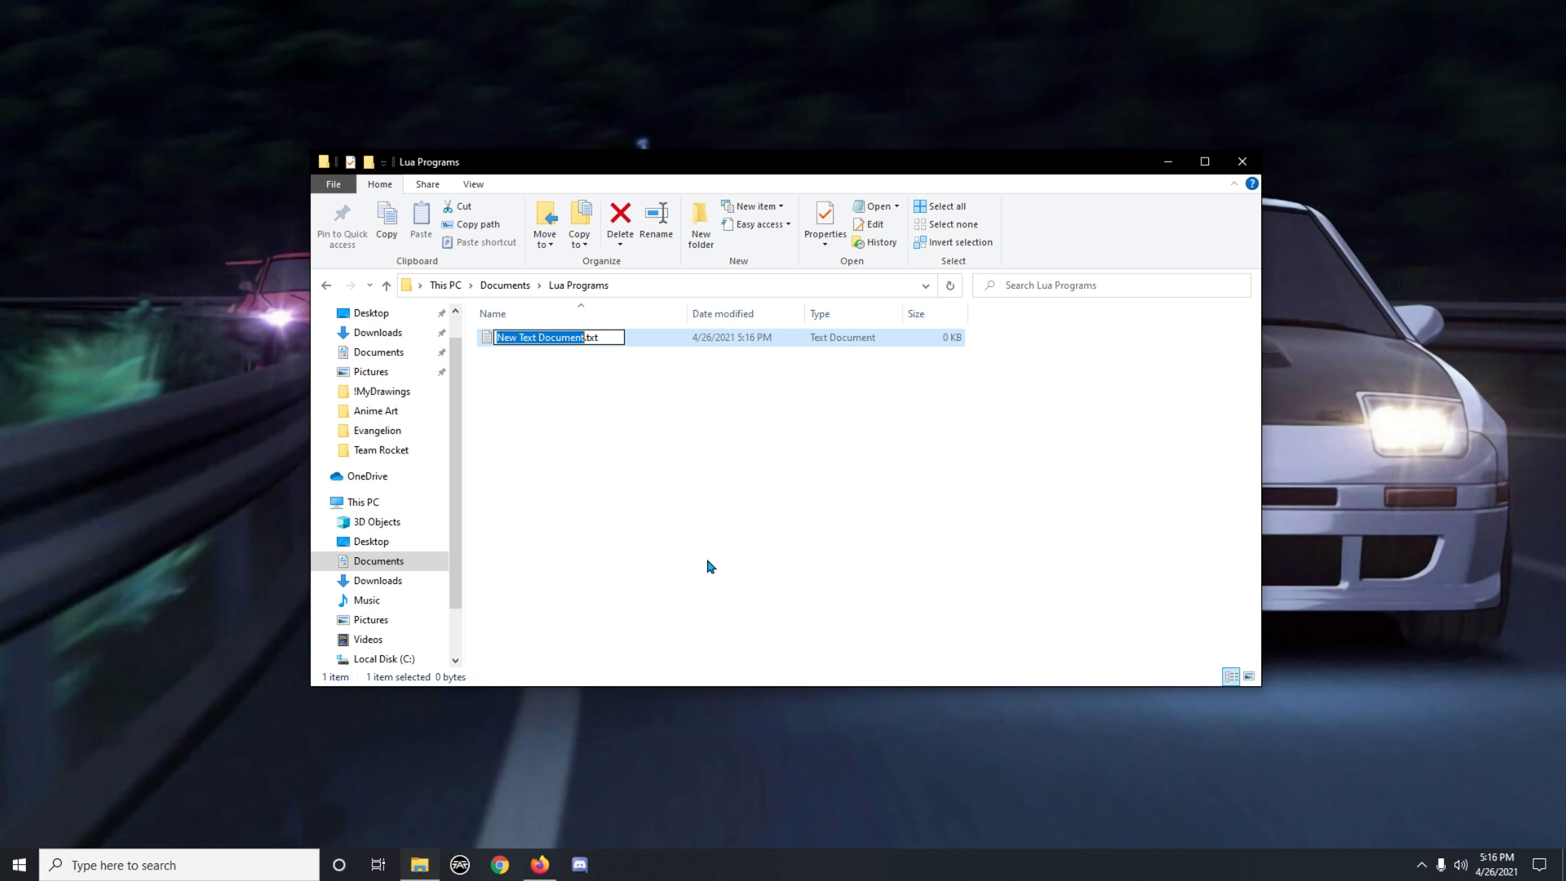
type("Hello.txt")
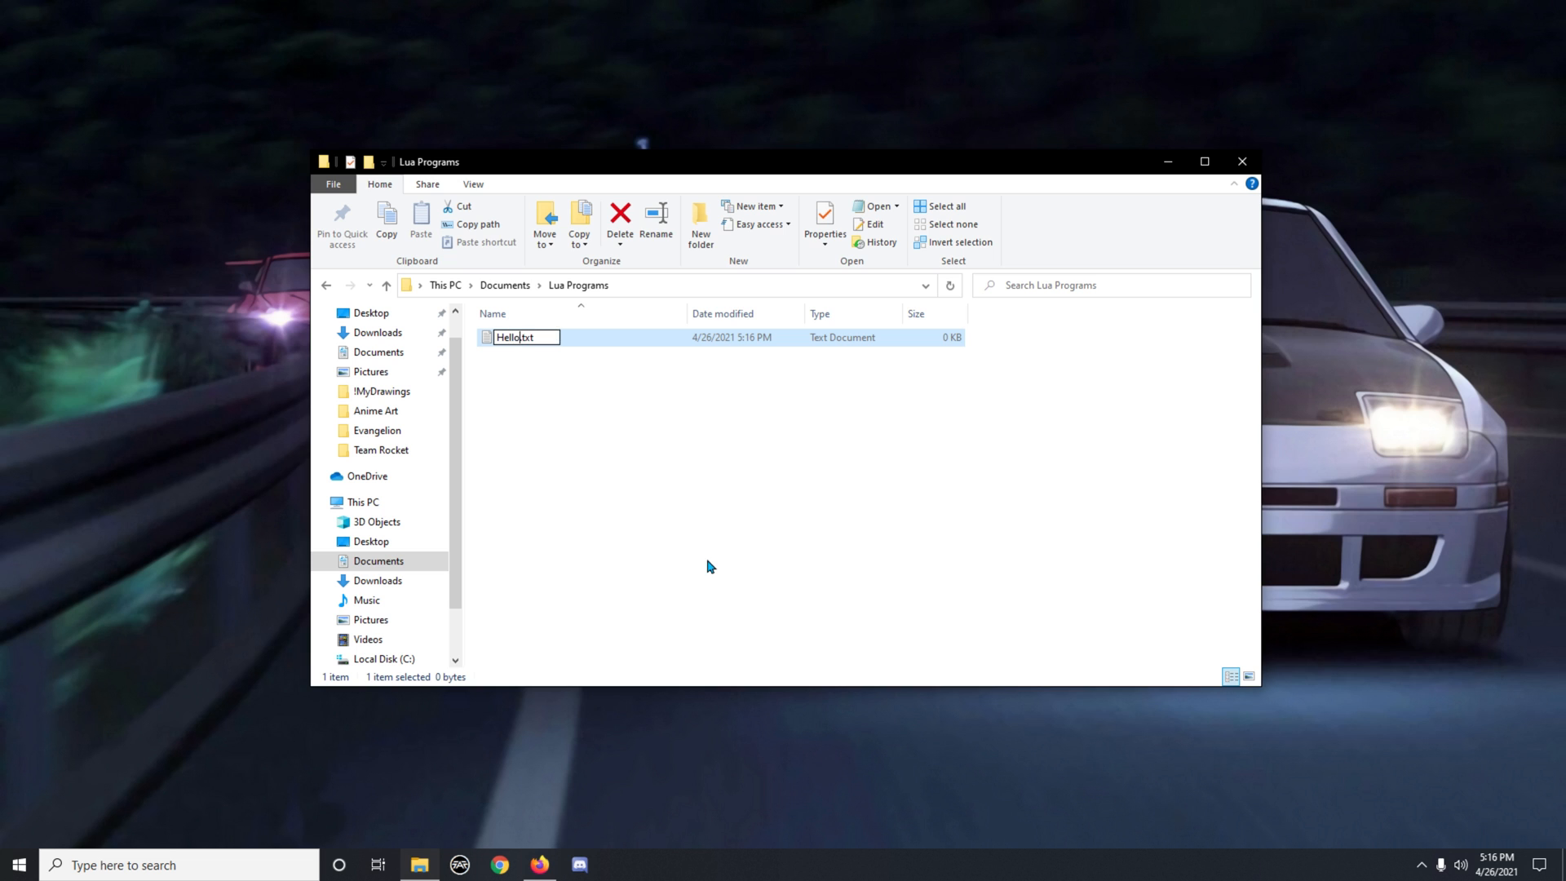
type("World")
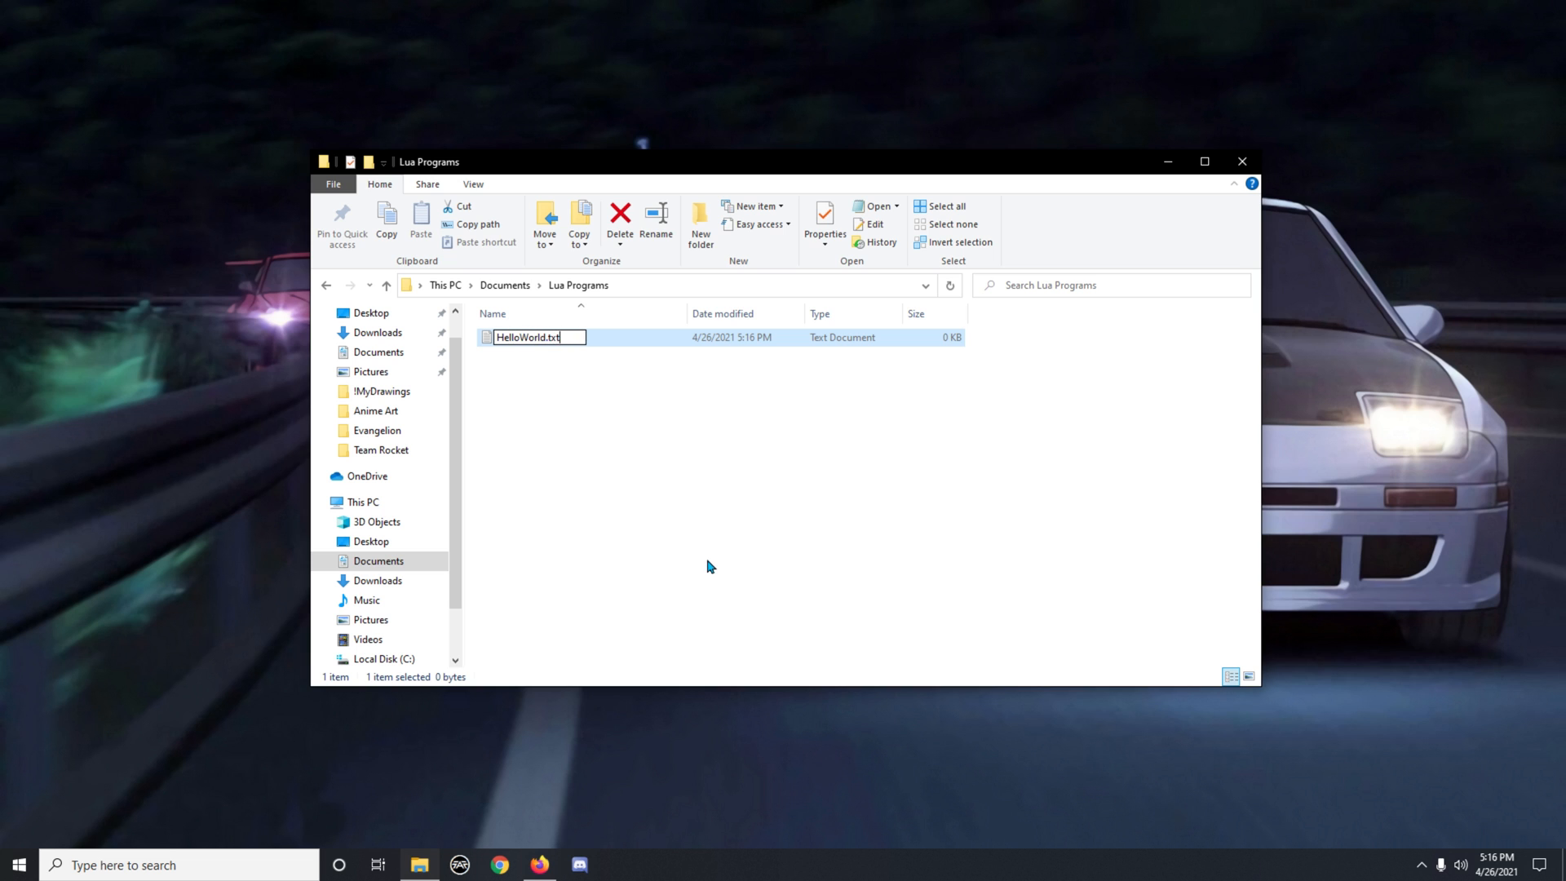
key("Backspace")
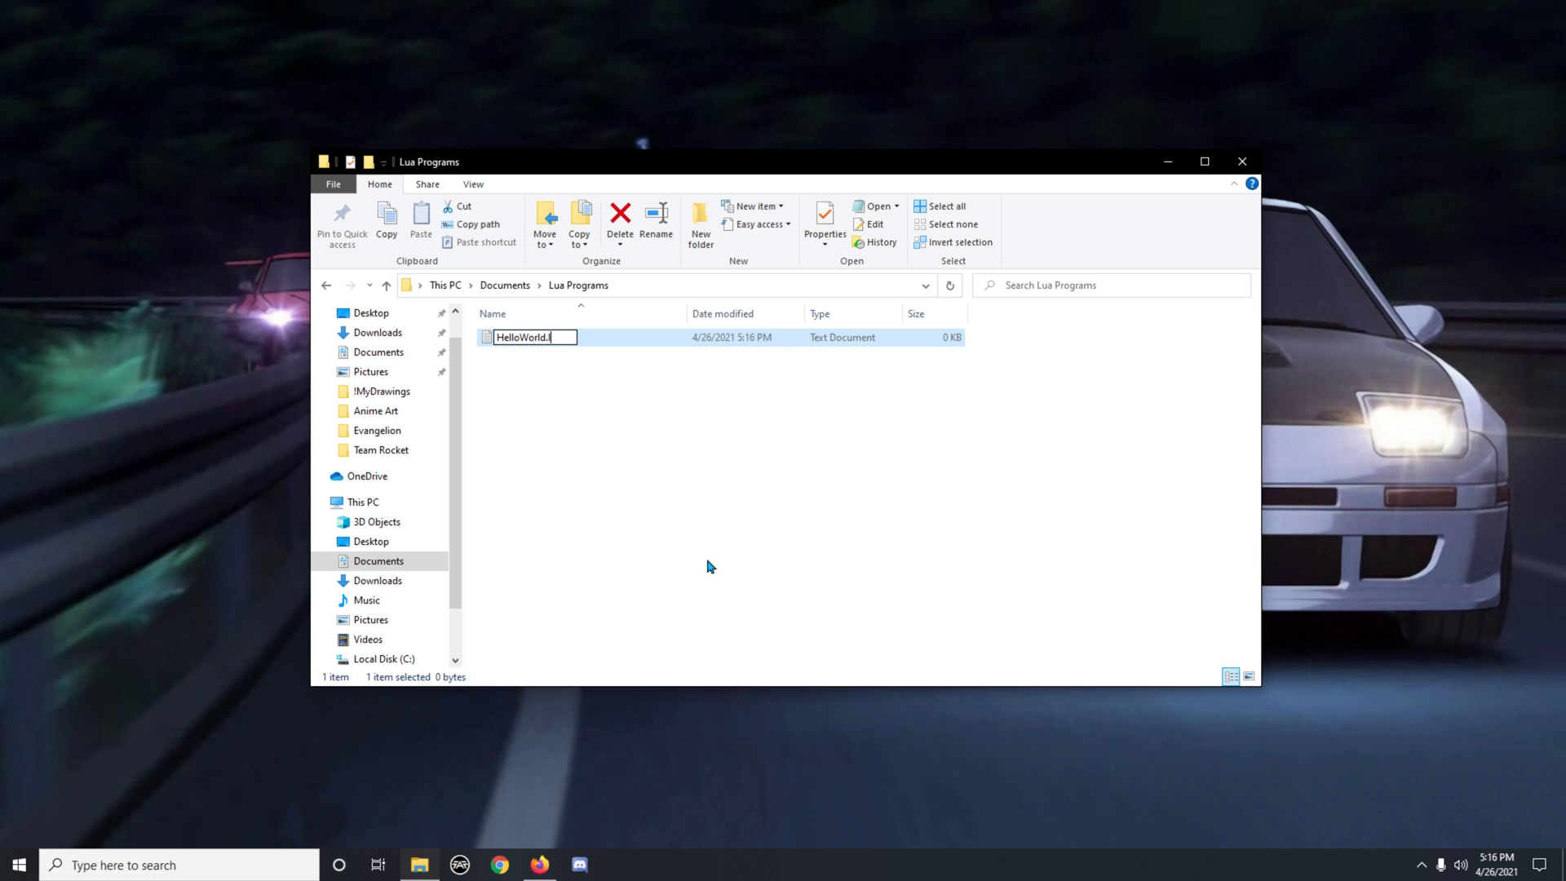
type("lua")
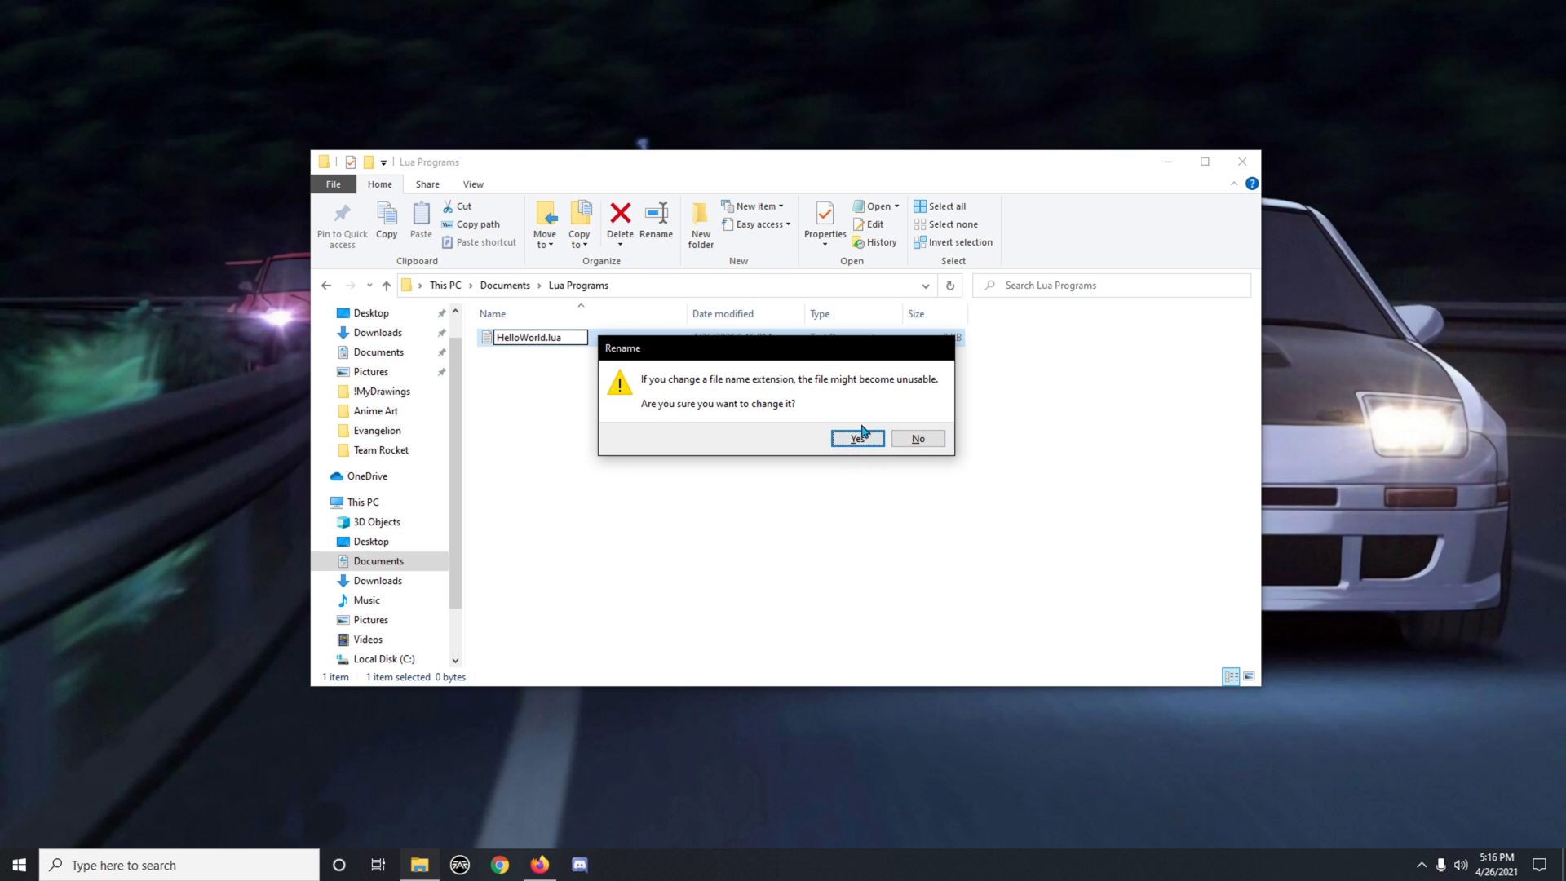
left_click(856, 437)
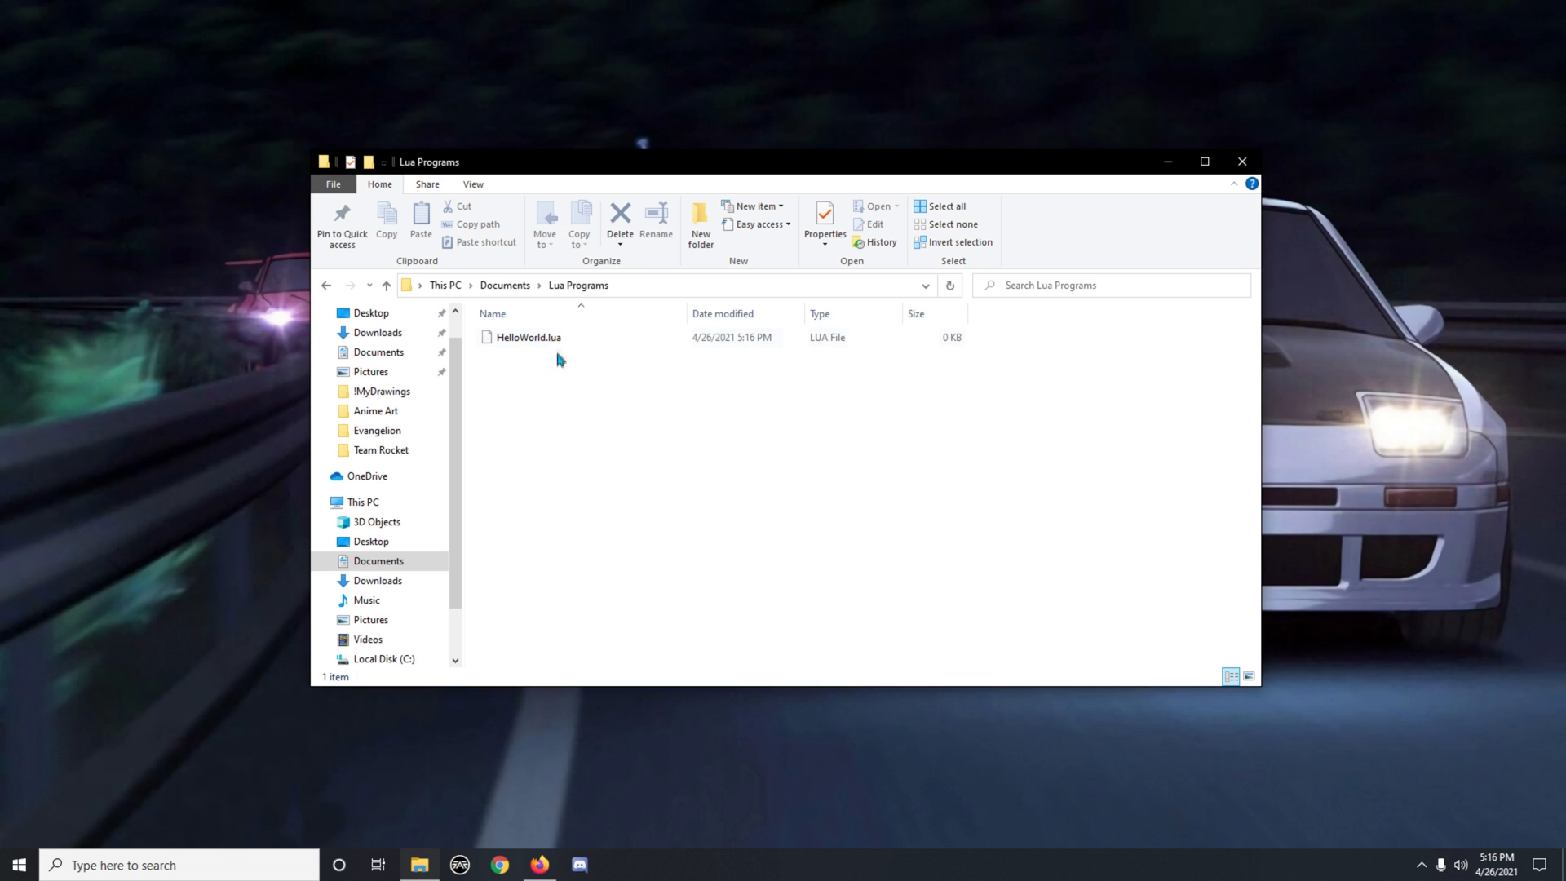
- Show file name extensions, then open HelloWorld.lua with Notepad via Open with
left_click(526, 337)
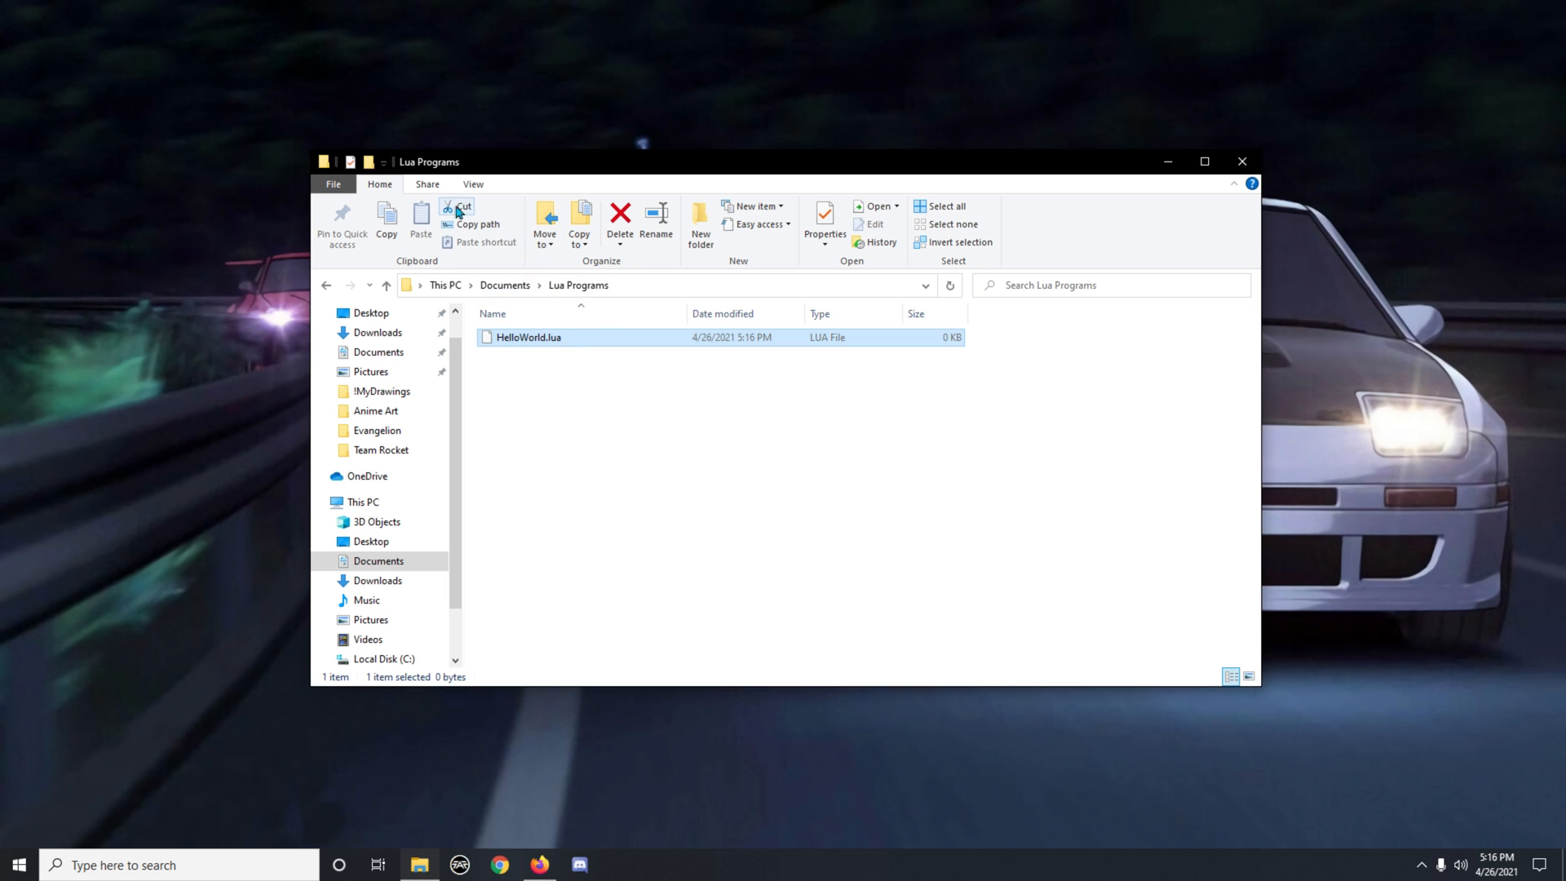
mouse_move(479, 195)
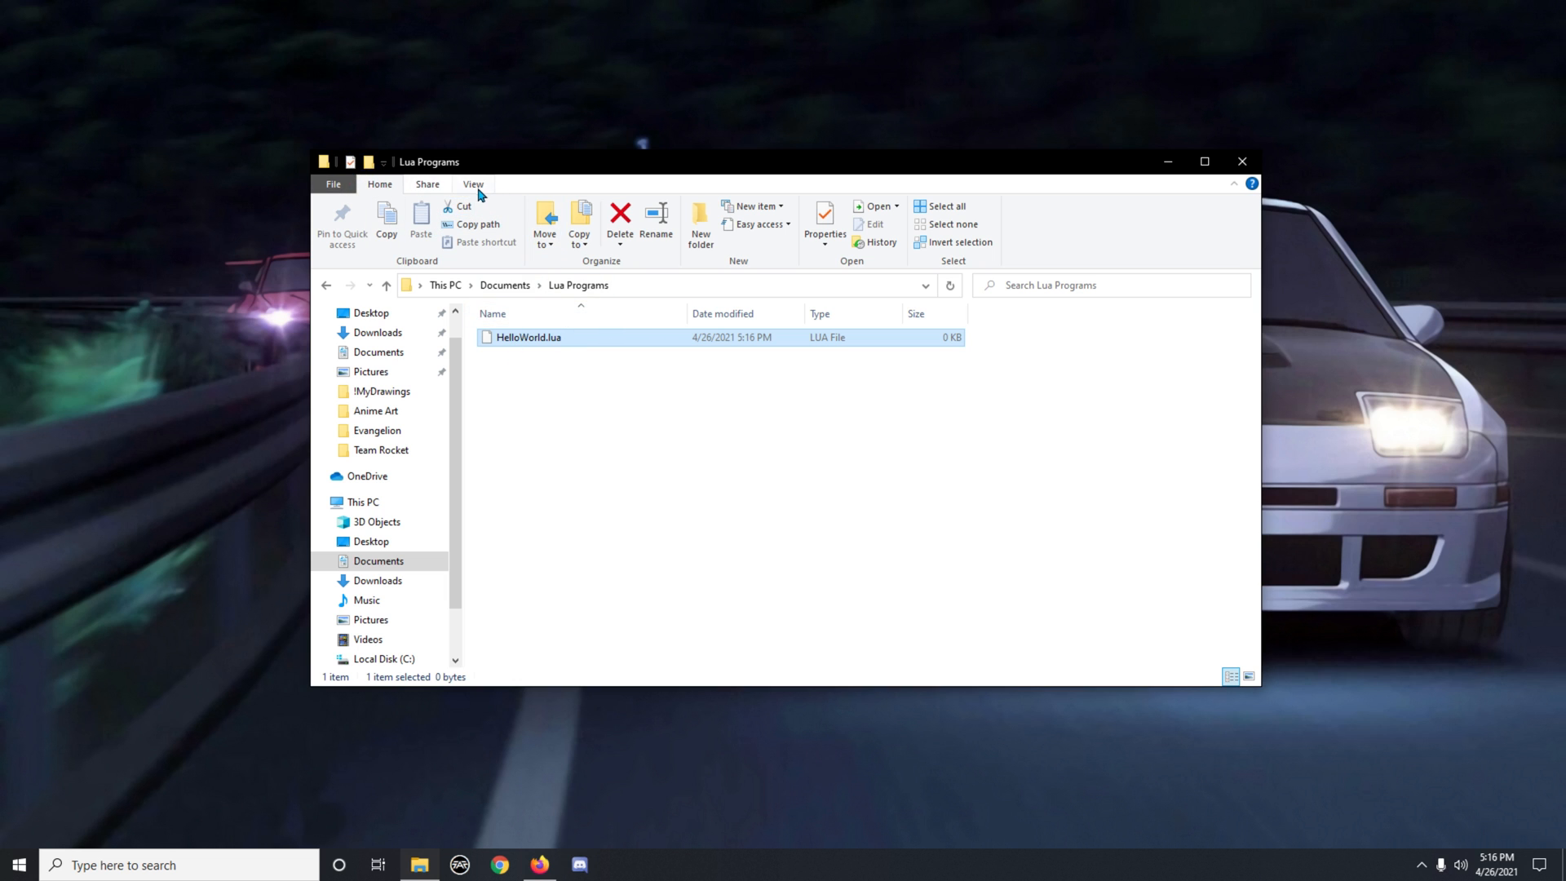
left_click(473, 183)
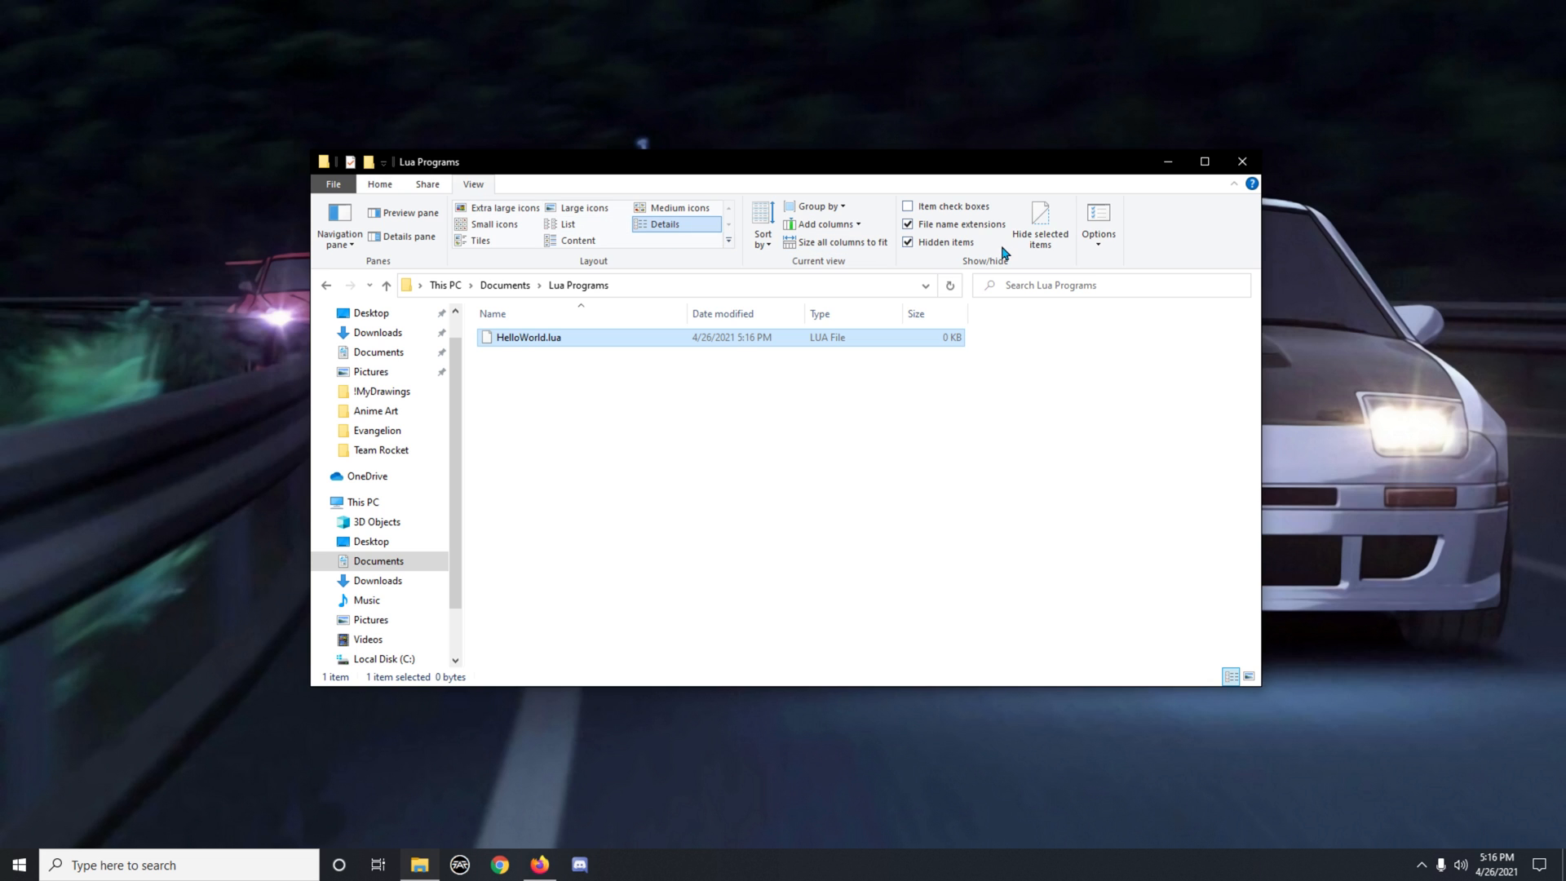
mouse_move(907, 223)
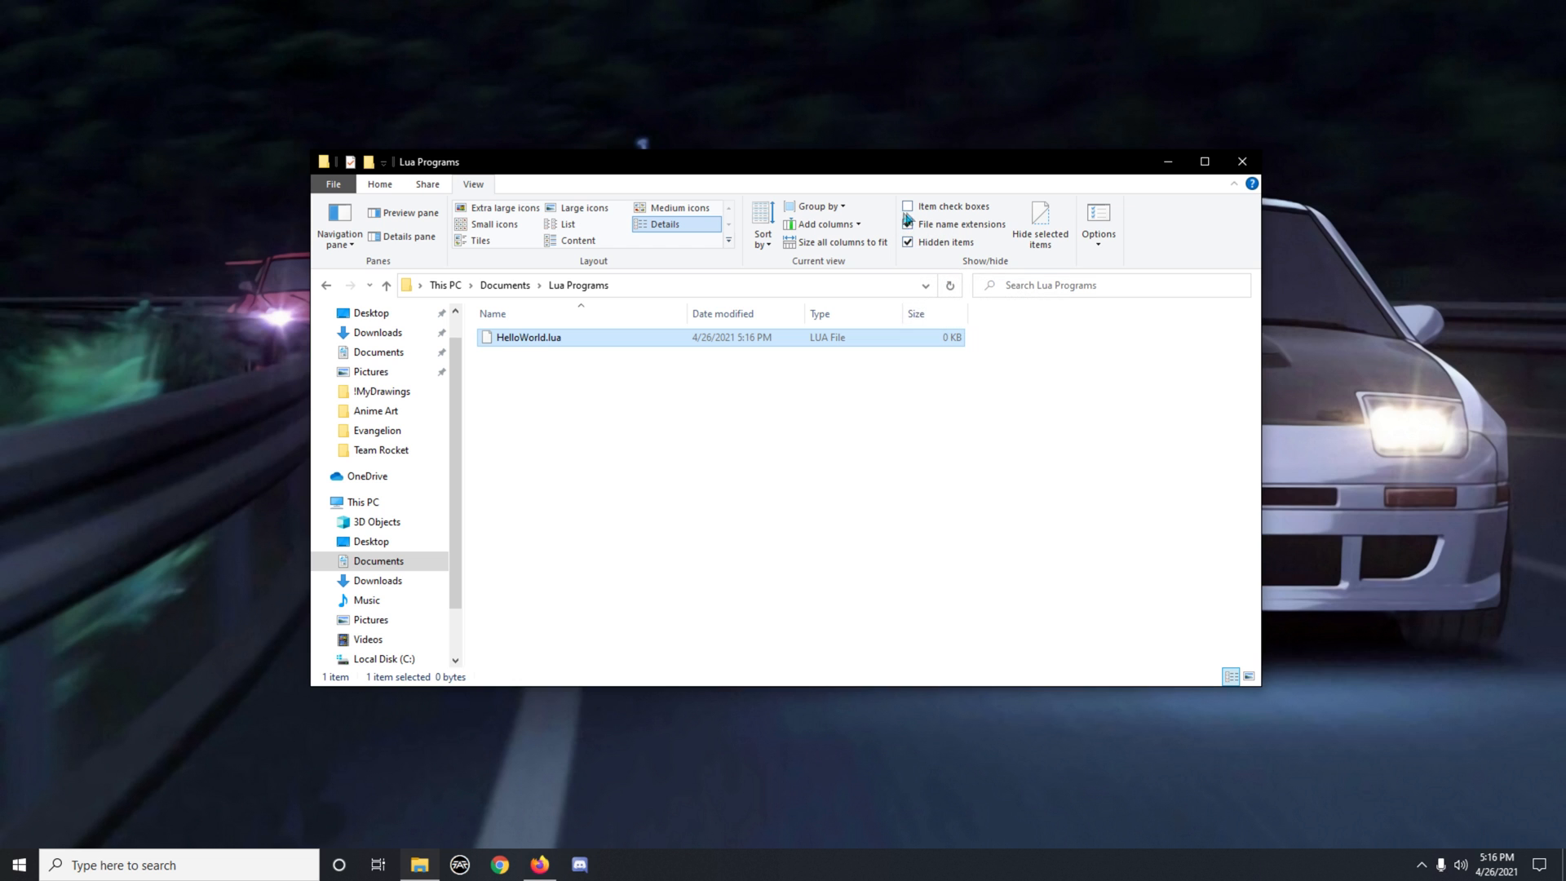
right_click(527, 337)
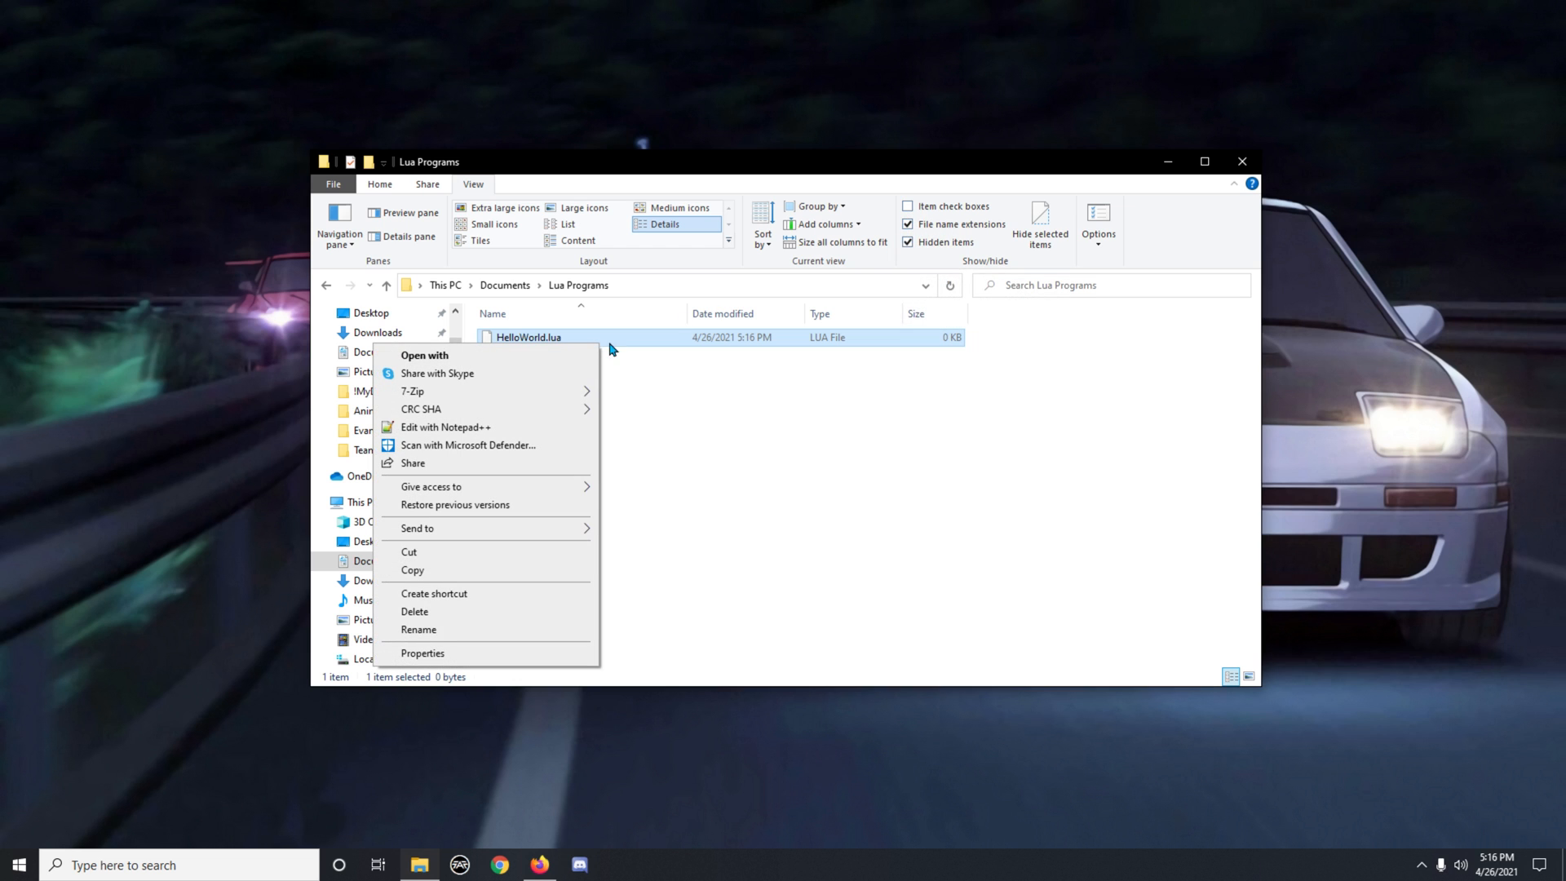
mouse_move(421, 409)
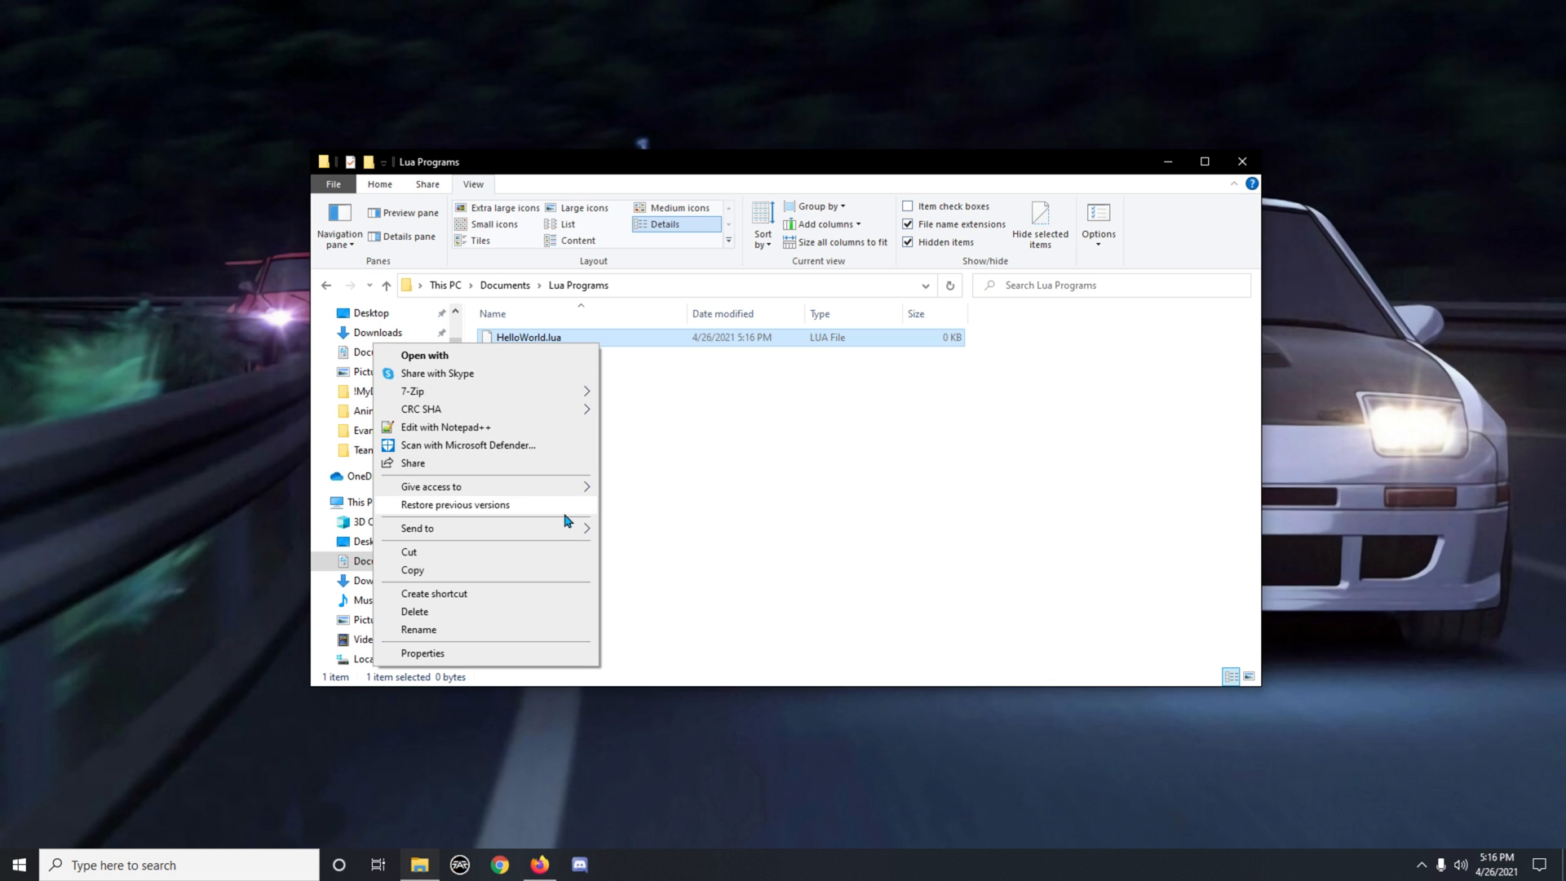
left_click(423, 355)
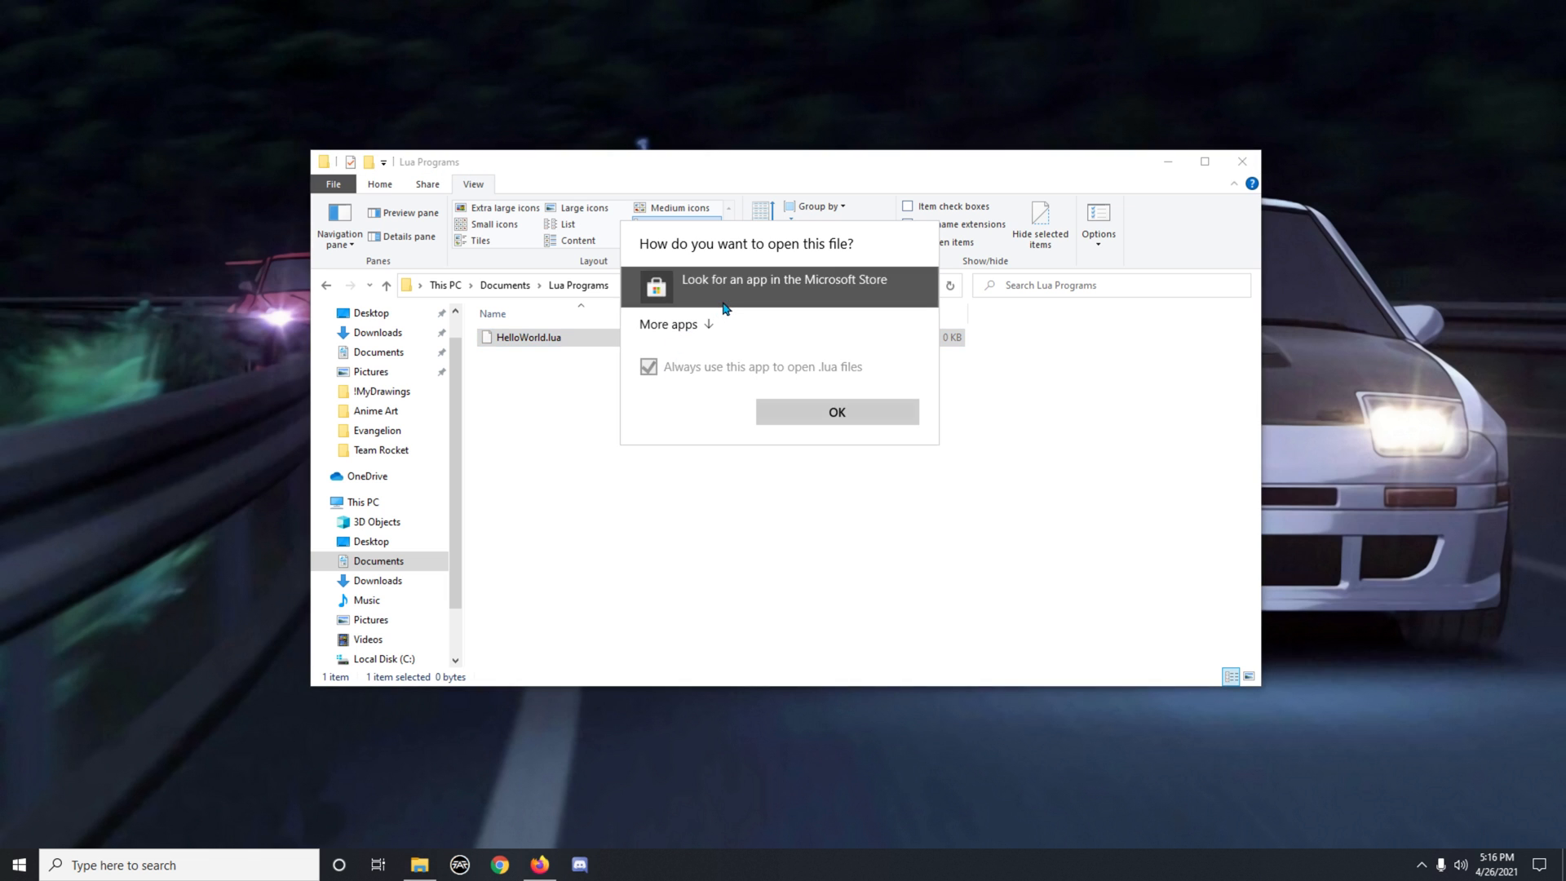
mouse_move(726, 335)
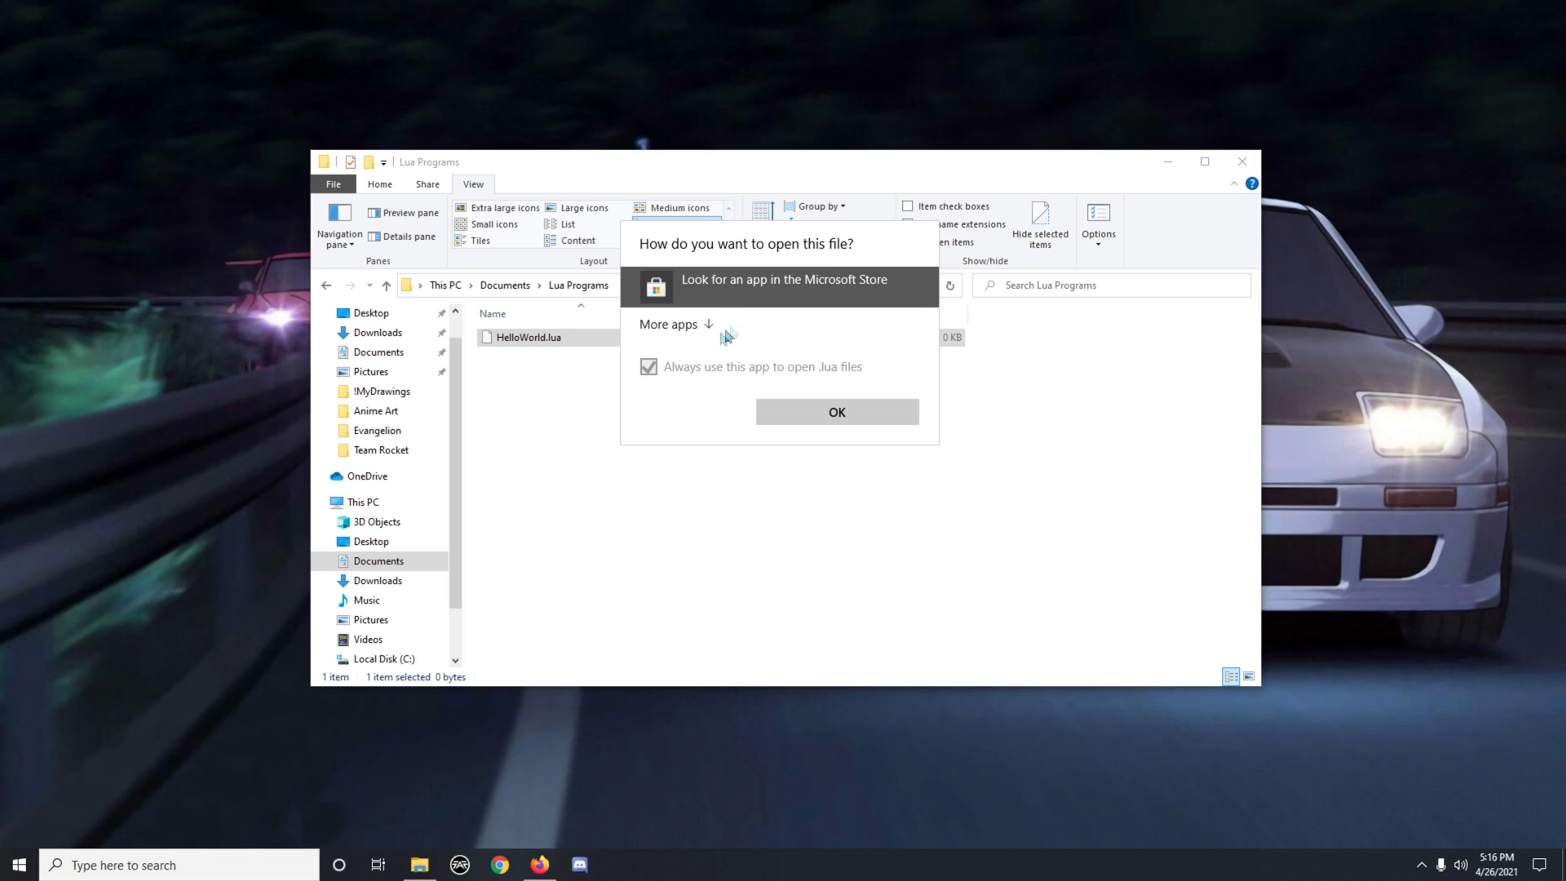
left_click(668, 323)
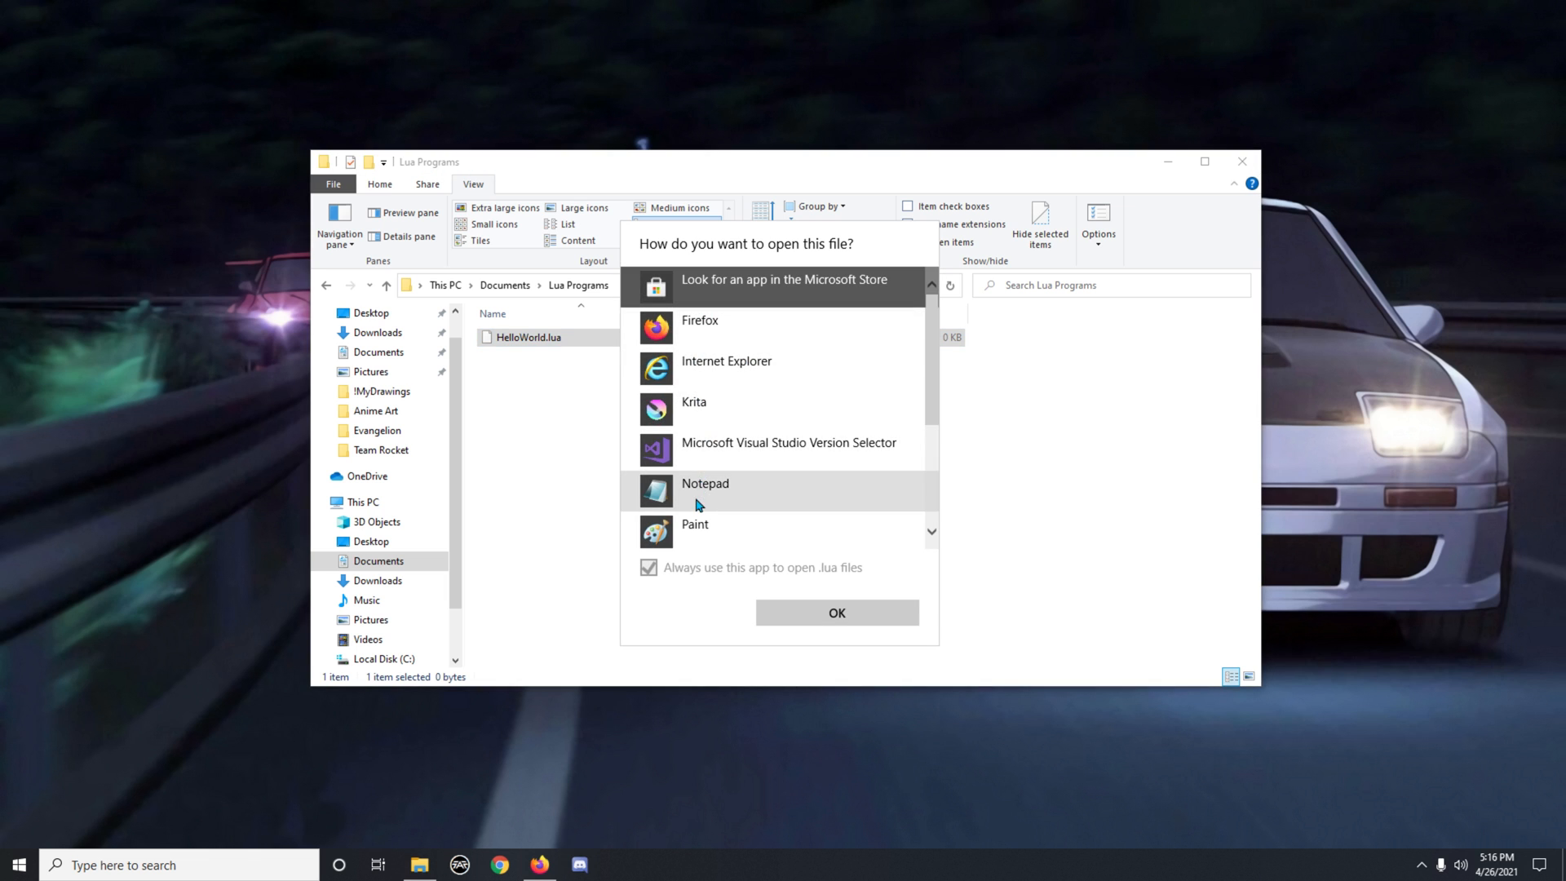
left_click(836, 612)
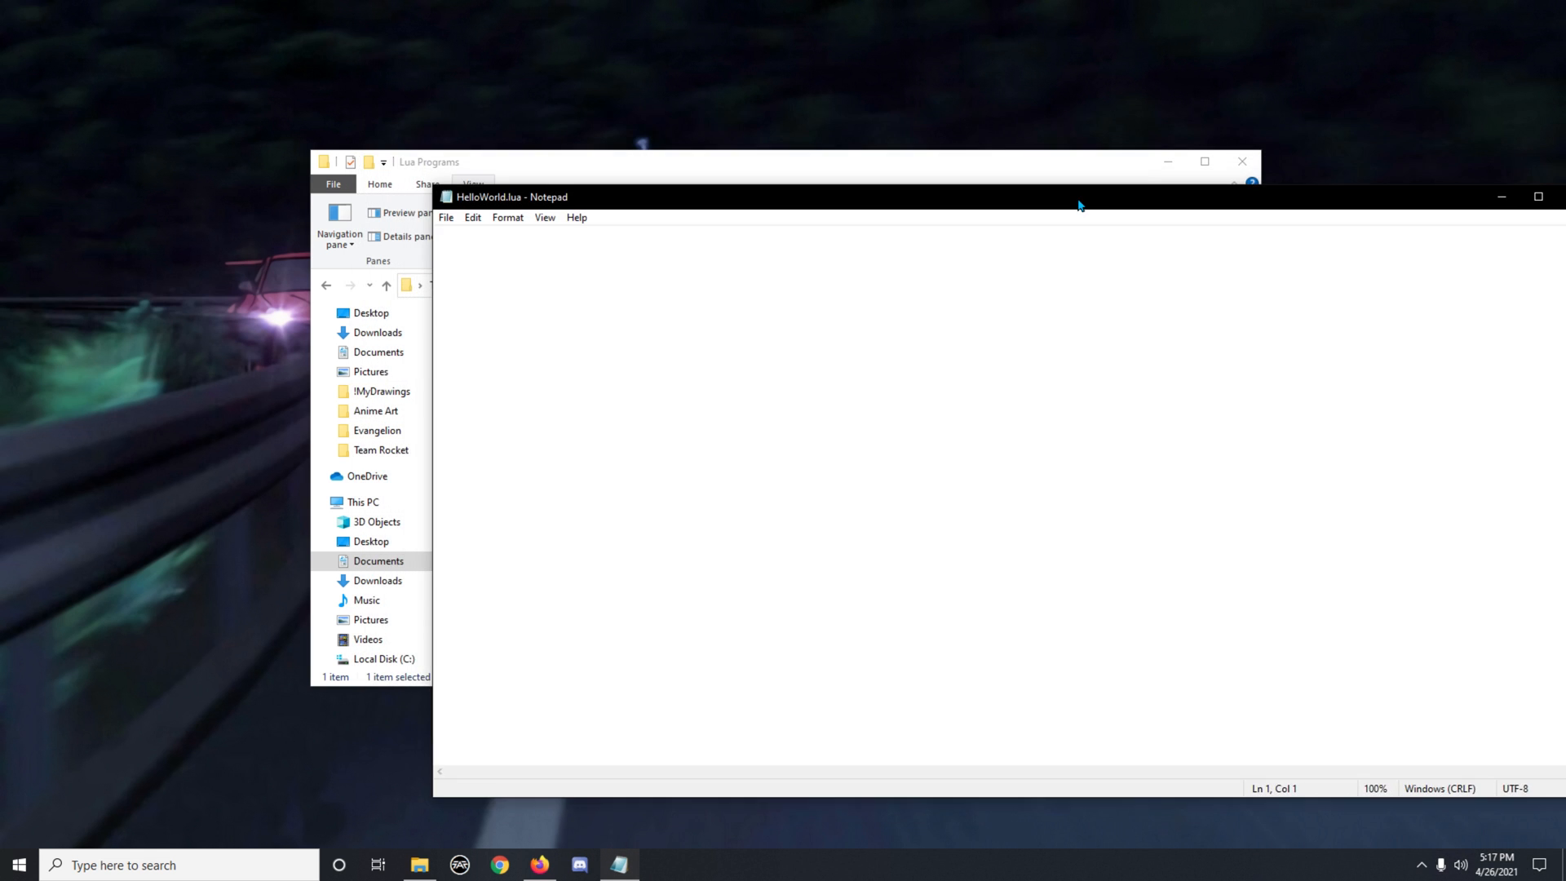
- Write print("Hello World!") into HelloWorld.lua in Notepad
type("print(")
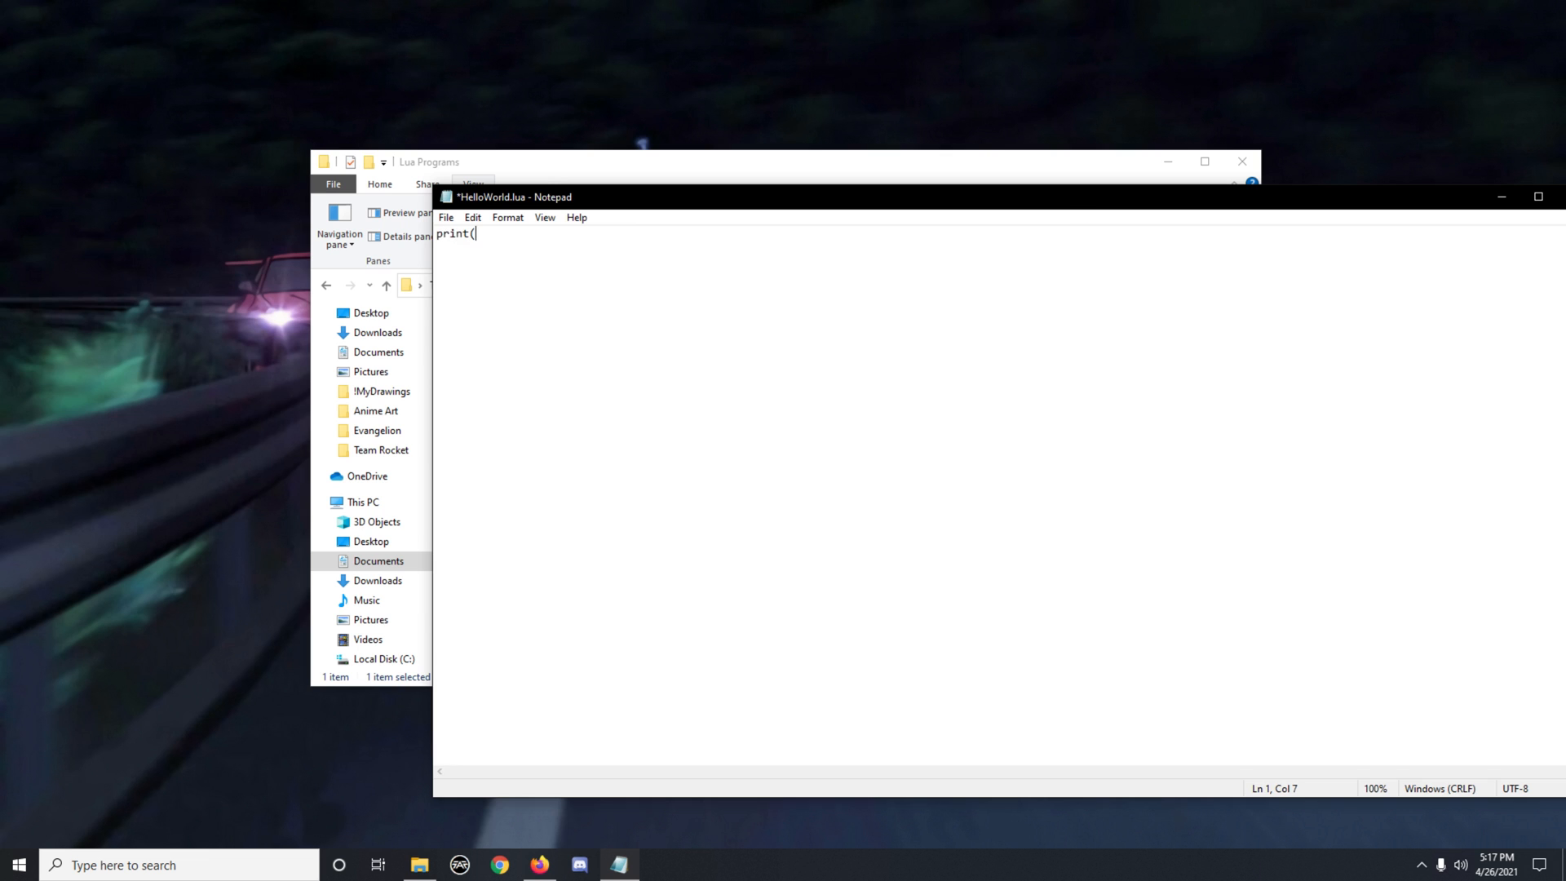
type("\"Hello W")
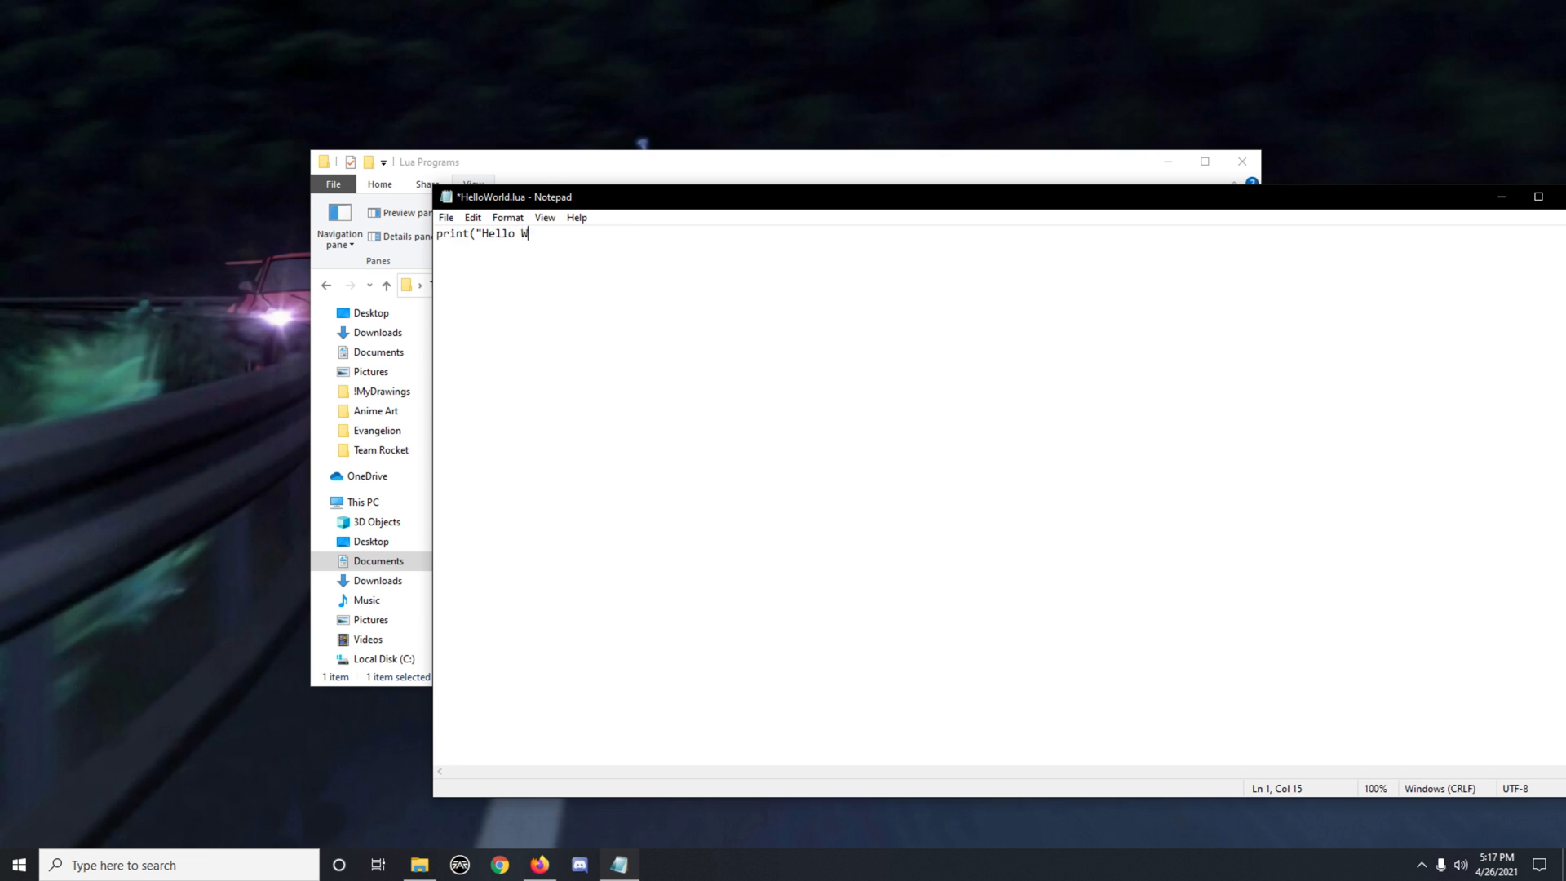
type("orld!\"")
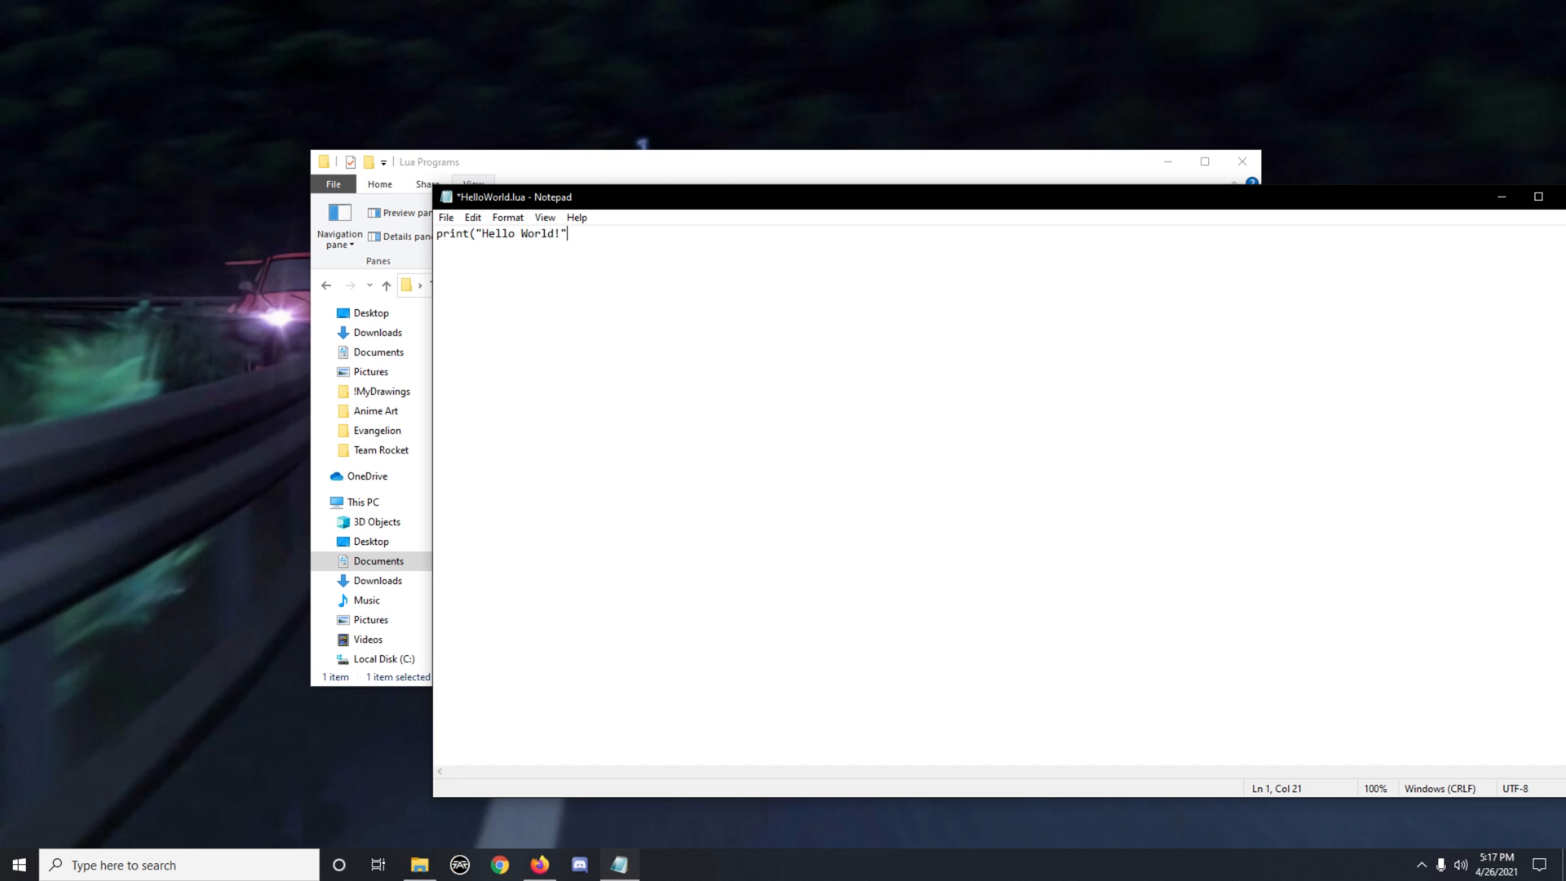
type(")")
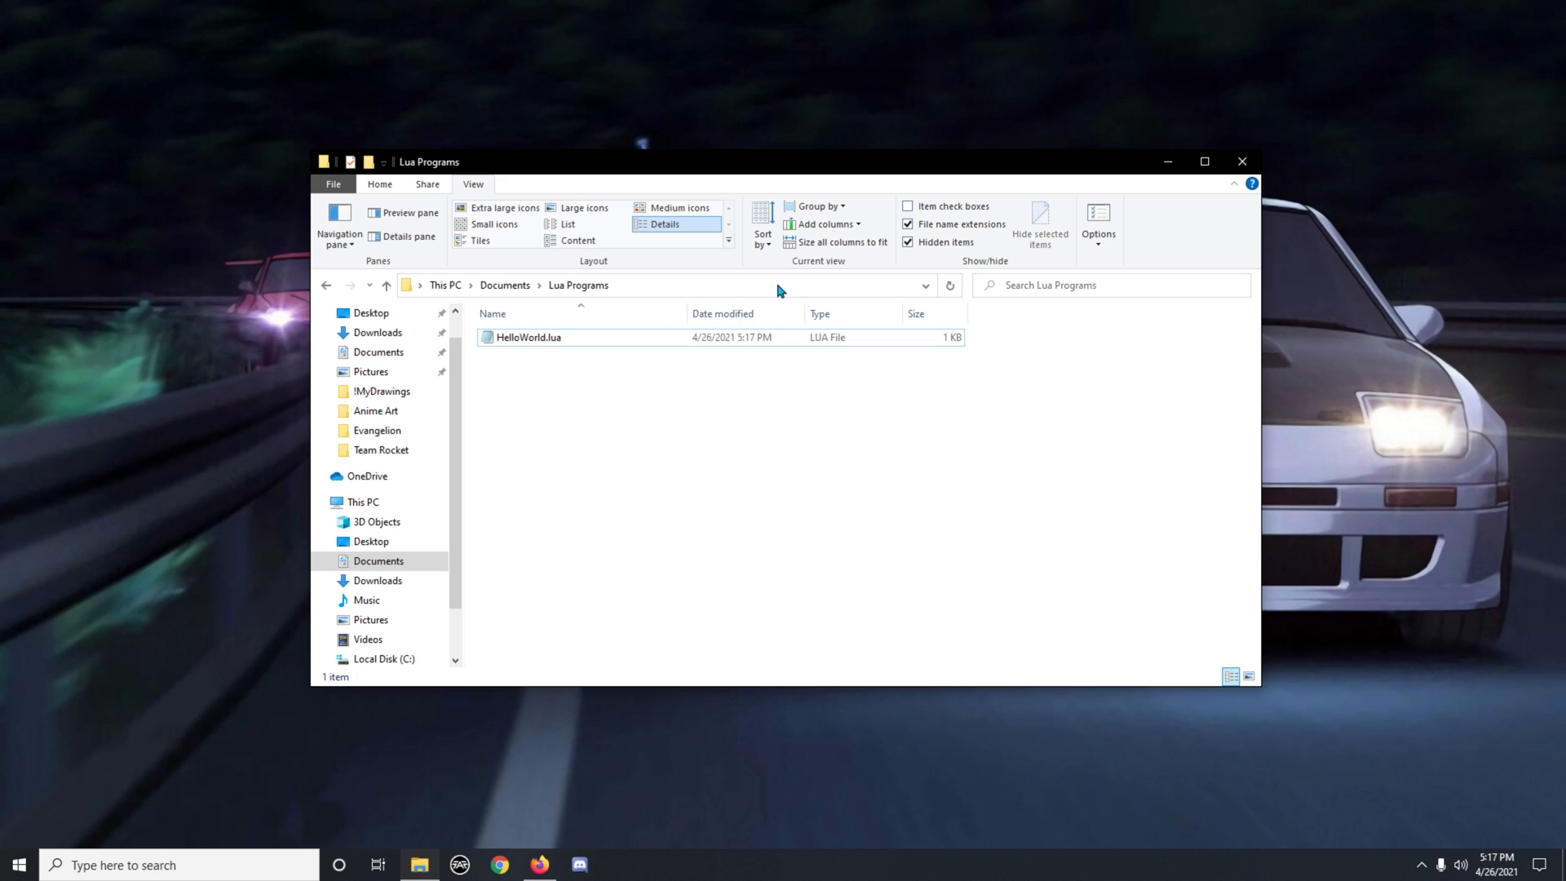
- Launch Command Prompt in the Lua Programs folder by entering cmd in the address bar
left_click(659, 285)
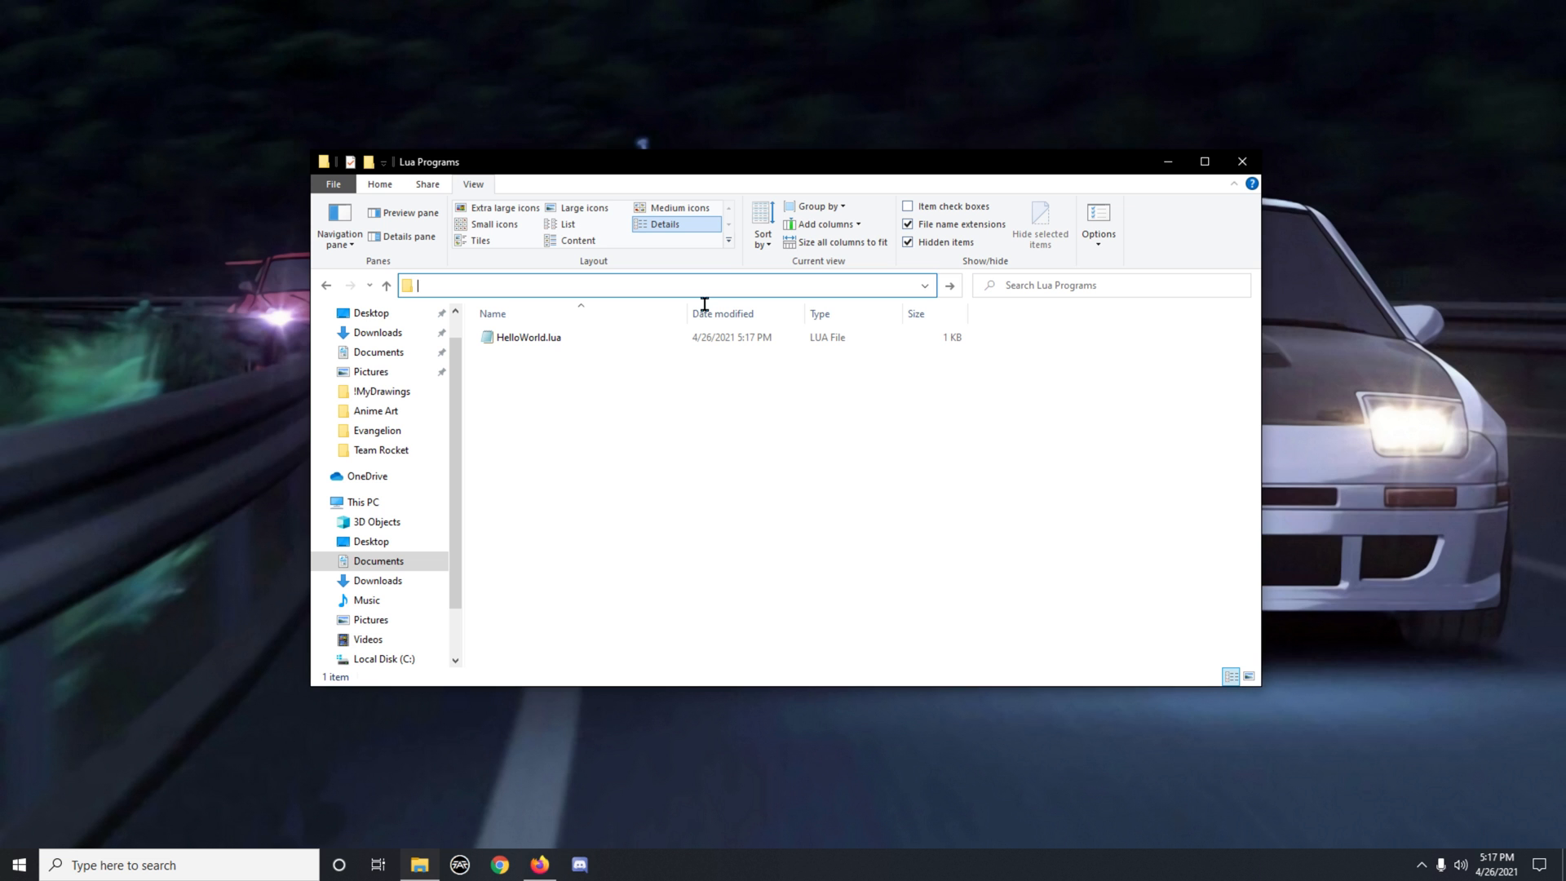
type("cmd")
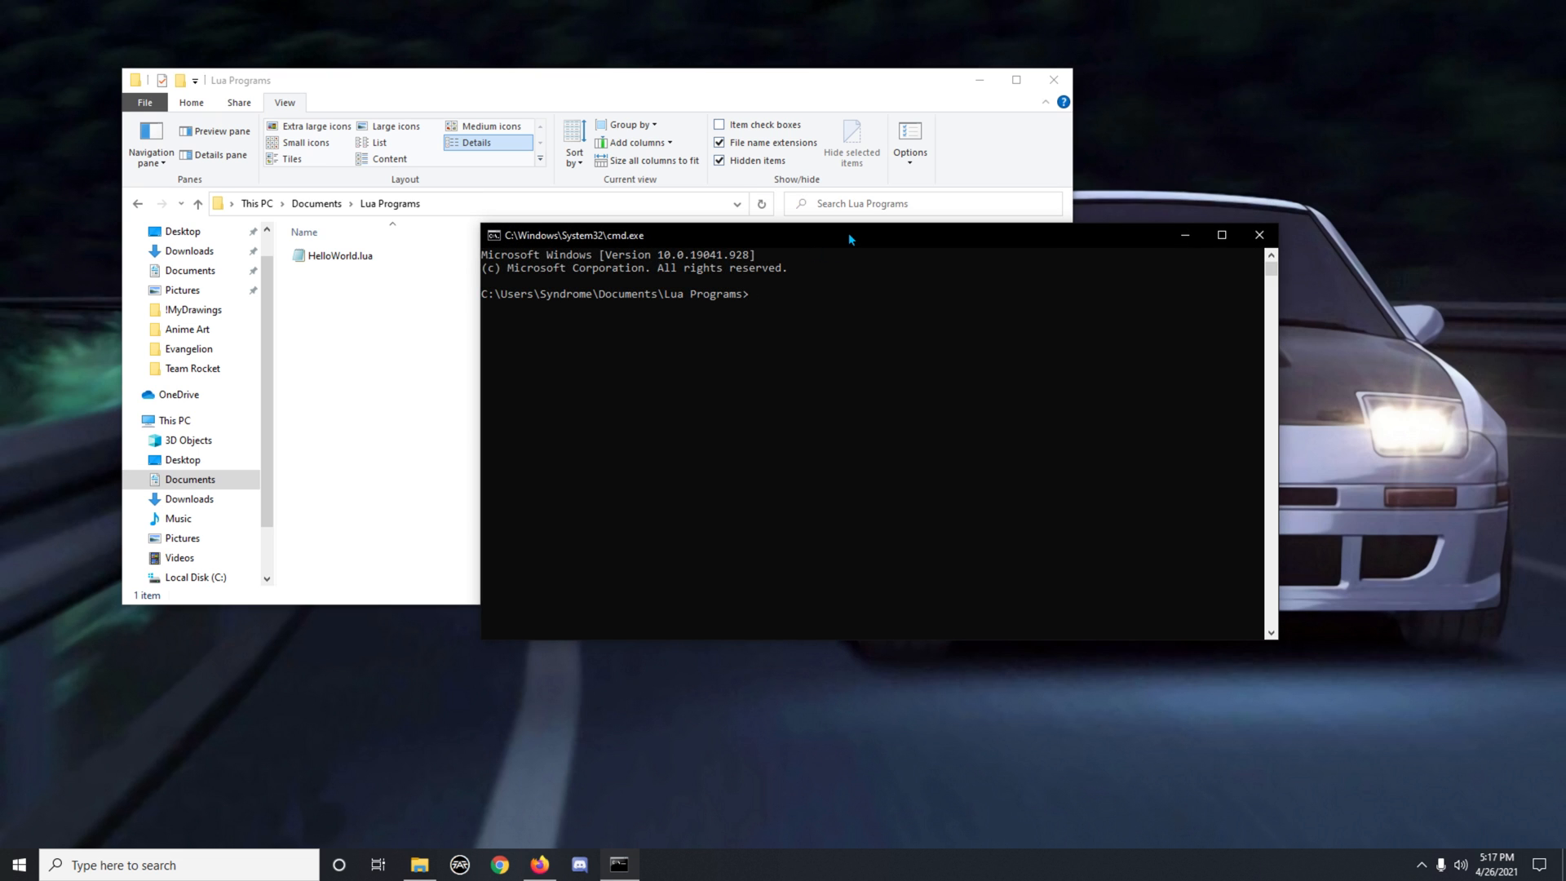
- Start the Lua interpreter to confirm version 5.3.6 runs
type("lua")
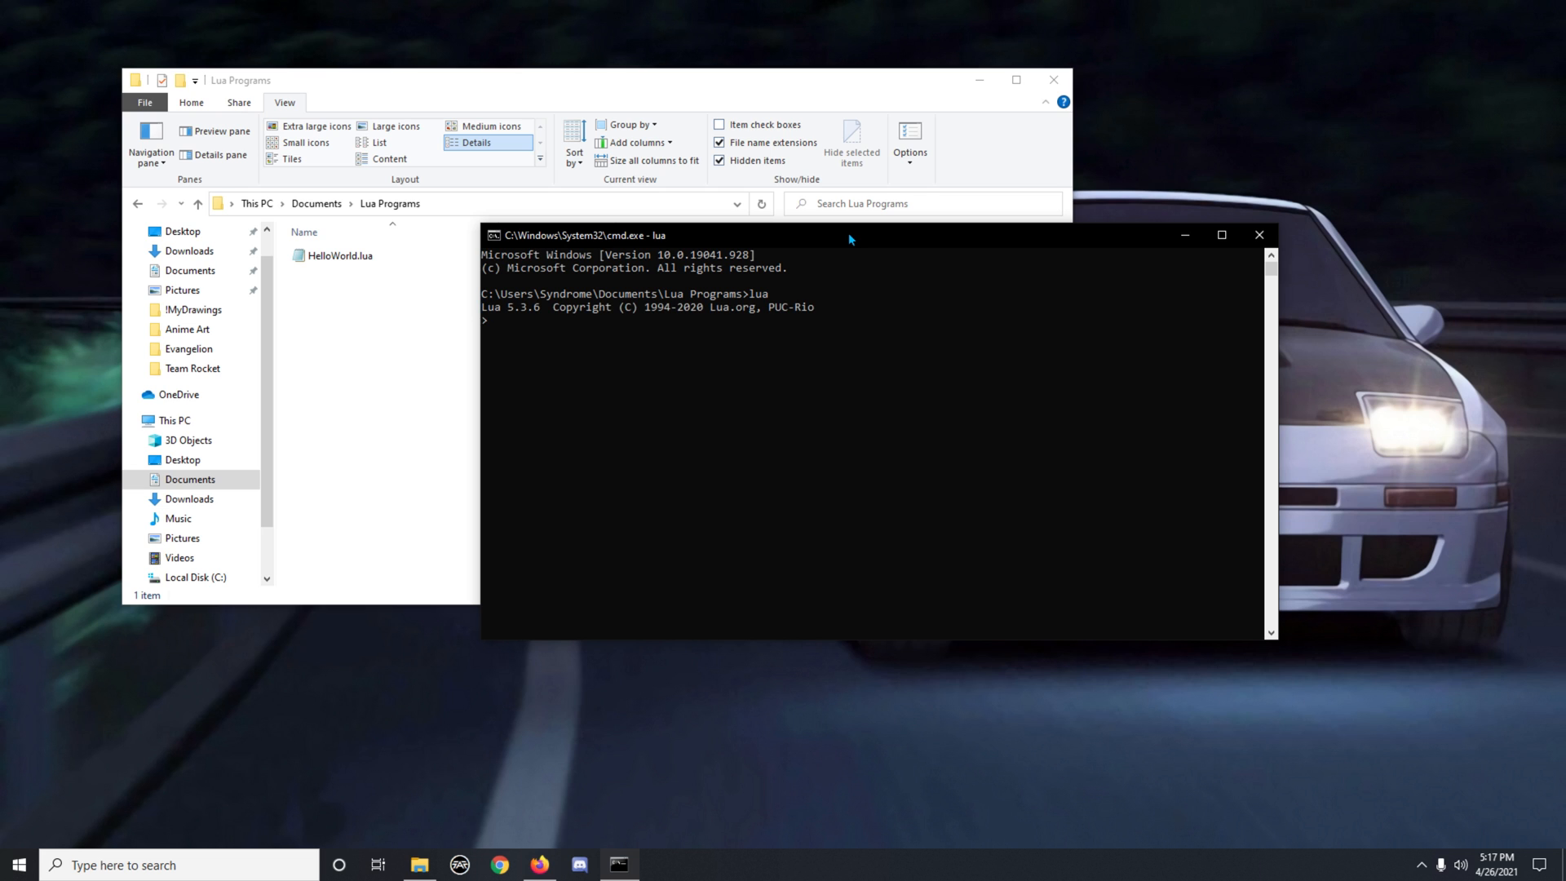
mouse_move(957, 409)
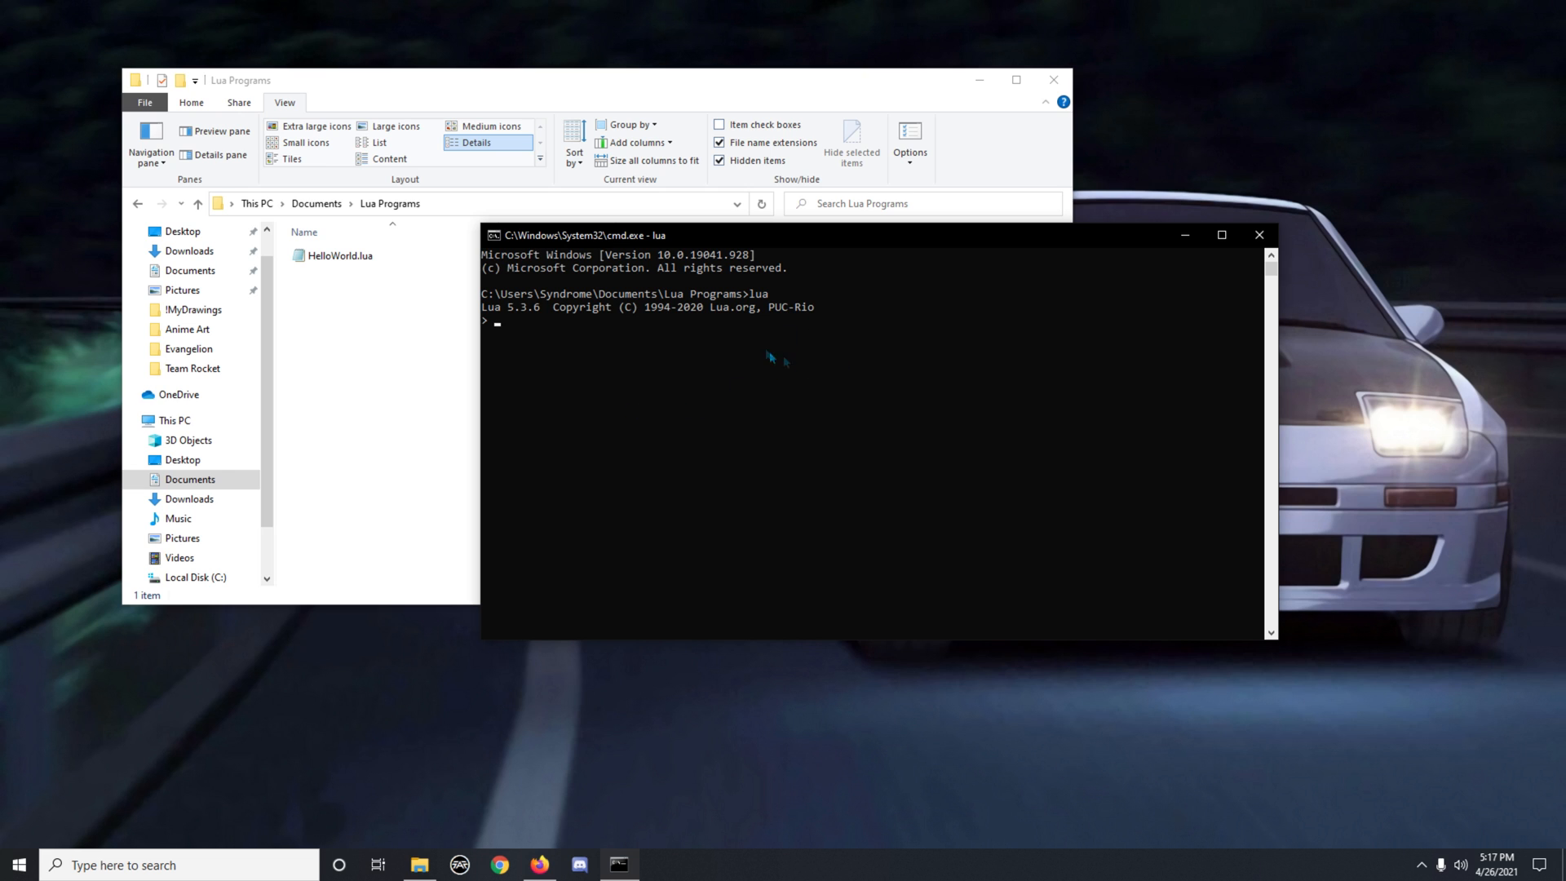
mouse_move(760, 383)
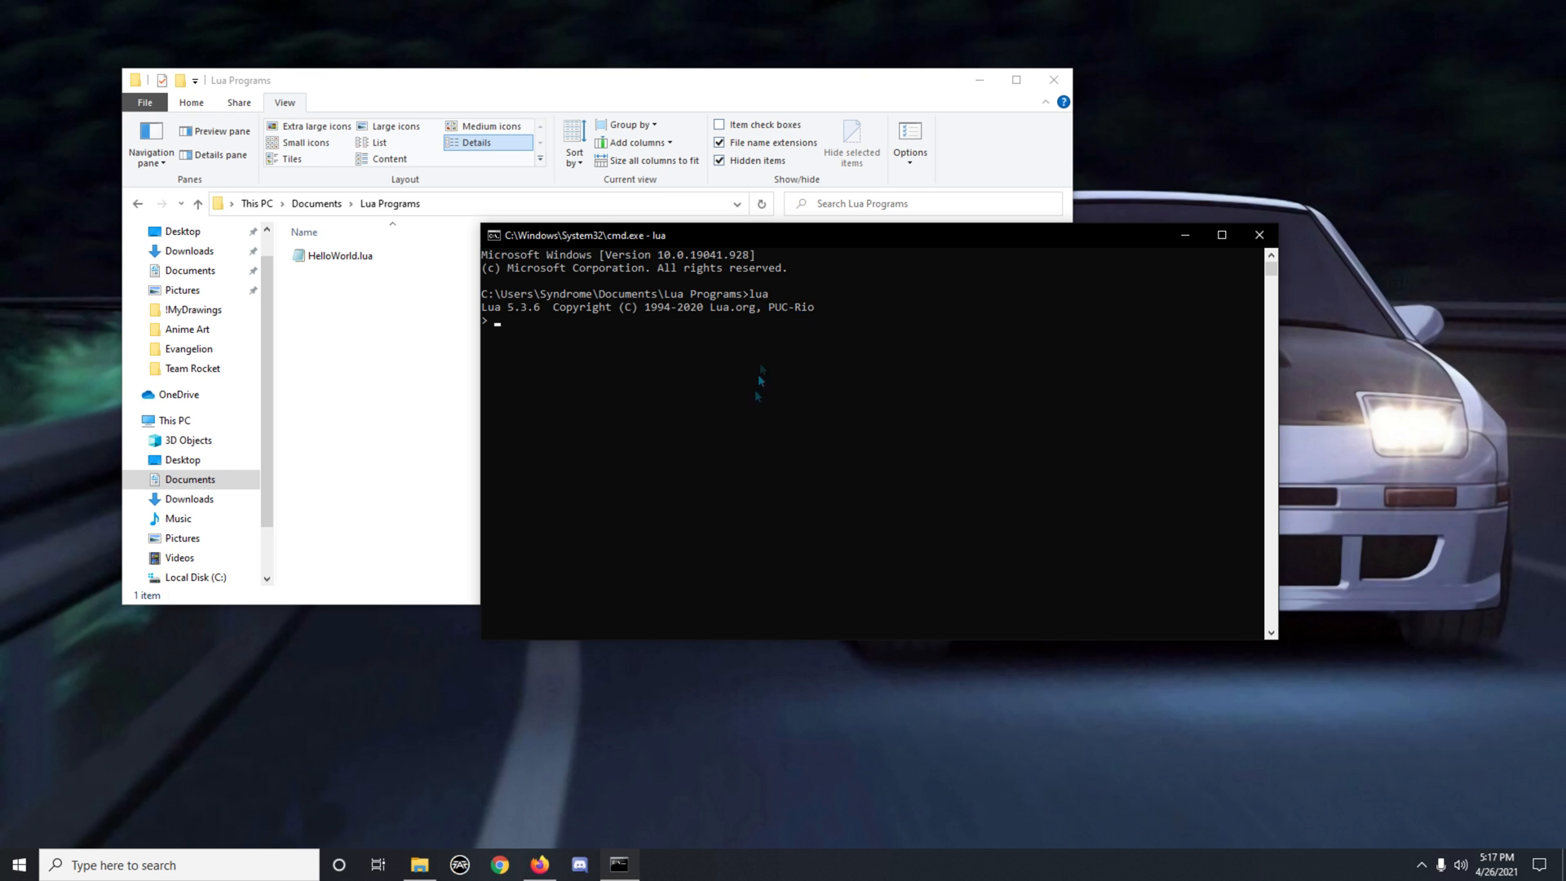
mouse_move(482, 317)
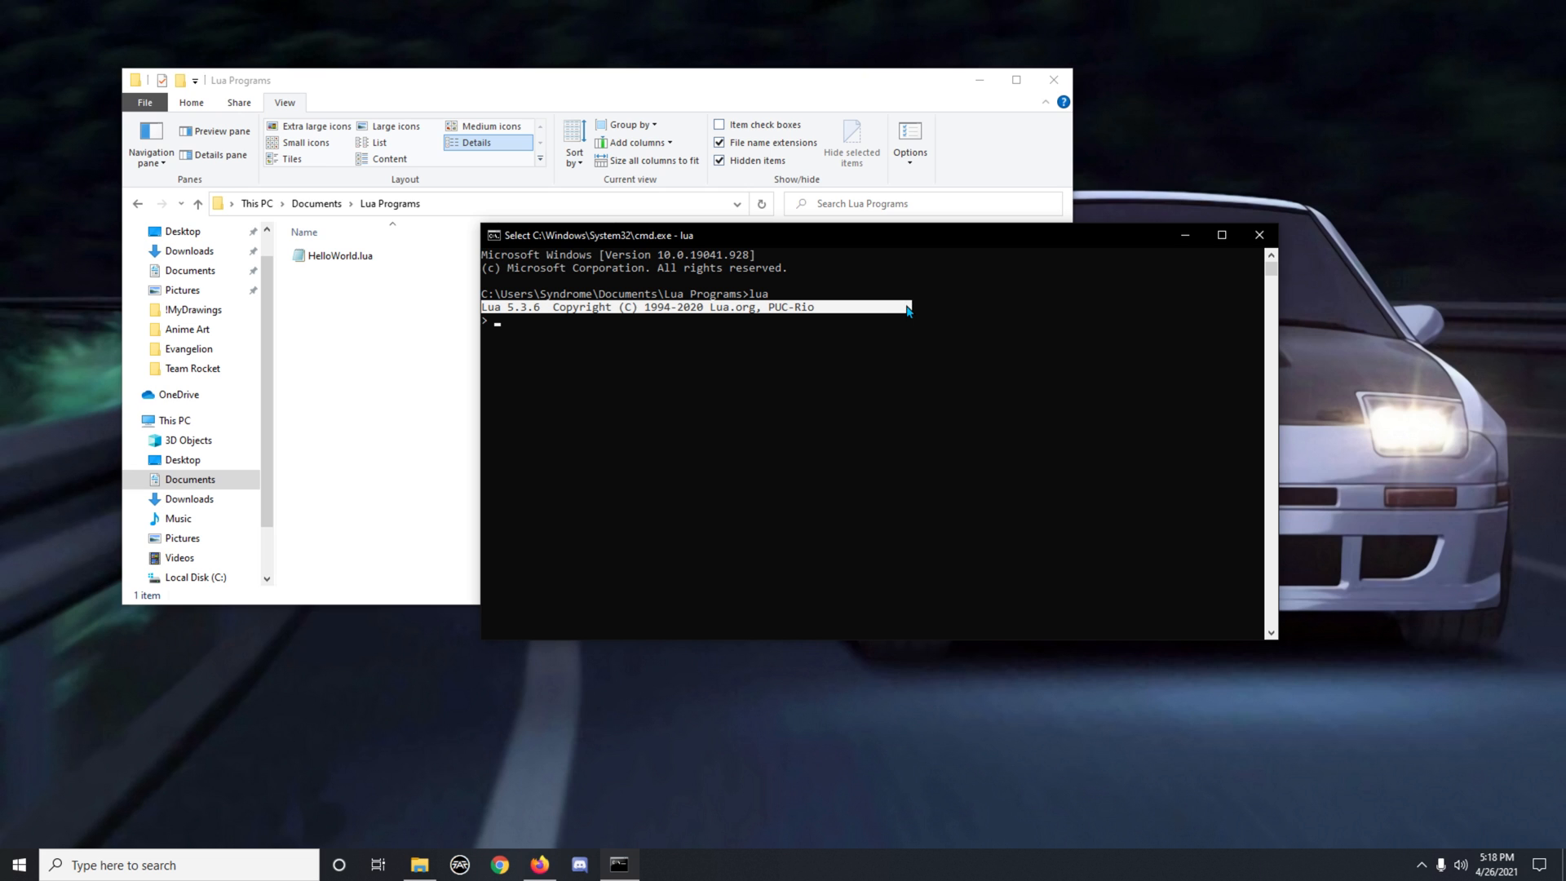
mouse_move(664, 336)
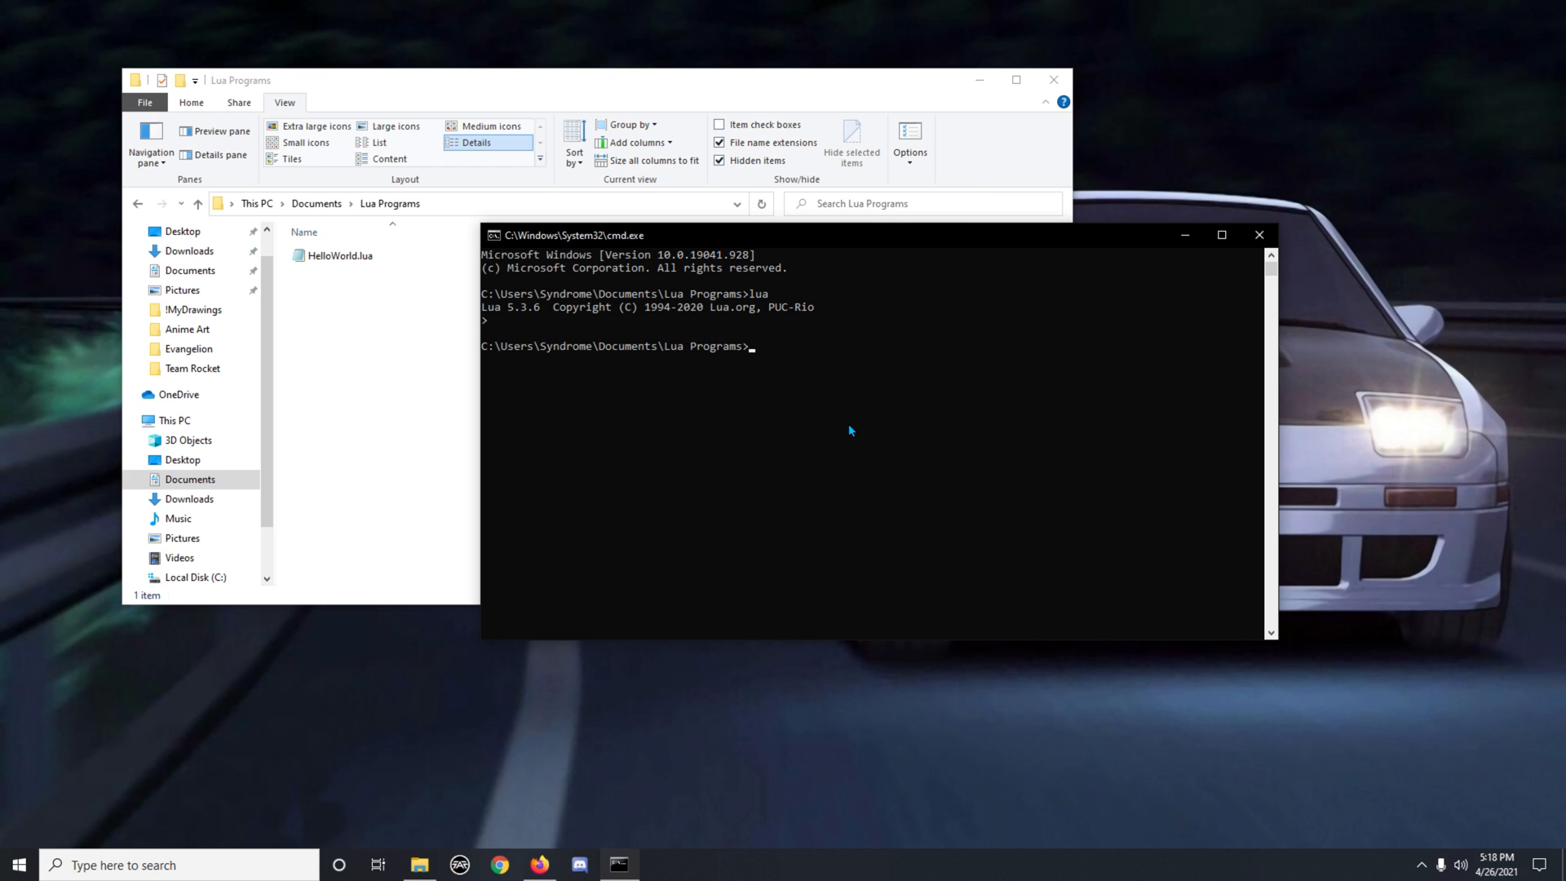
- Run lua HelloWorld.lua, printing Hello World!
type("lua Hello")
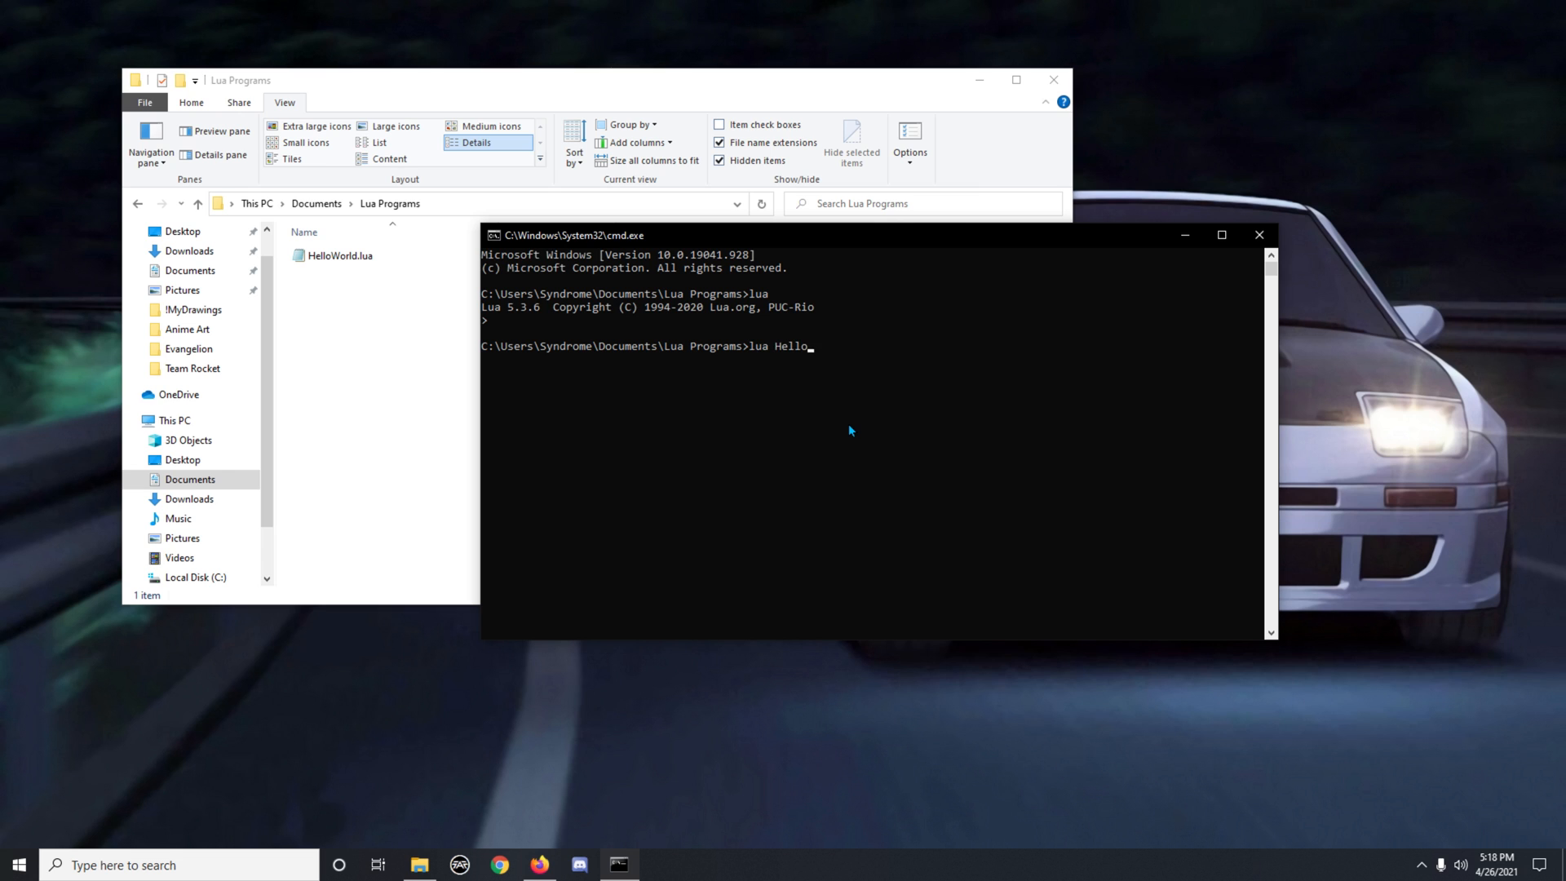
type("World.lua")
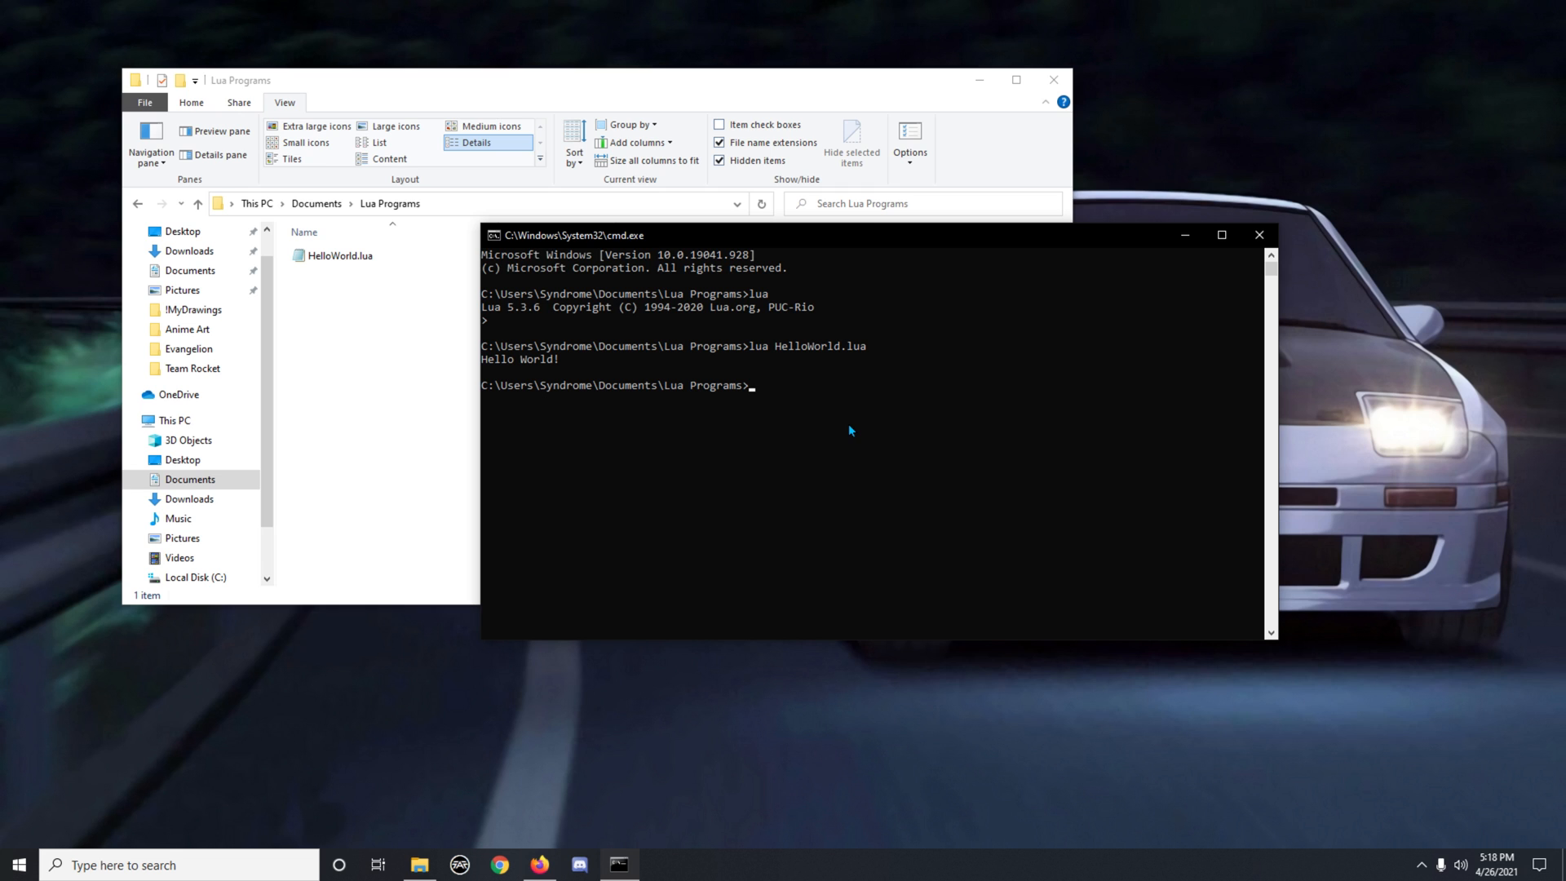
mouse_move(873, 455)
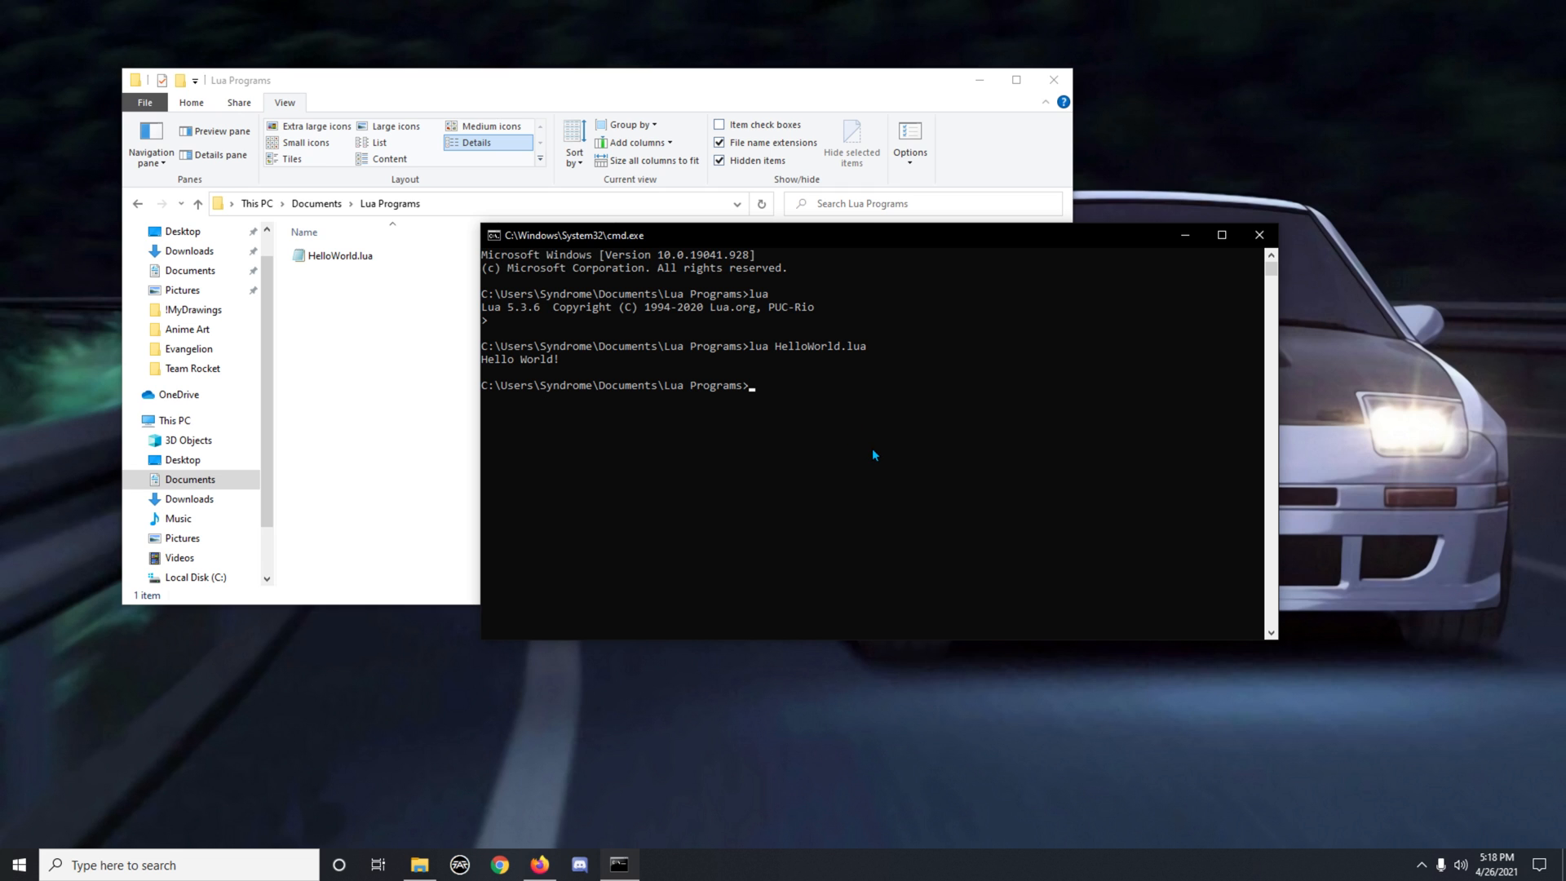